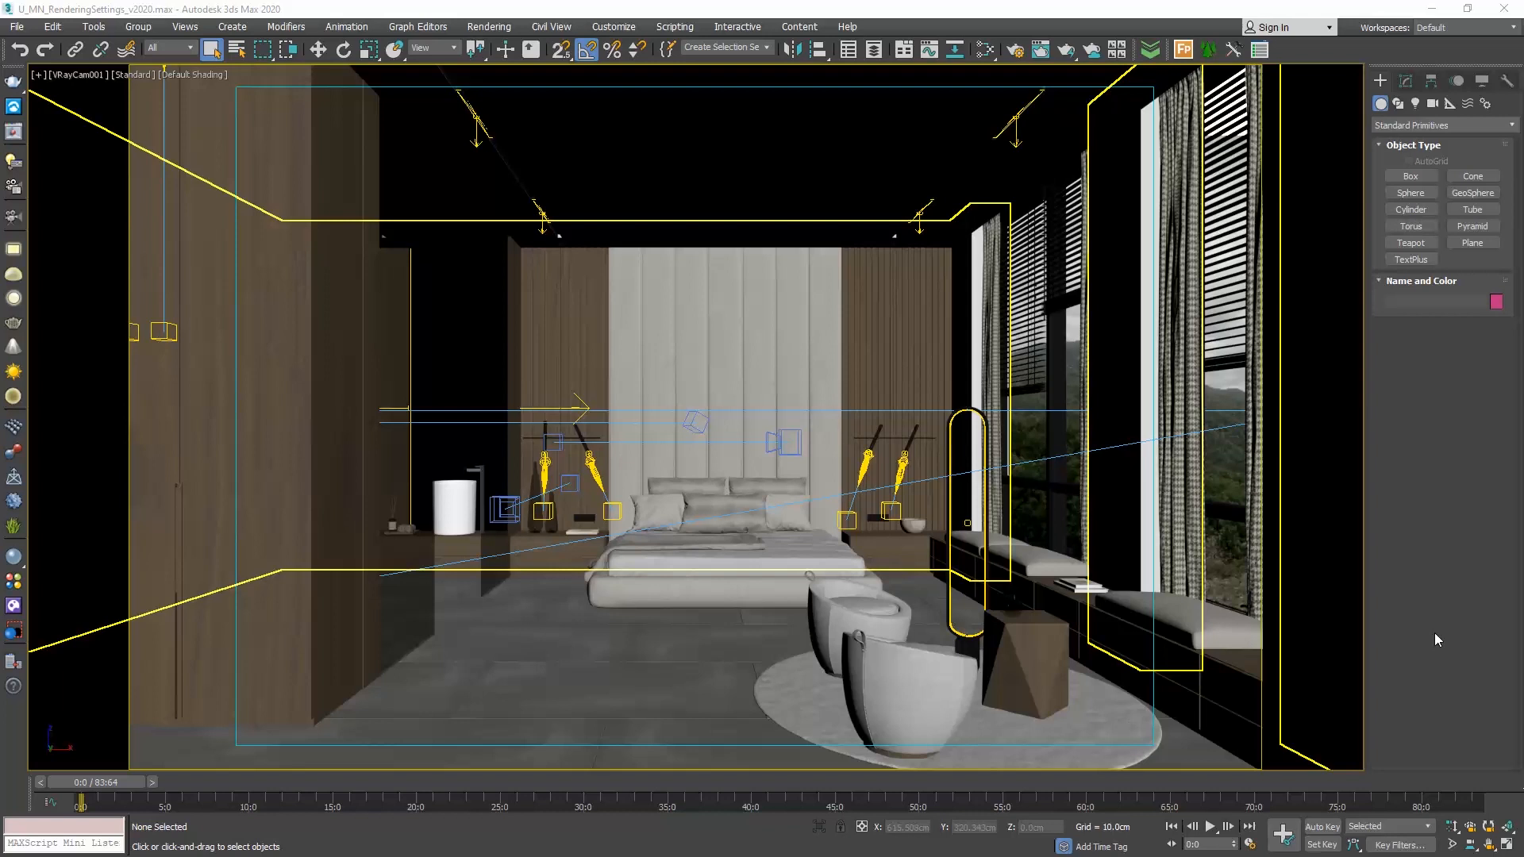
- In Render Setup, switch the renderer to V-Ray 5 and go to Render Elements
click(1014, 49)
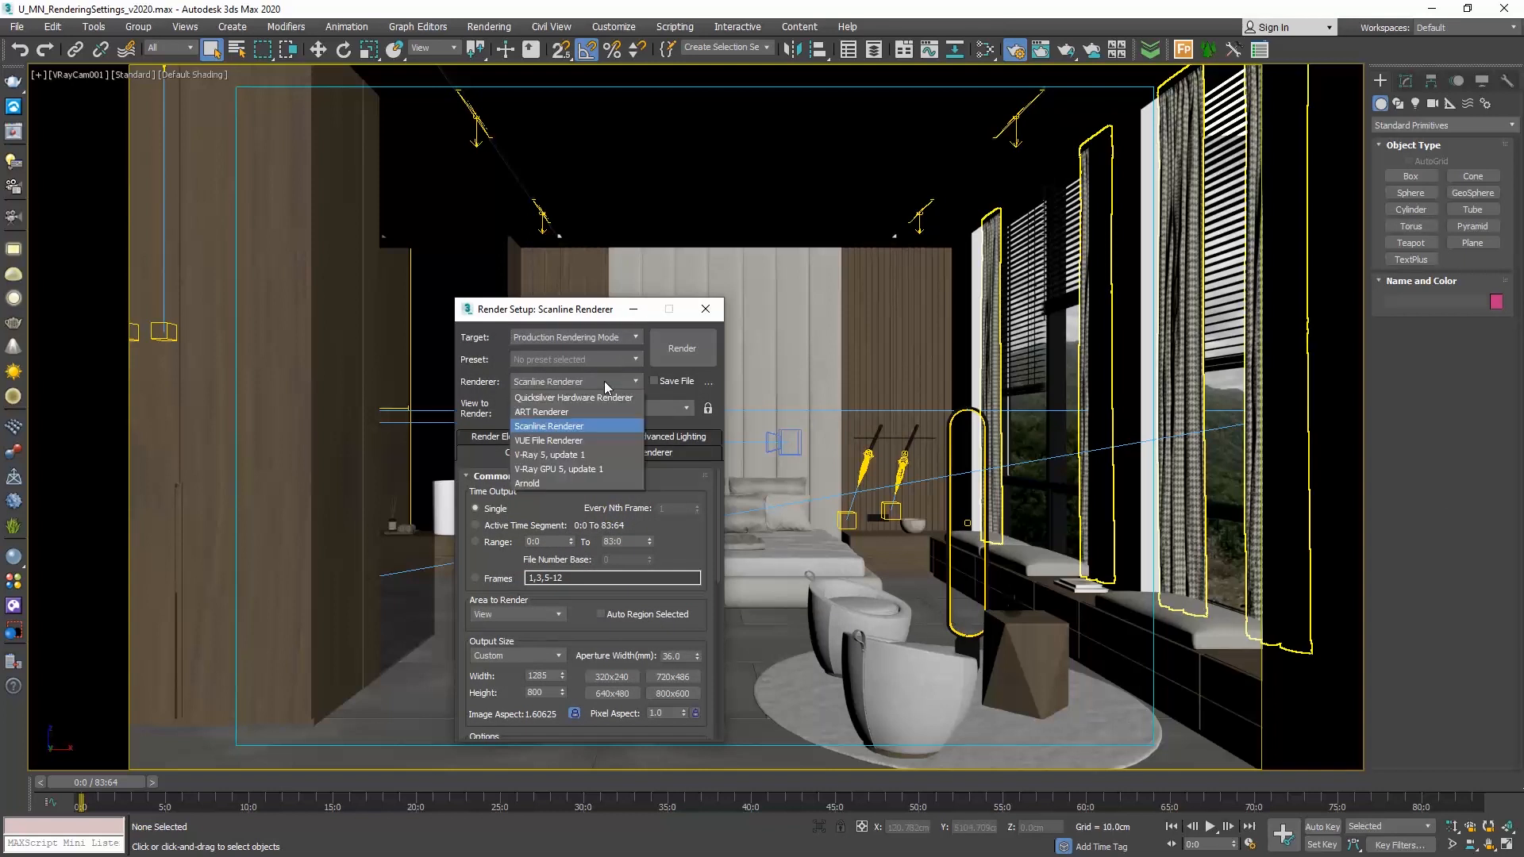
click(549, 425)
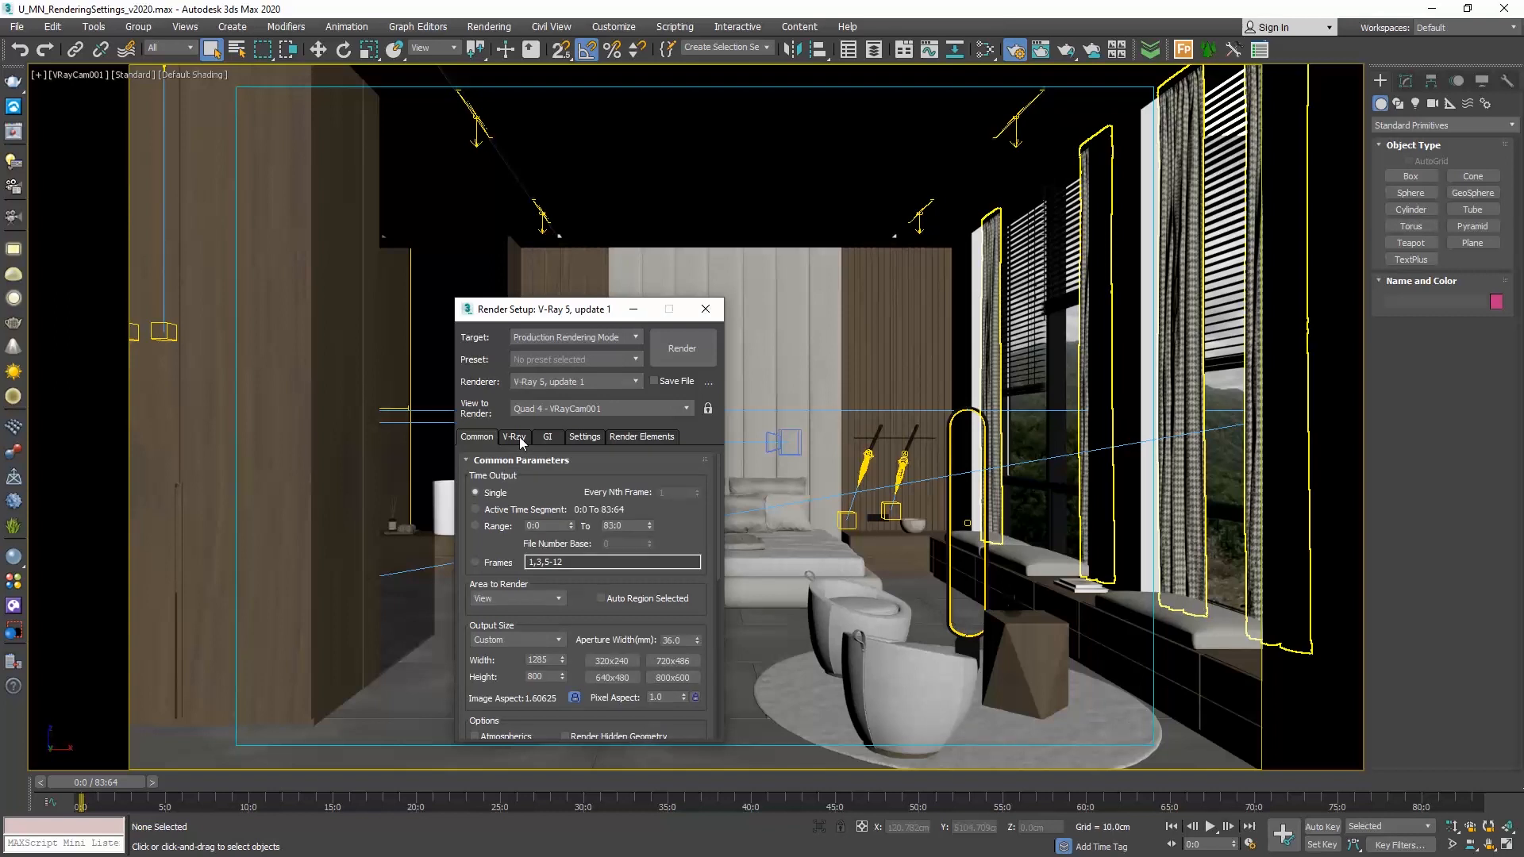
click(547, 437)
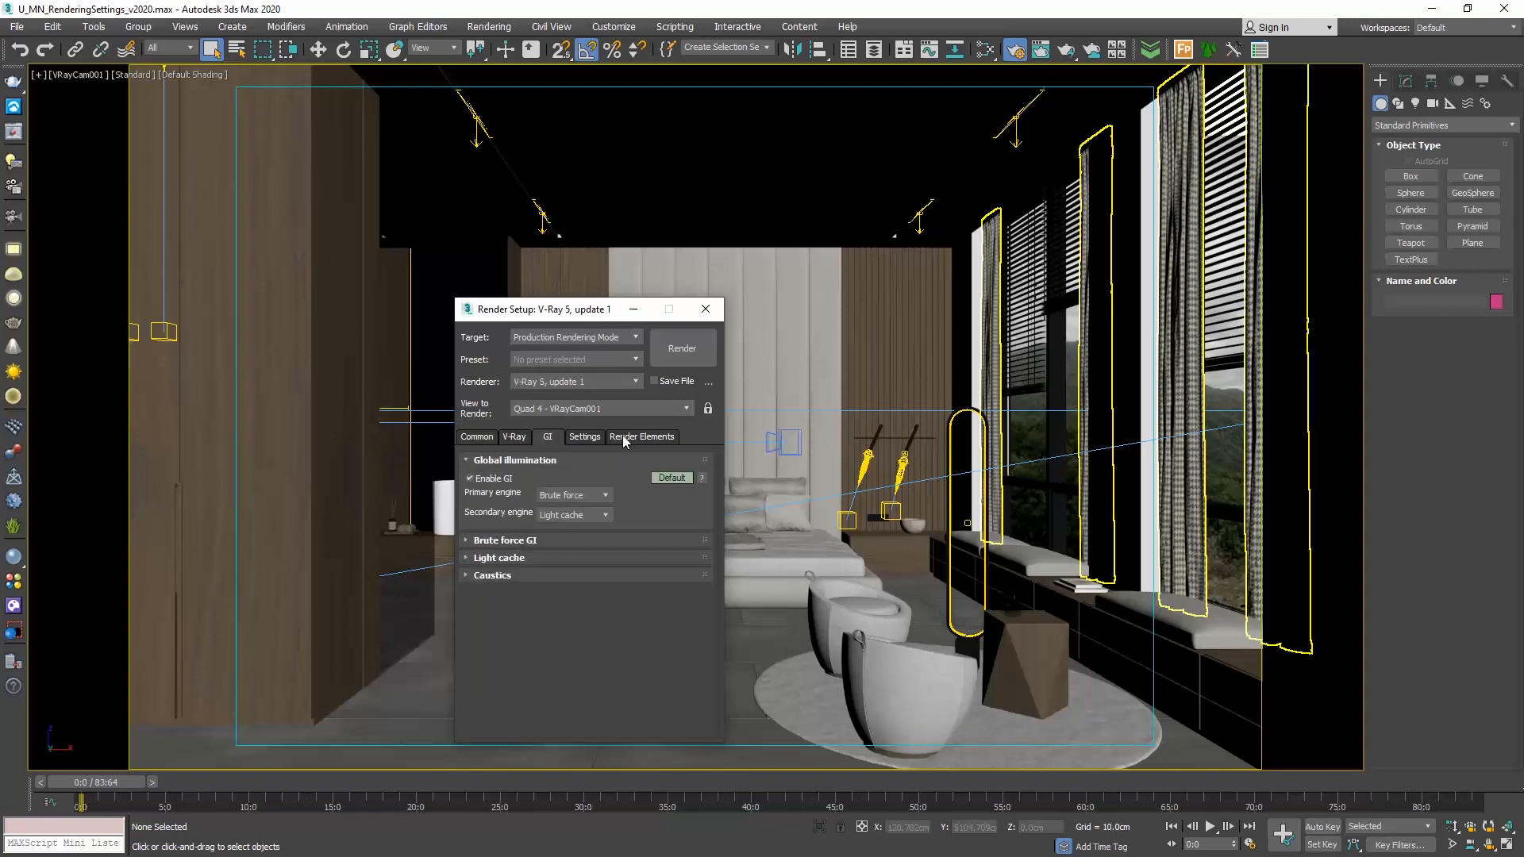
click(642, 437)
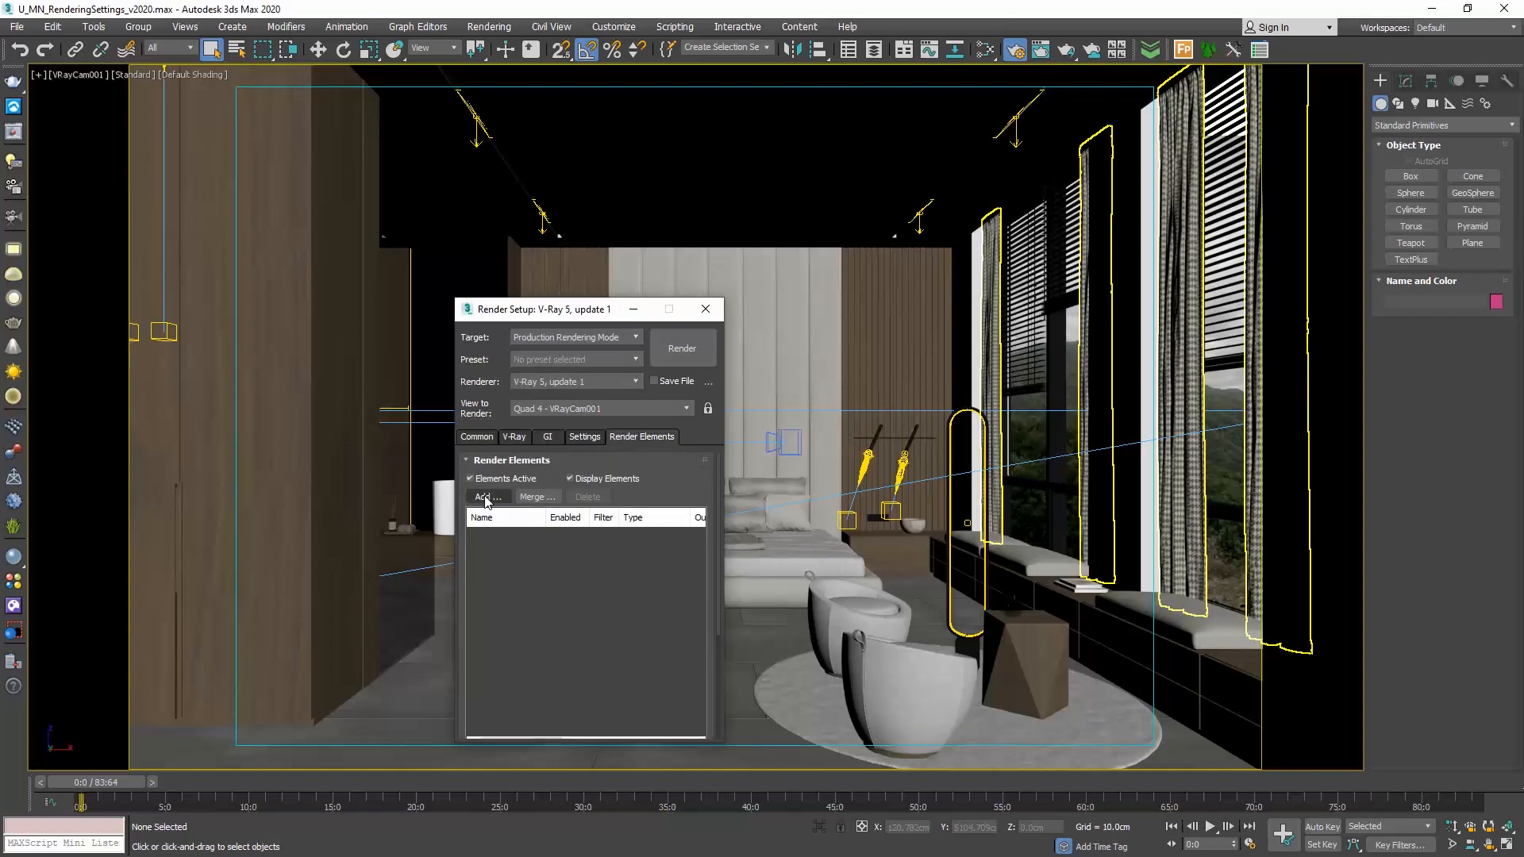
- Add VRayDenoiser and VRayLightMix render elements and close Render Setup
click(485, 497)
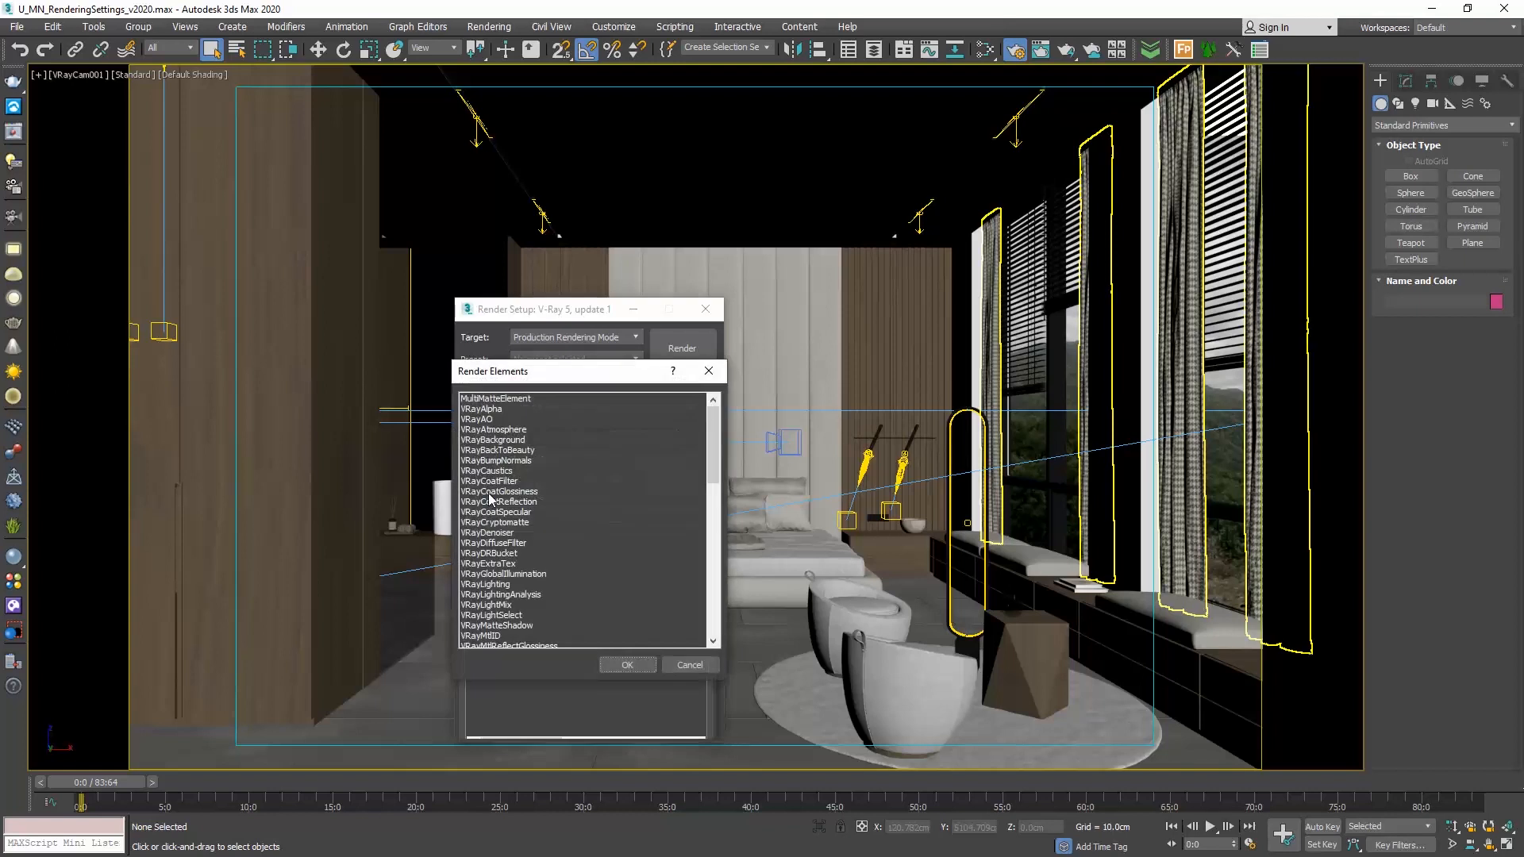
click(485, 534)
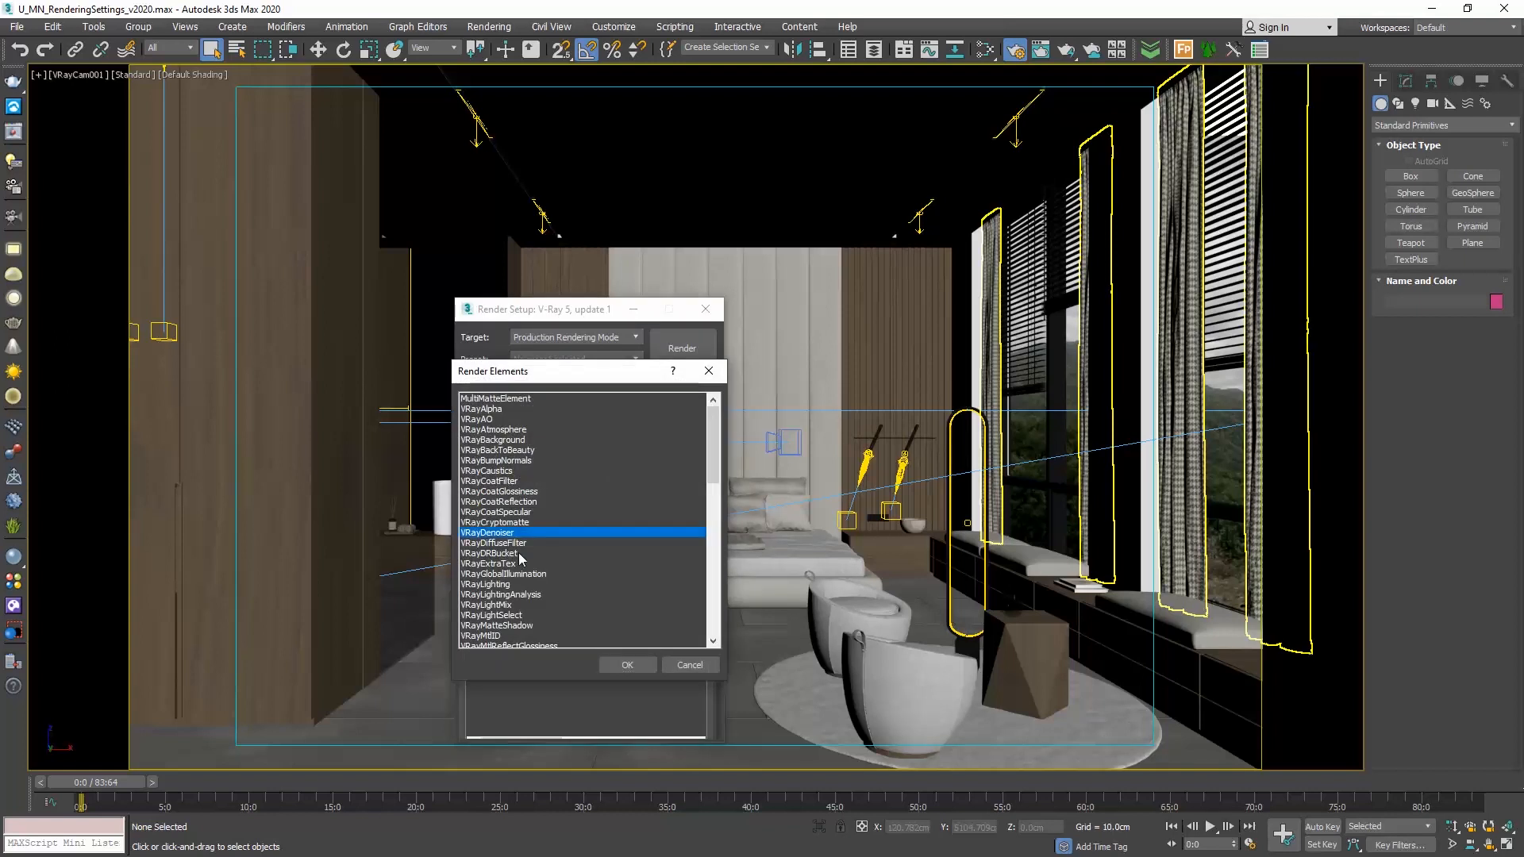
click(486, 605)
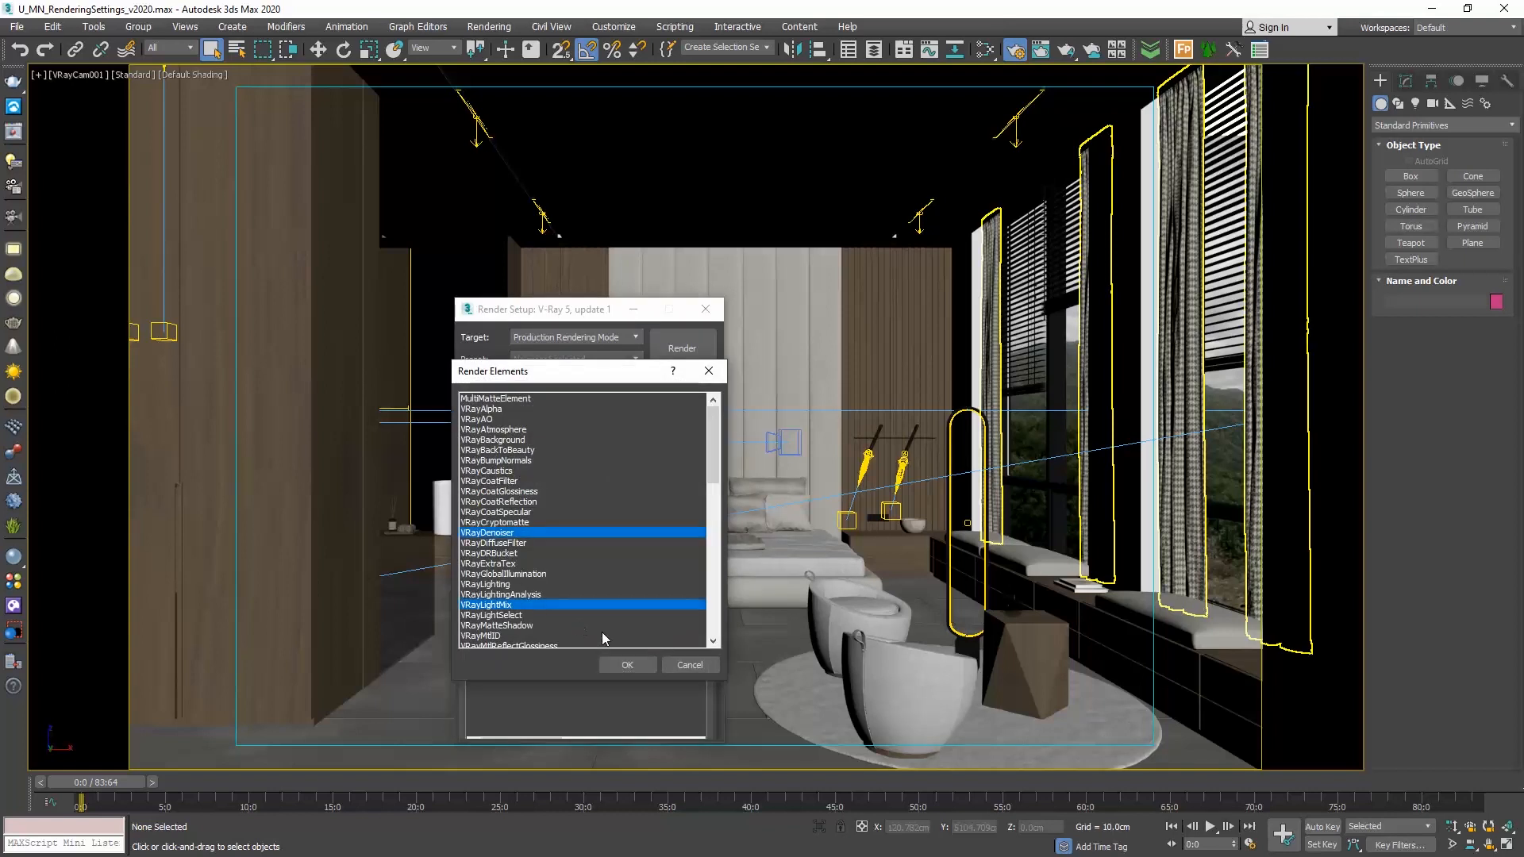
click(627, 665)
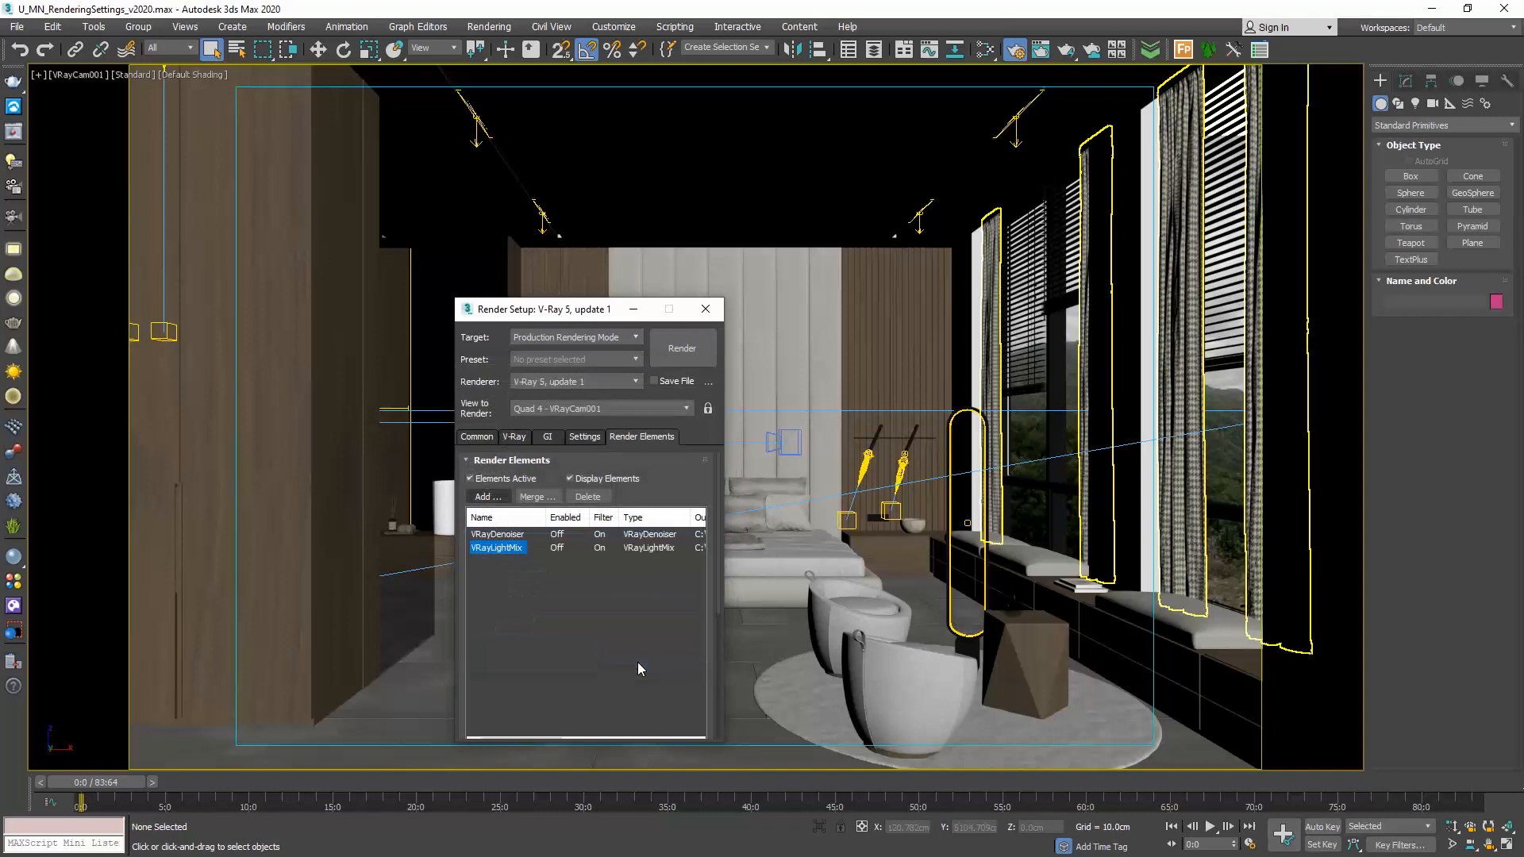
click(705, 308)
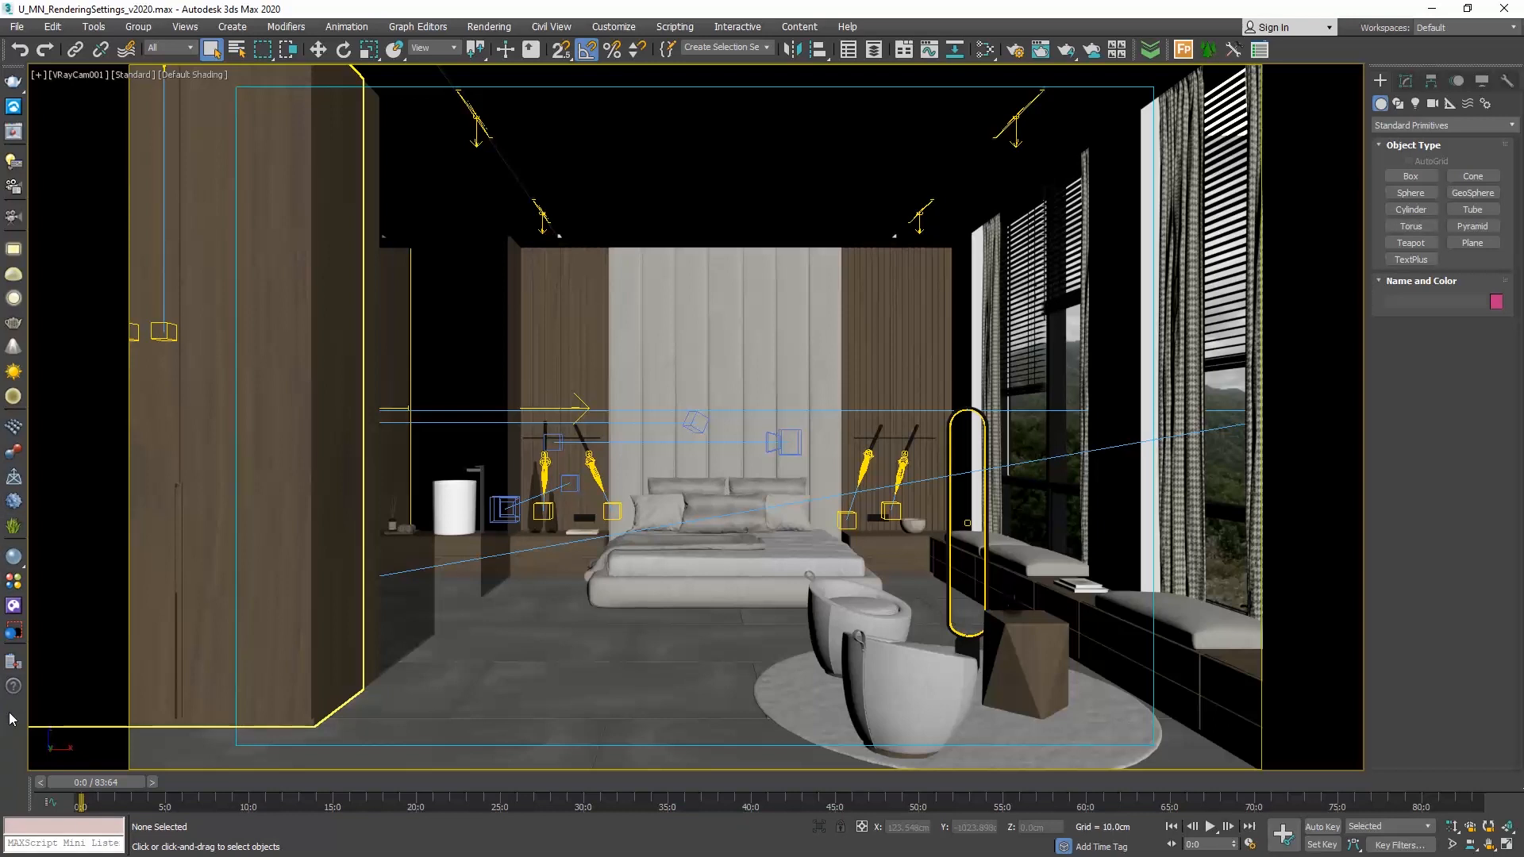
mouse_move(14, 606)
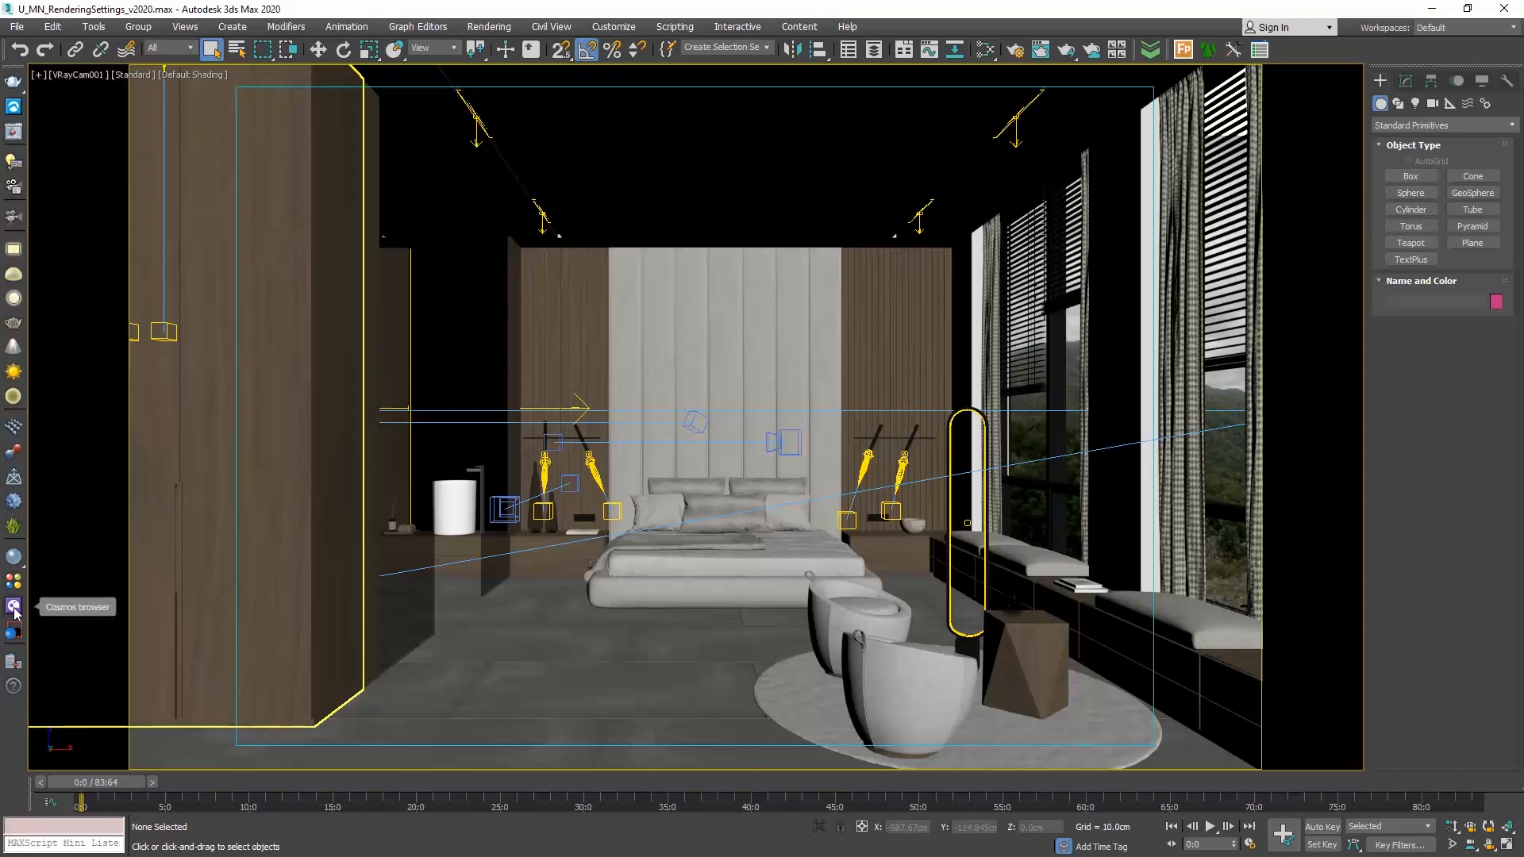
- Open the Chaos Cosmos browser and browse 3D Models narrowed to Accessories
click(15, 607)
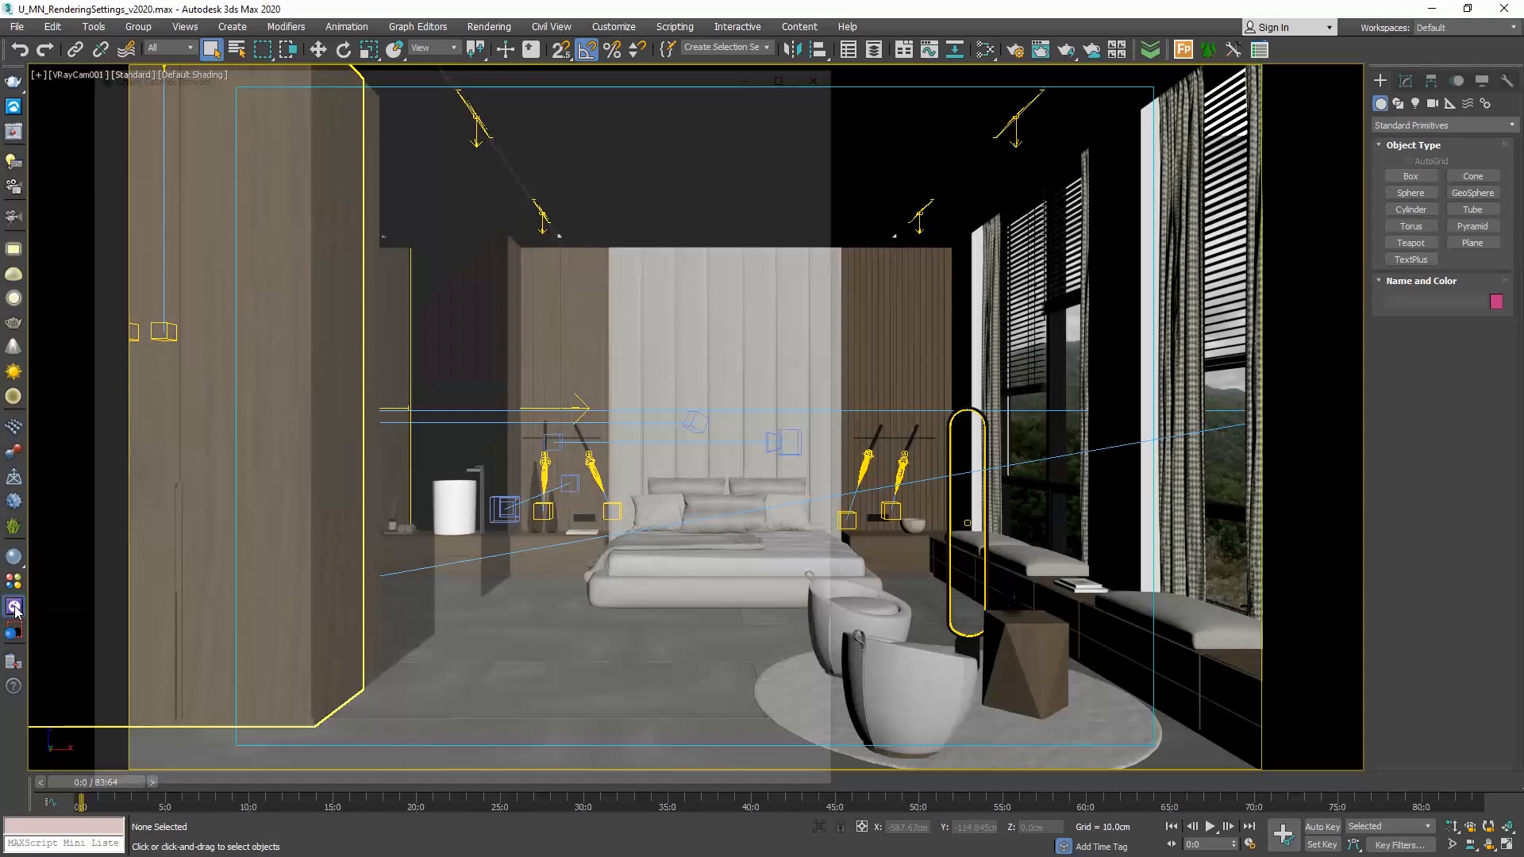
click(14, 606)
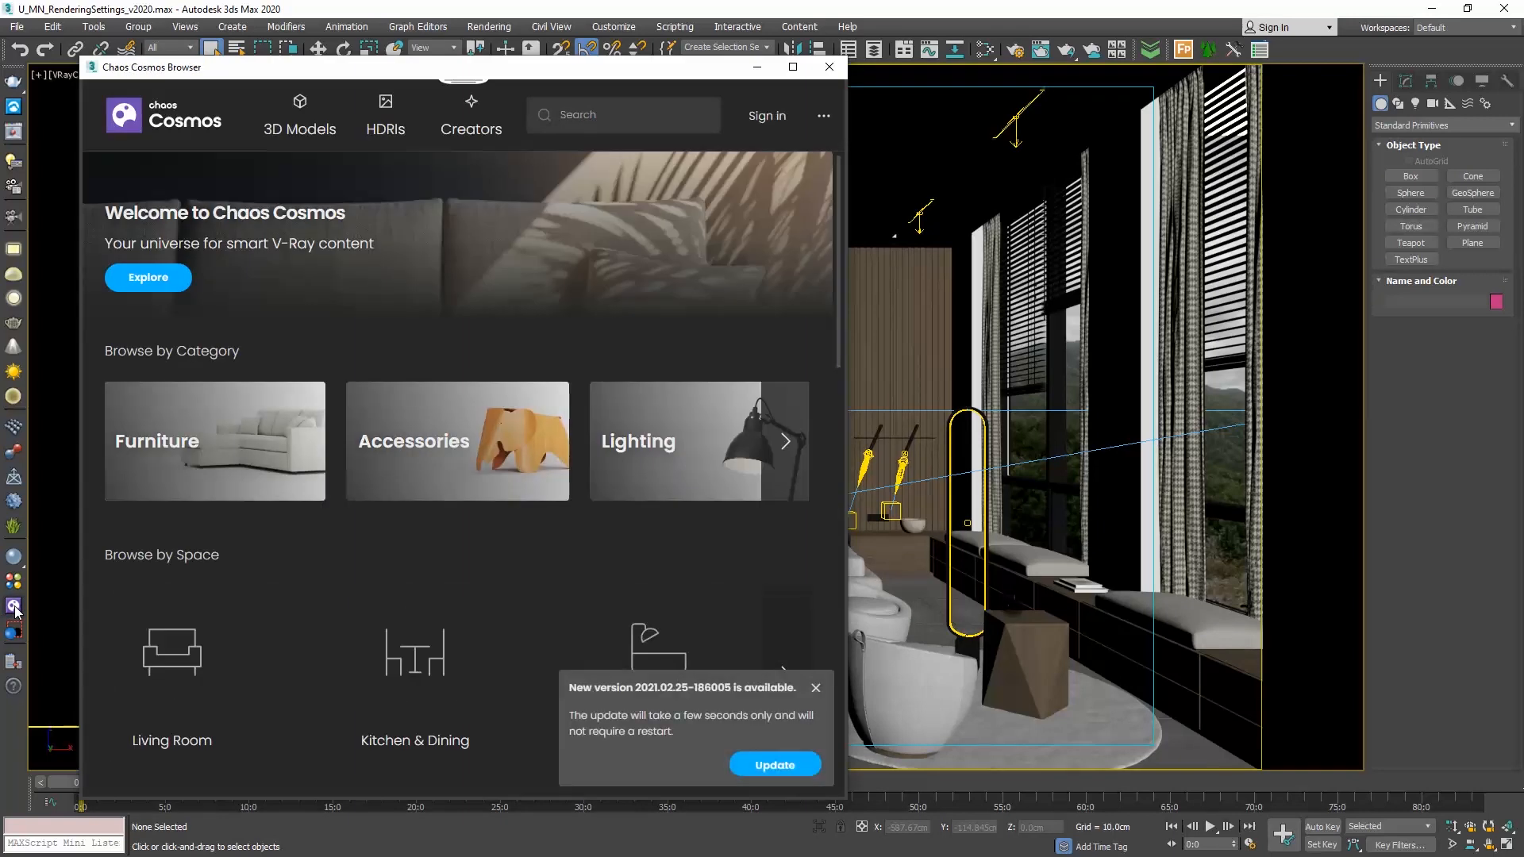
click(817, 688)
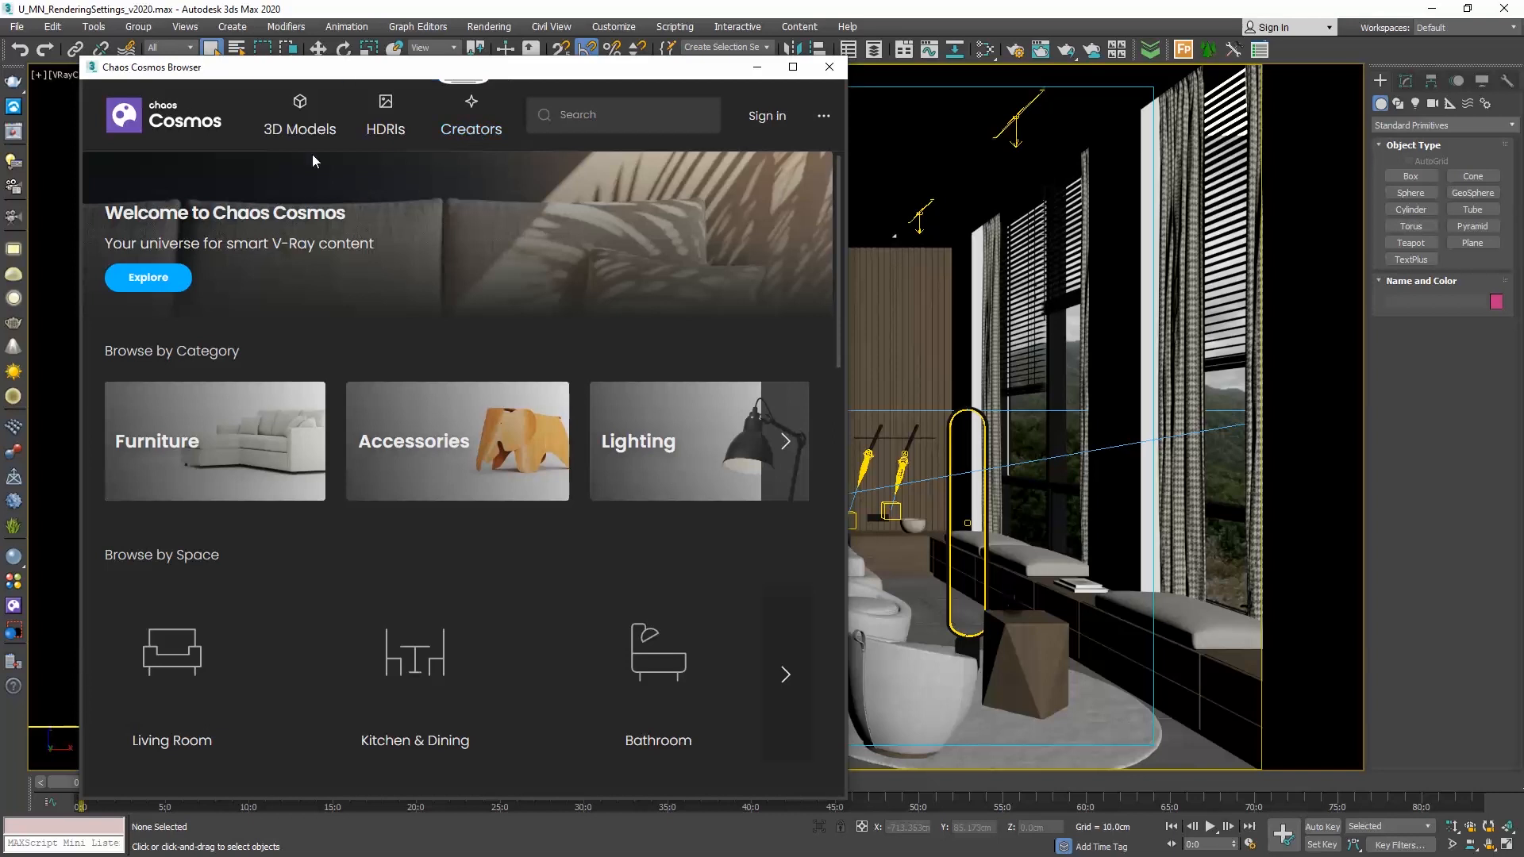
click(298, 114)
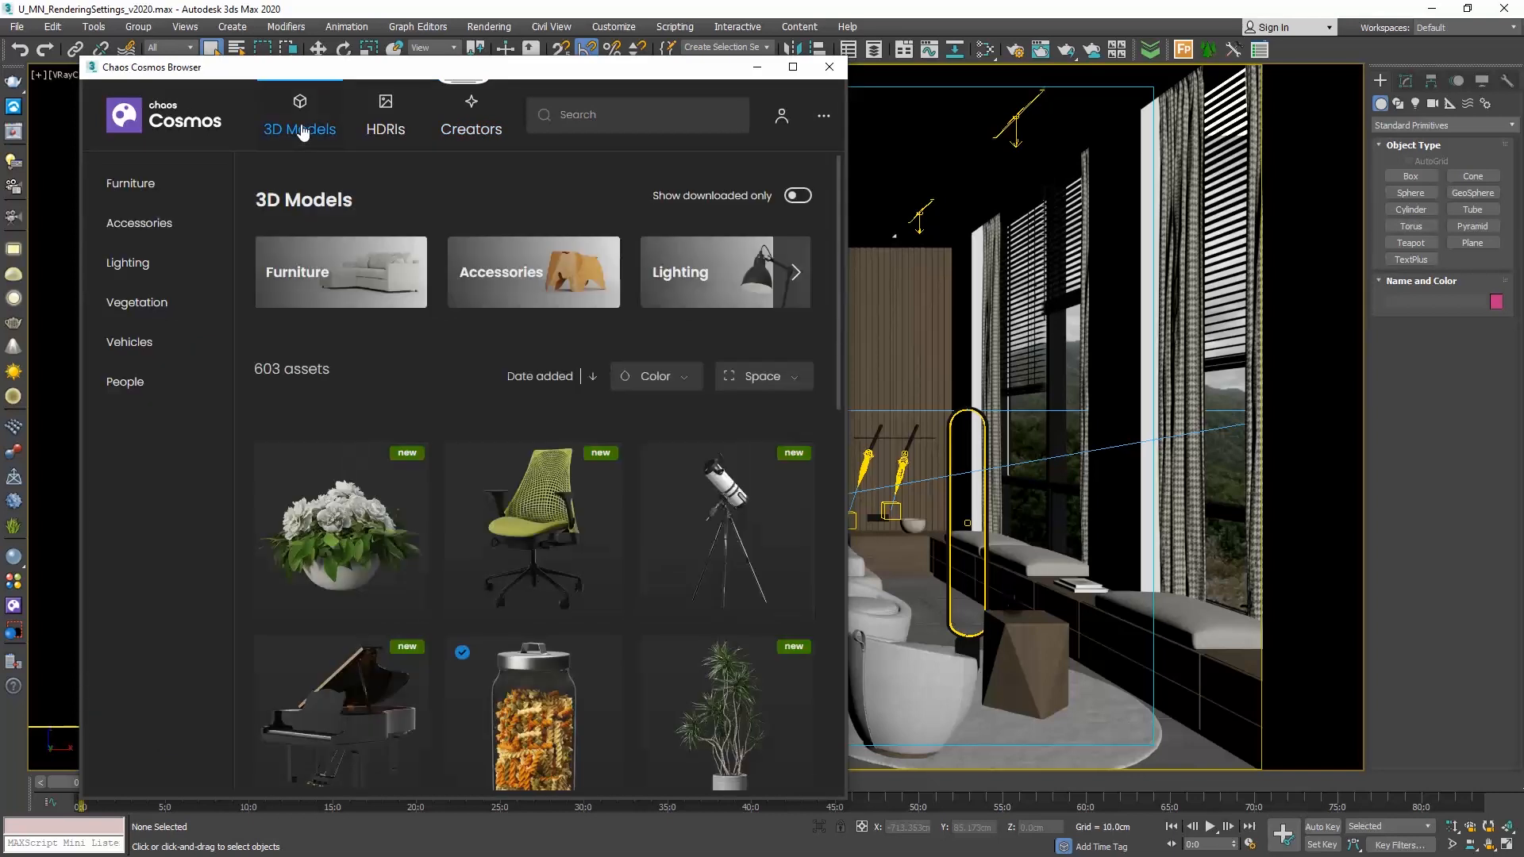
mouse_move(316, 162)
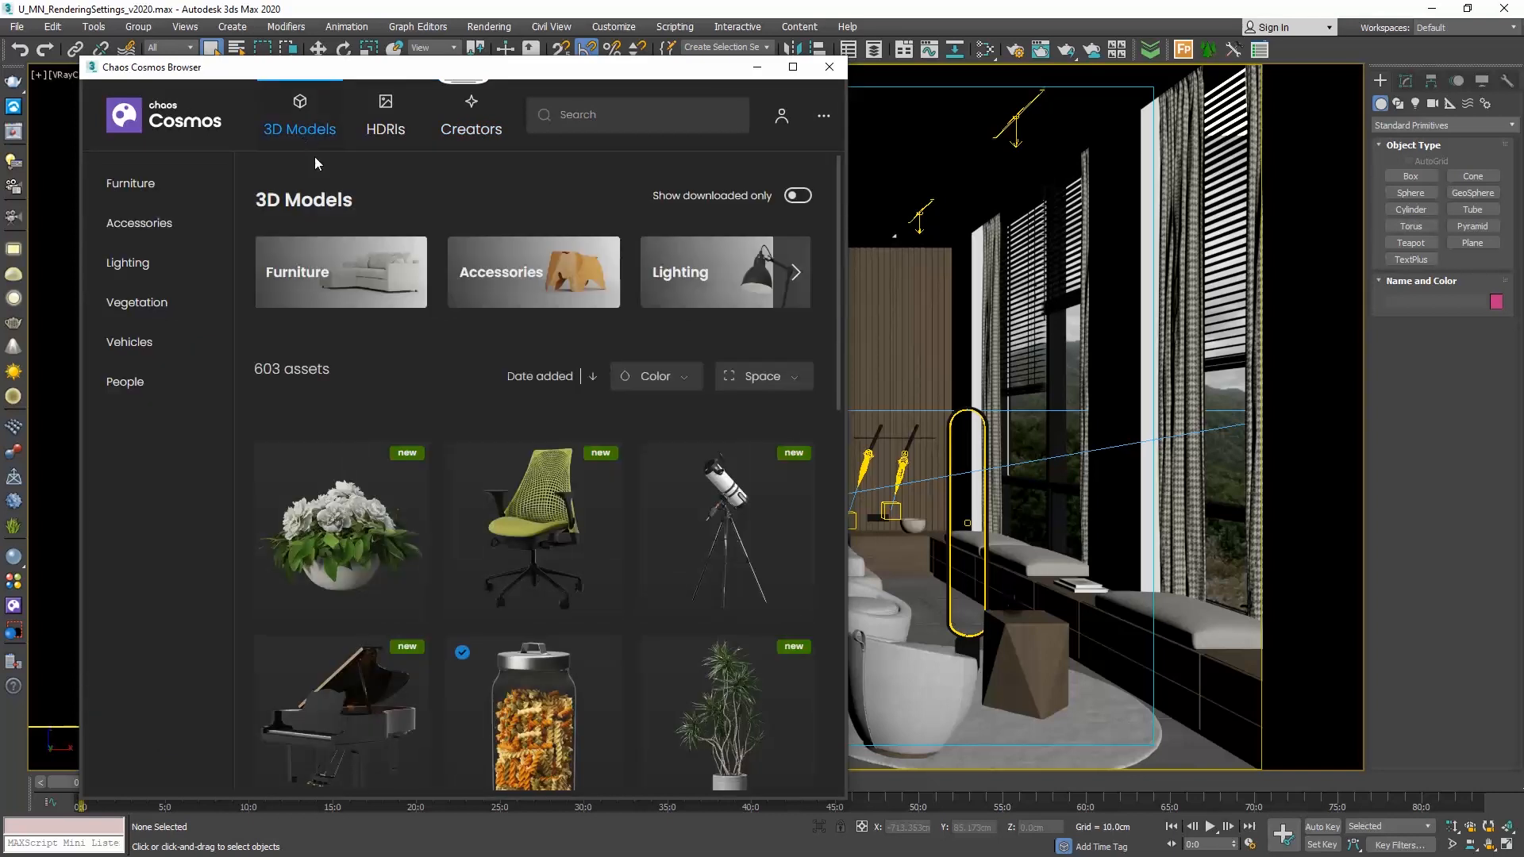
click(140, 222)
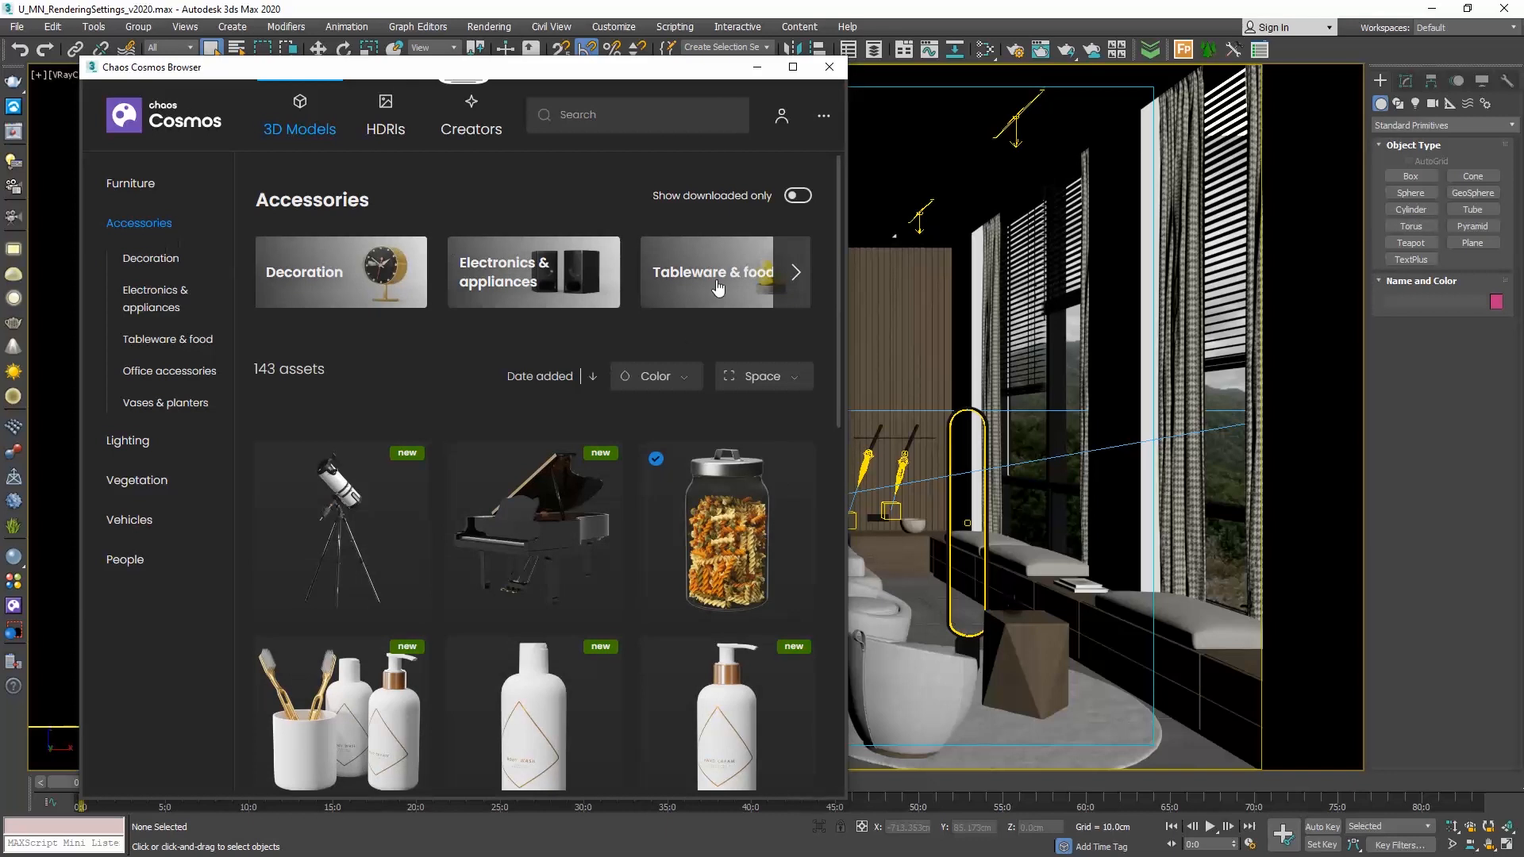
- Filter to Tableware & food and scroll down to the bowls of oranges
scroll(down, 3)
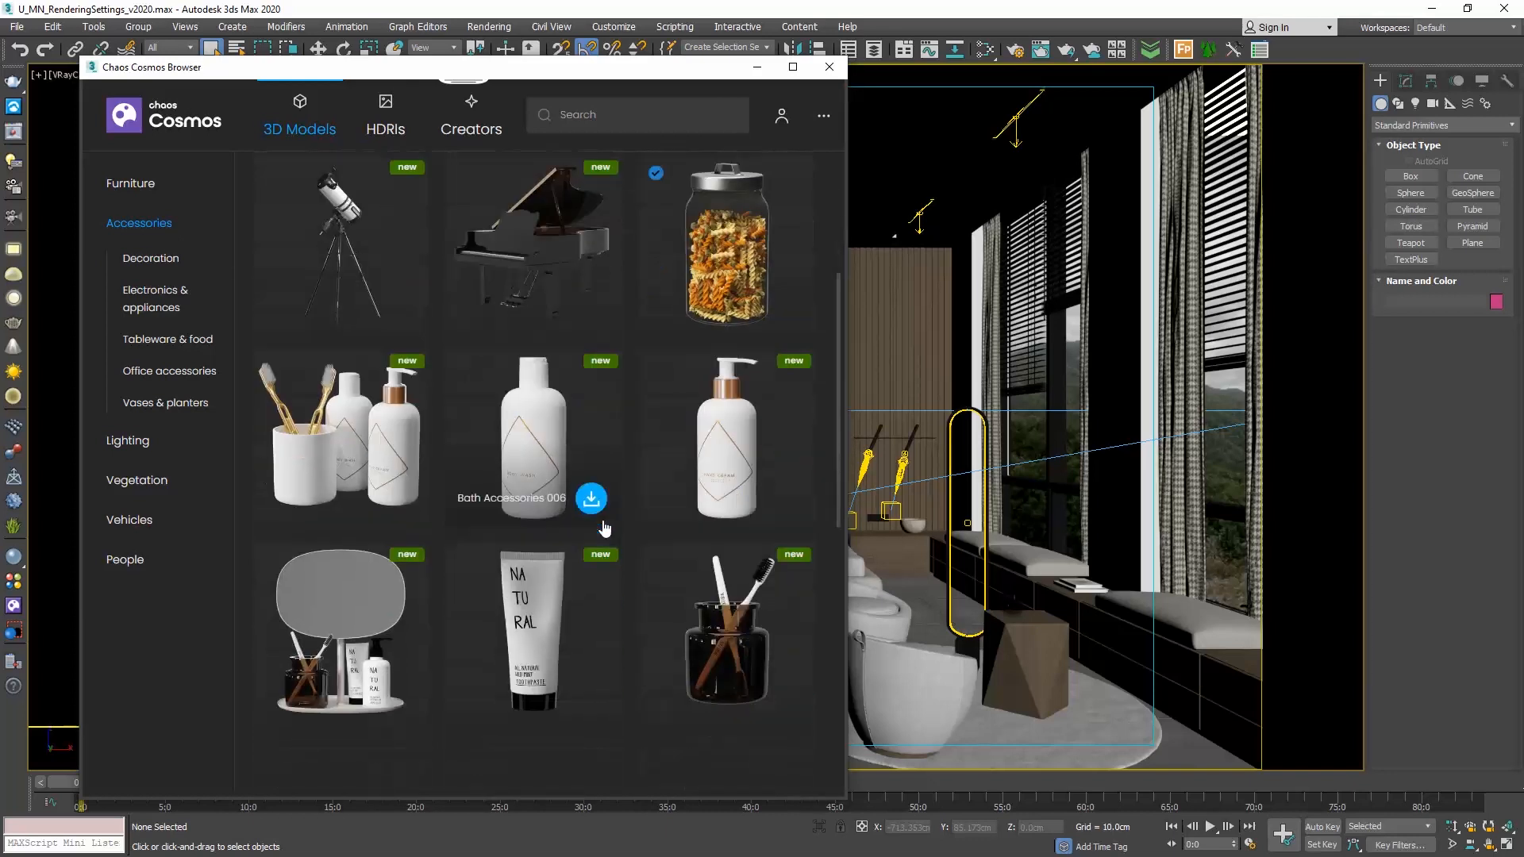
scroll(down, 3)
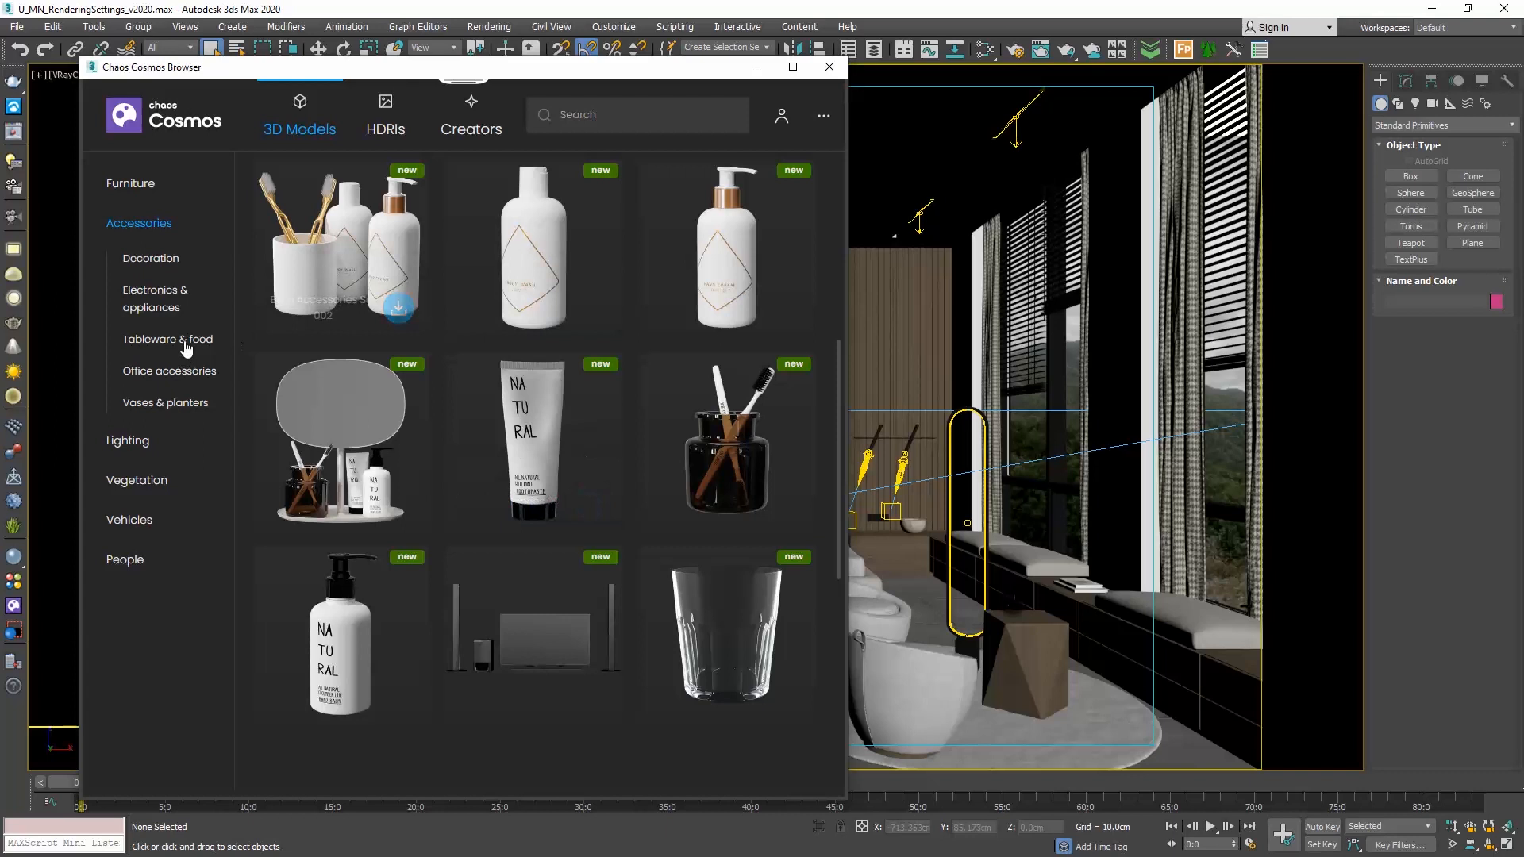
click(167, 339)
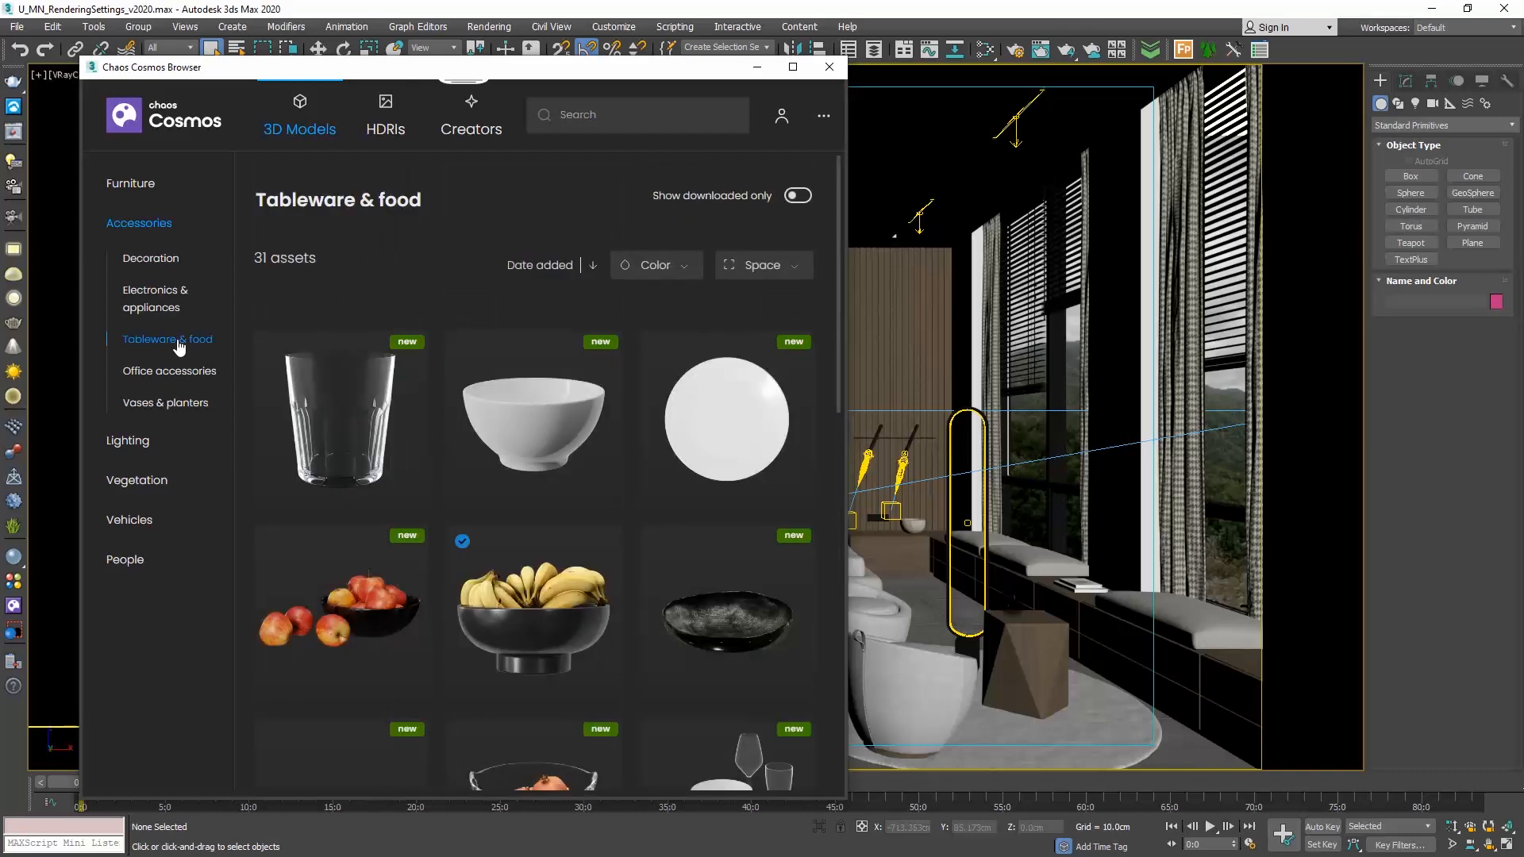
scroll(down, 3)
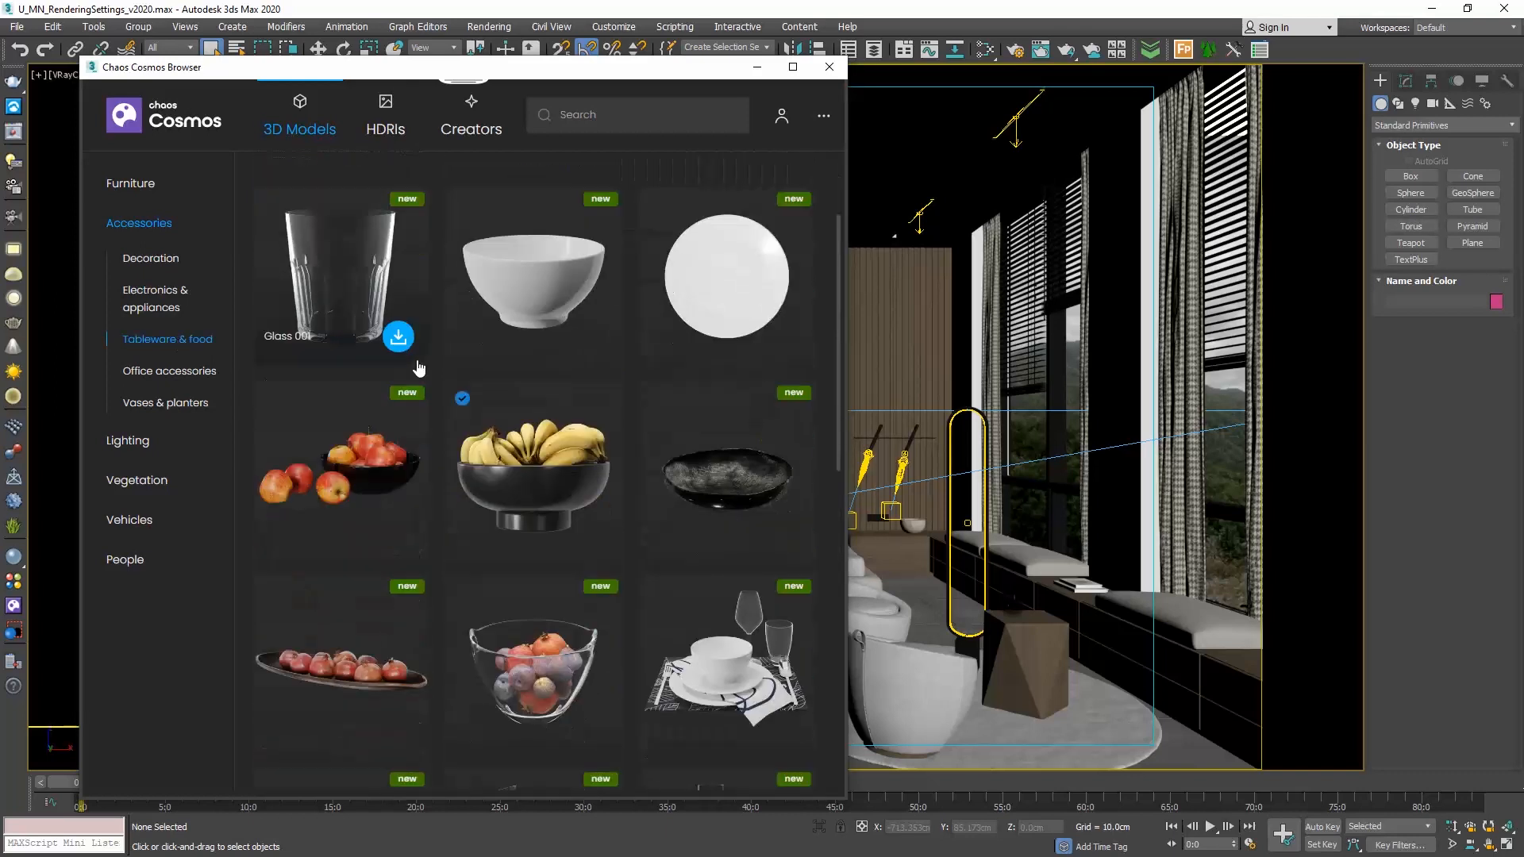
scroll(down, 3)
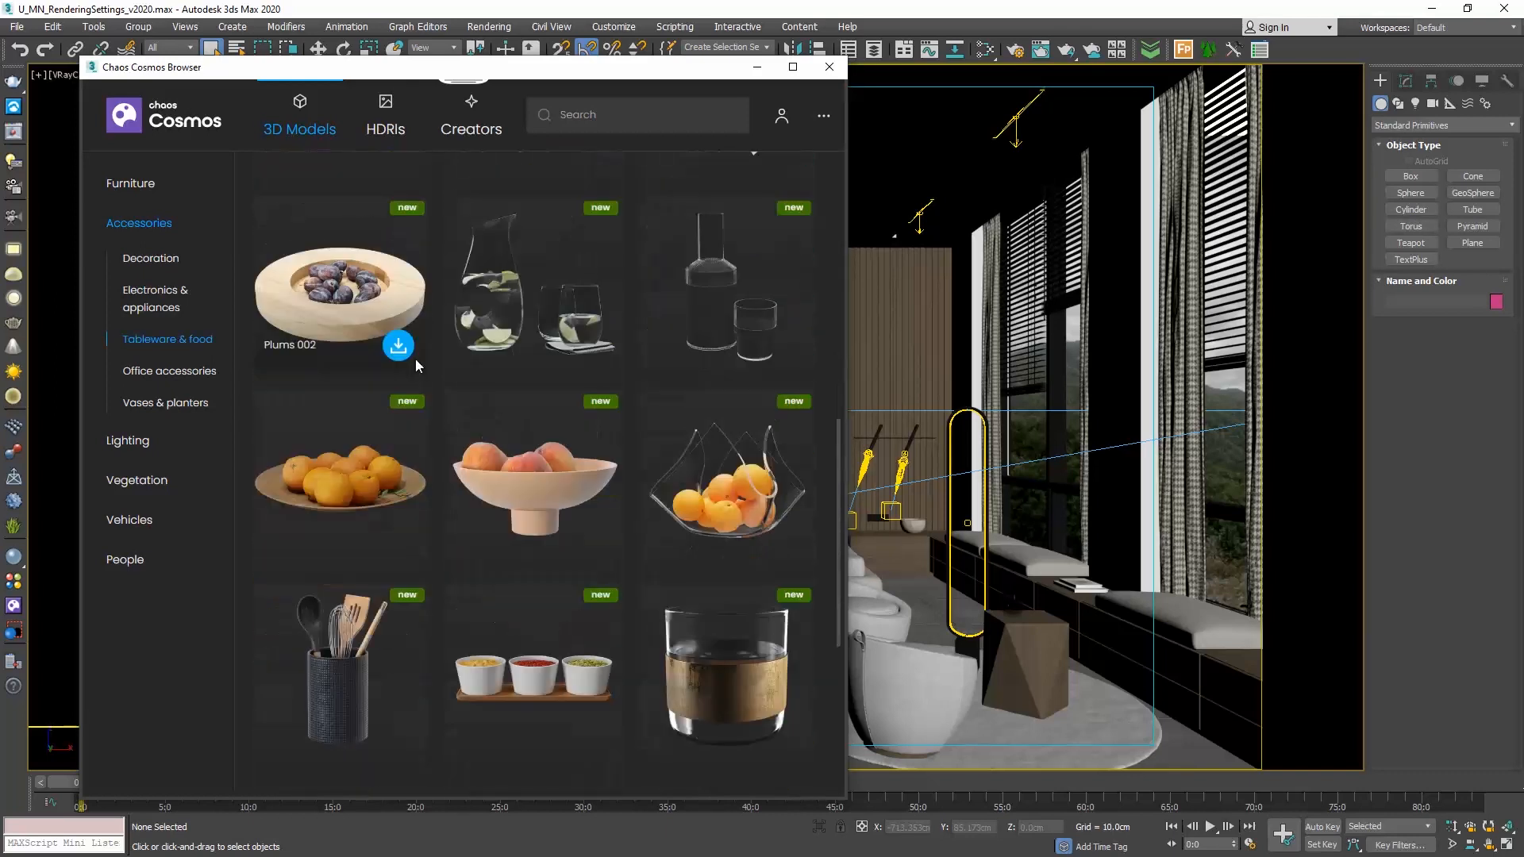
scroll(down, 3)
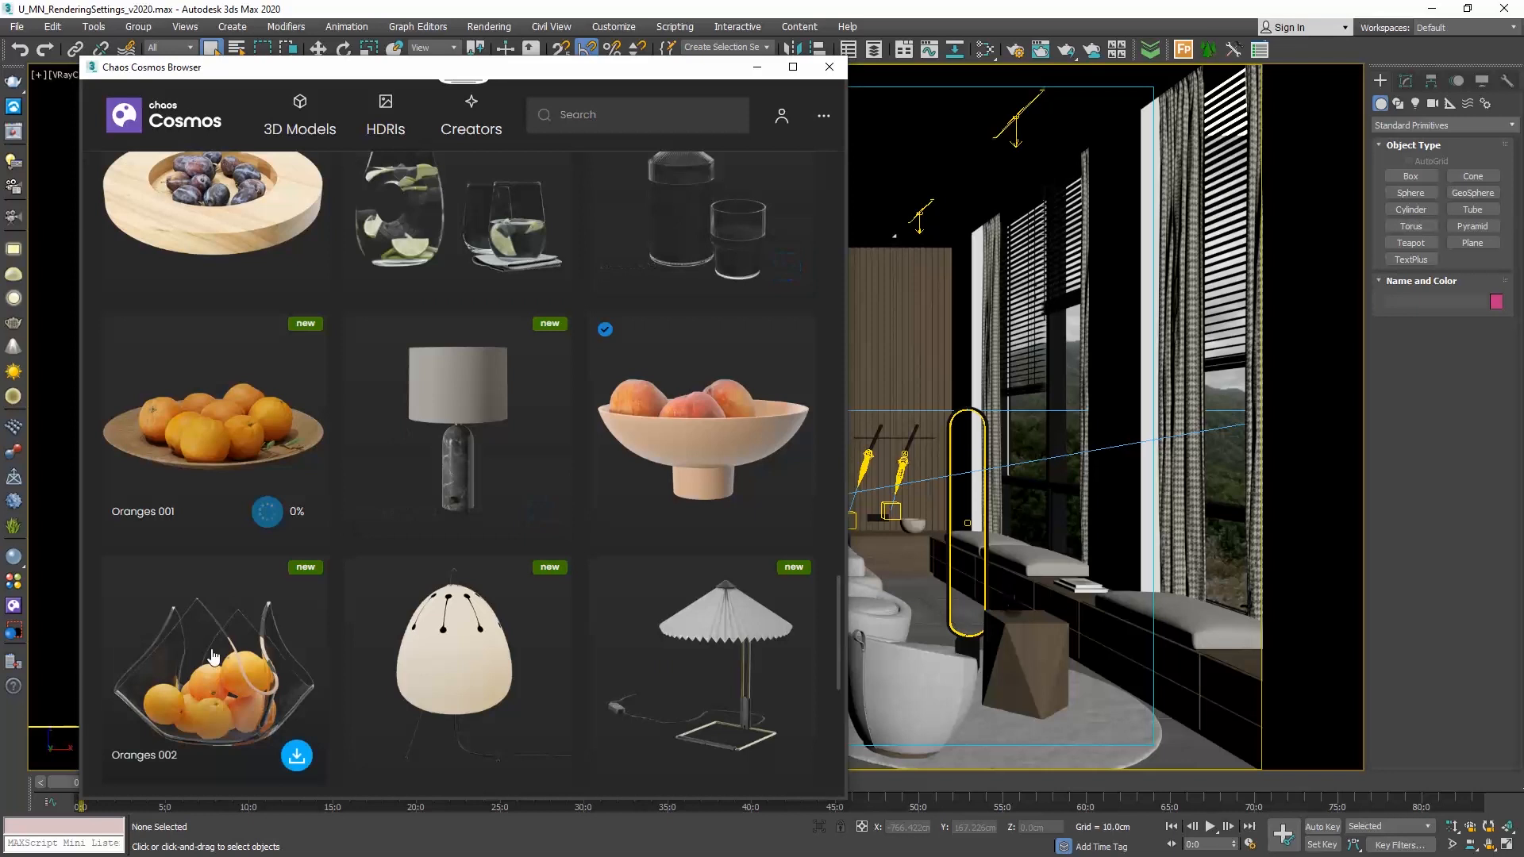
- Open the Oranges 002 bowl asset and download it from Chaos Cosmos
click(212, 670)
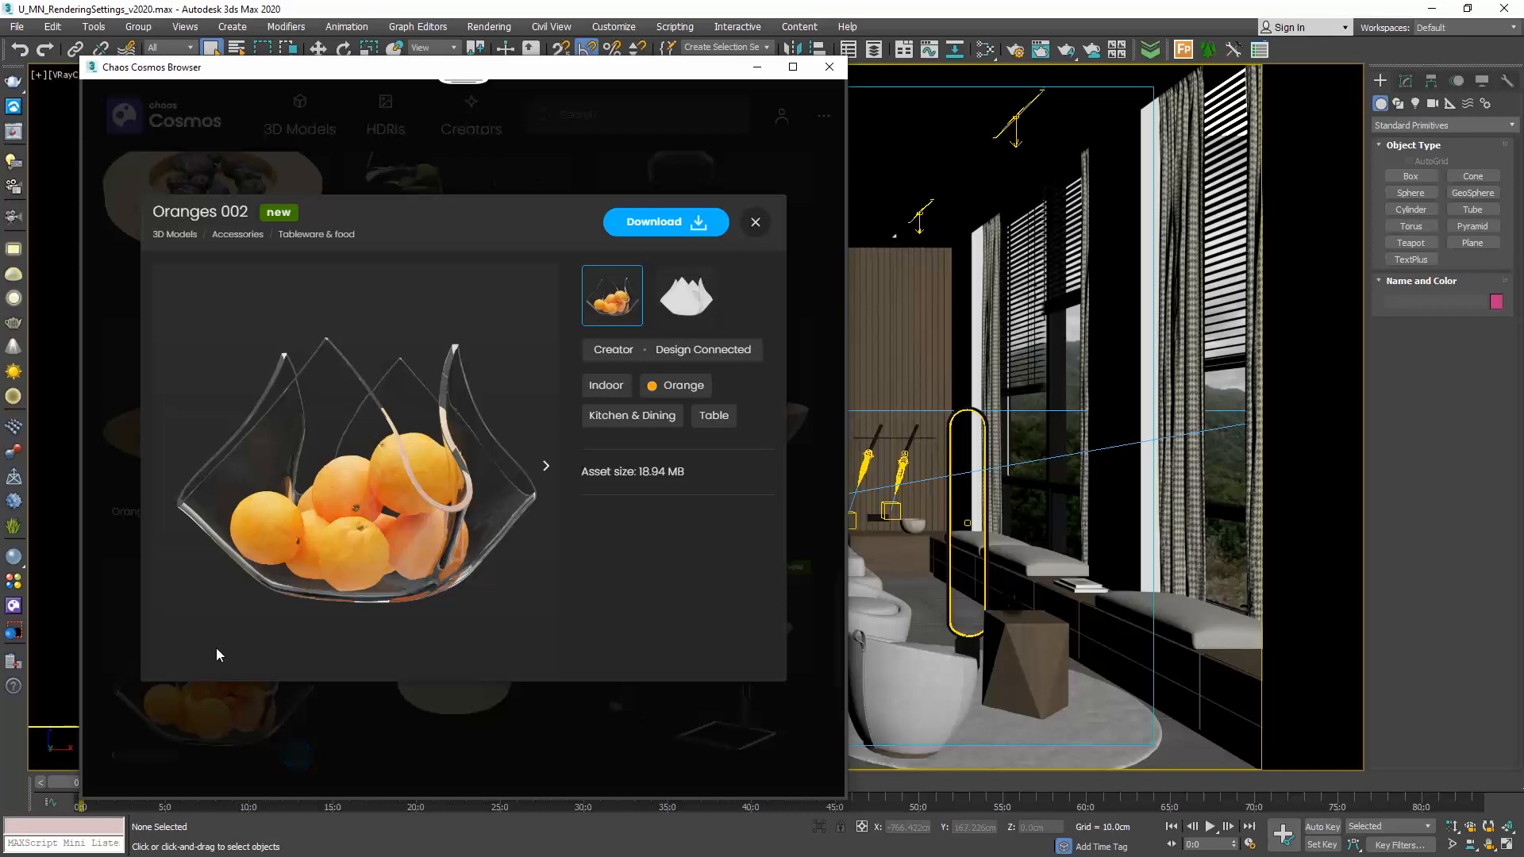
click(665, 221)
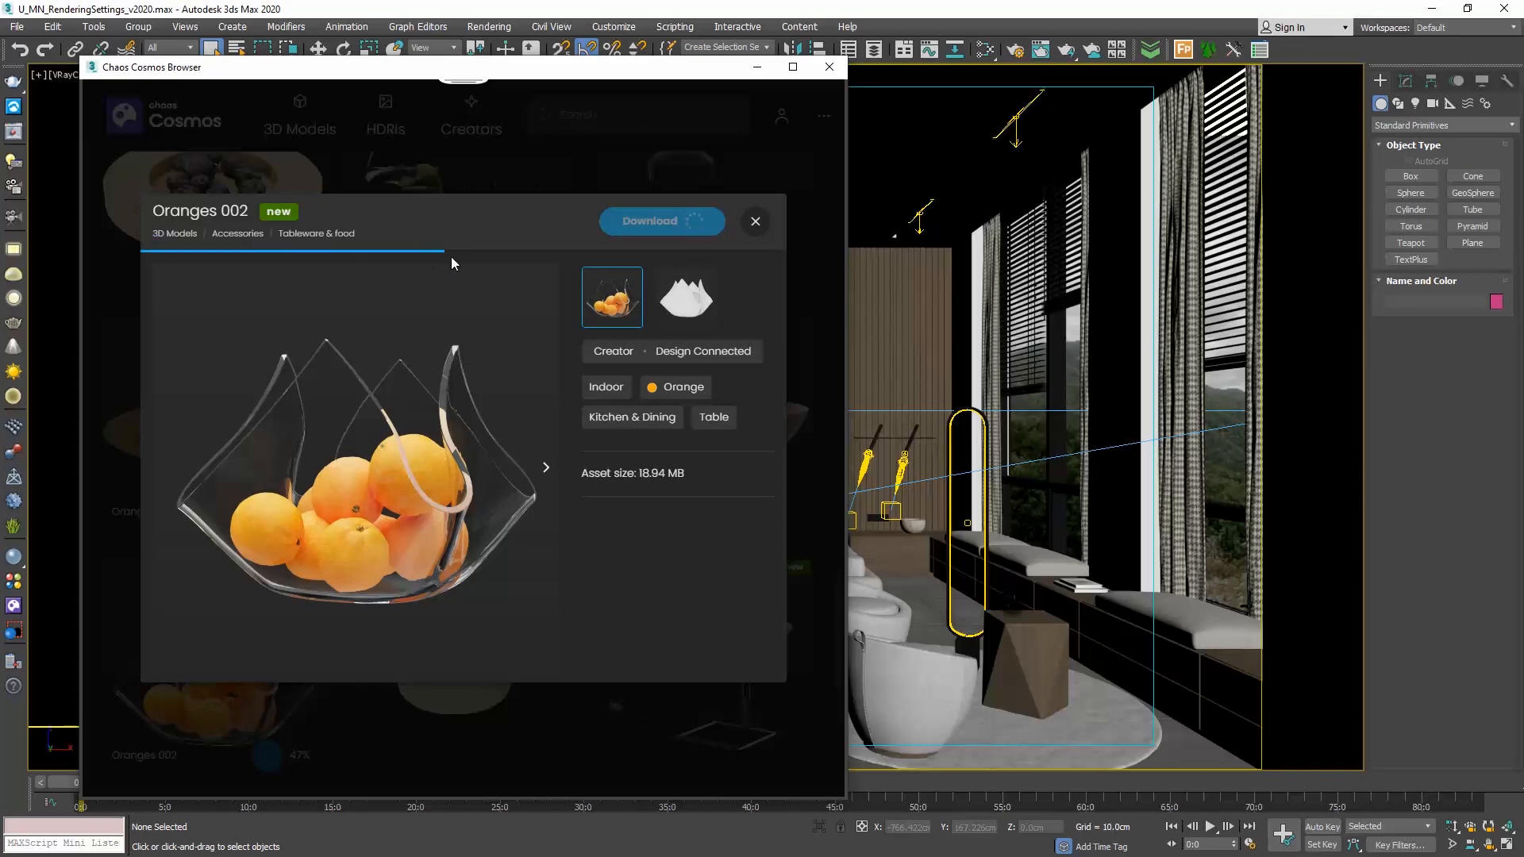
mouse_move(572, 262)
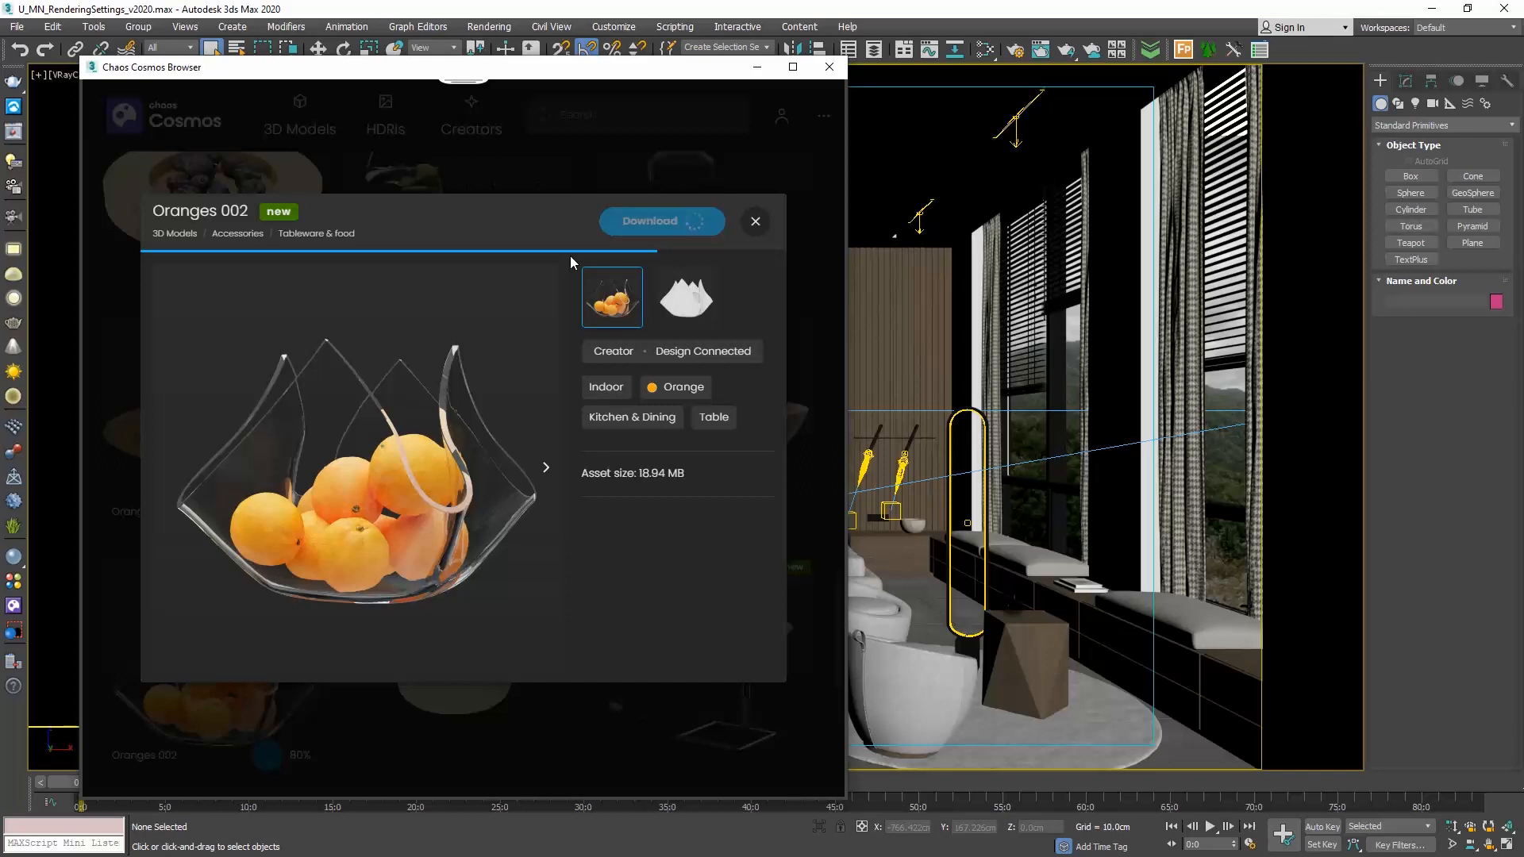
click(661, 222)
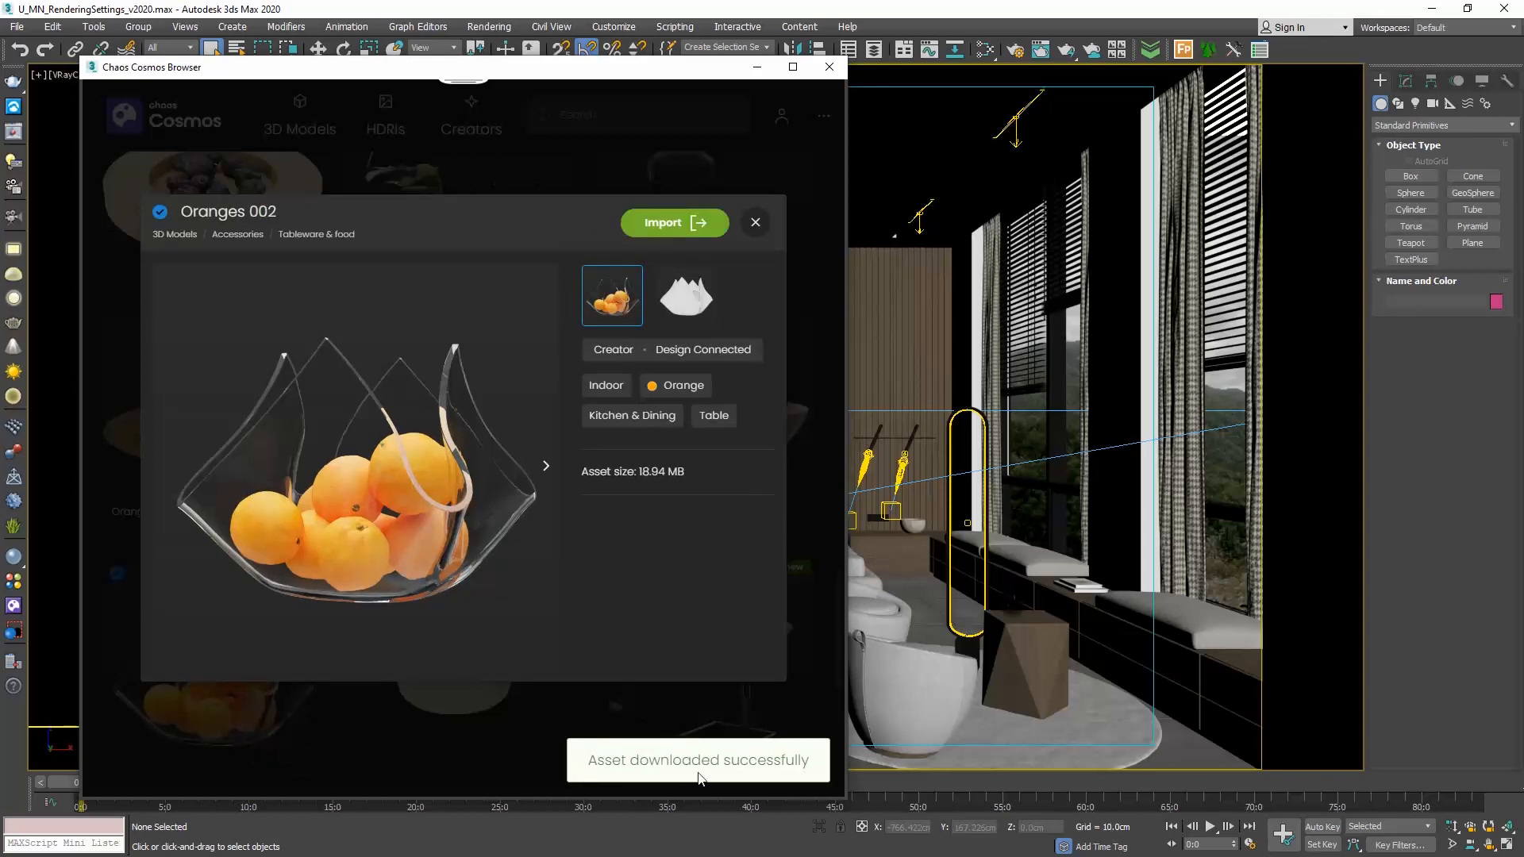
mouse_move(791, 765)
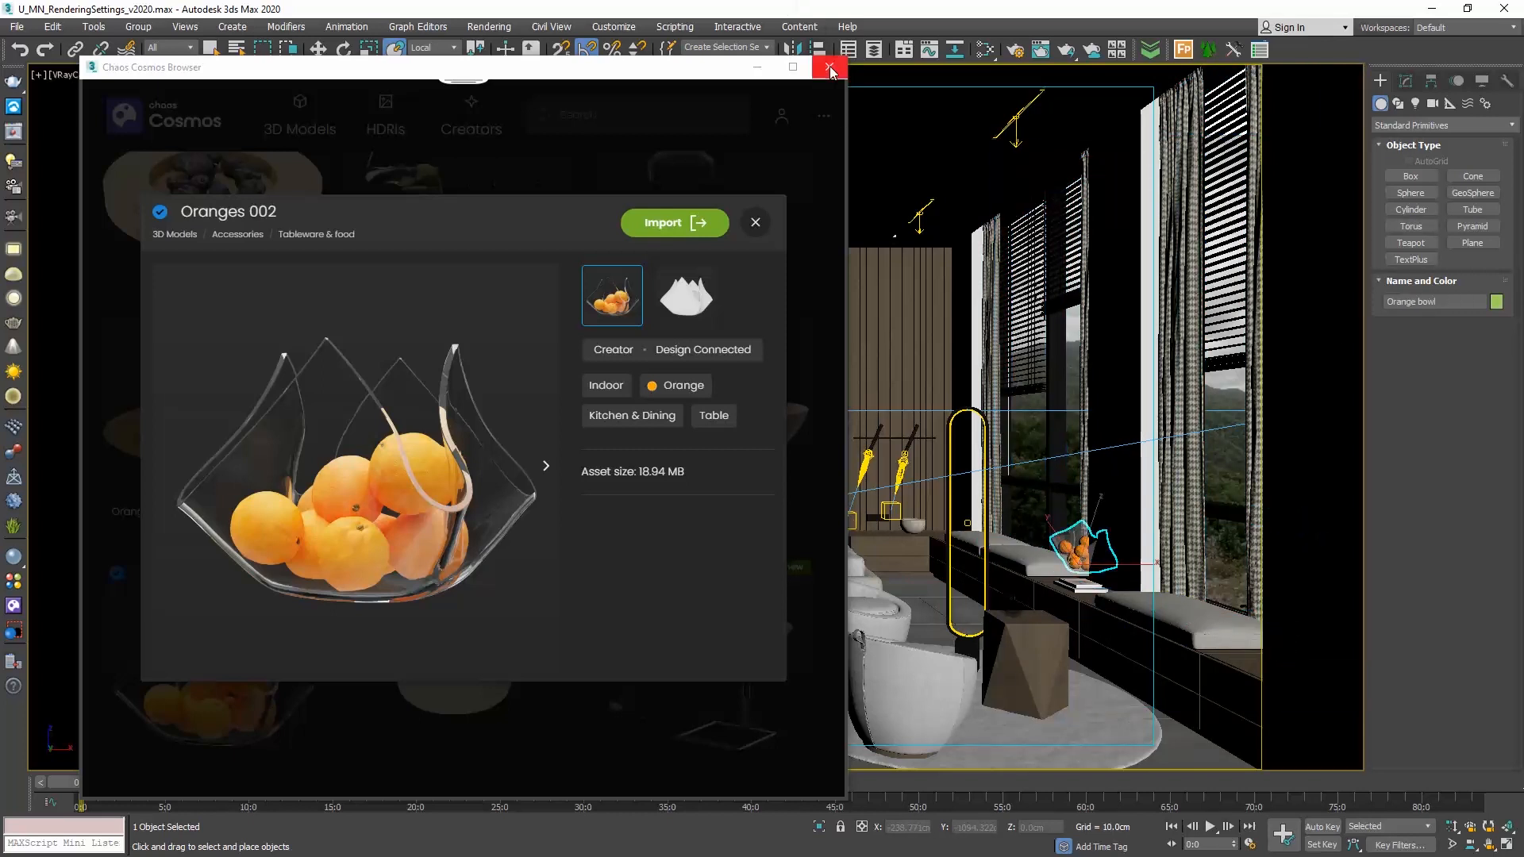
- Close Cosmos and select the Orange bowl via Select From Scene
click(829, 66)
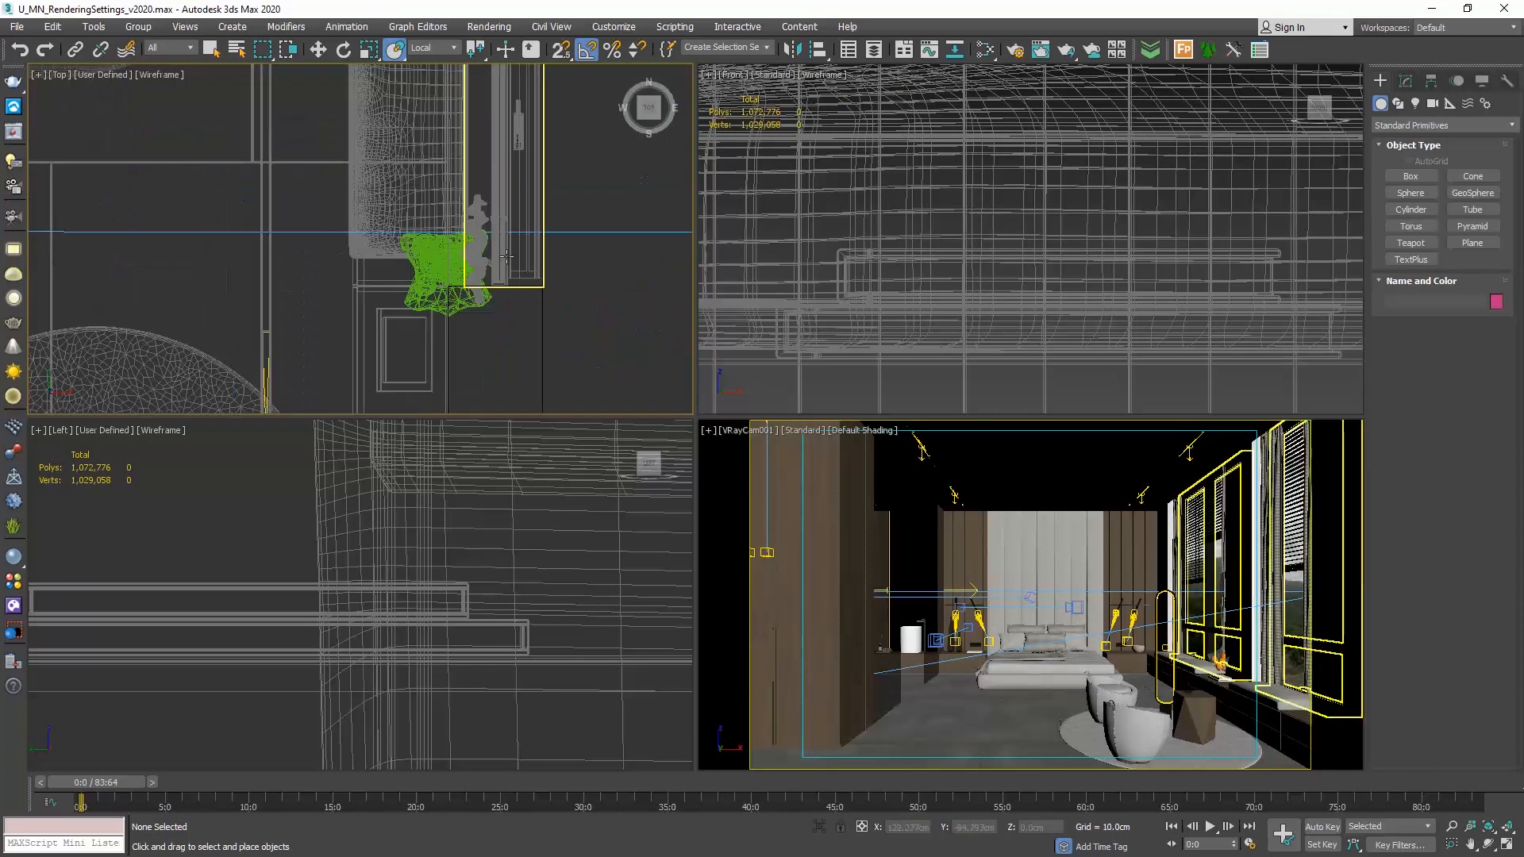
click(462, 271)
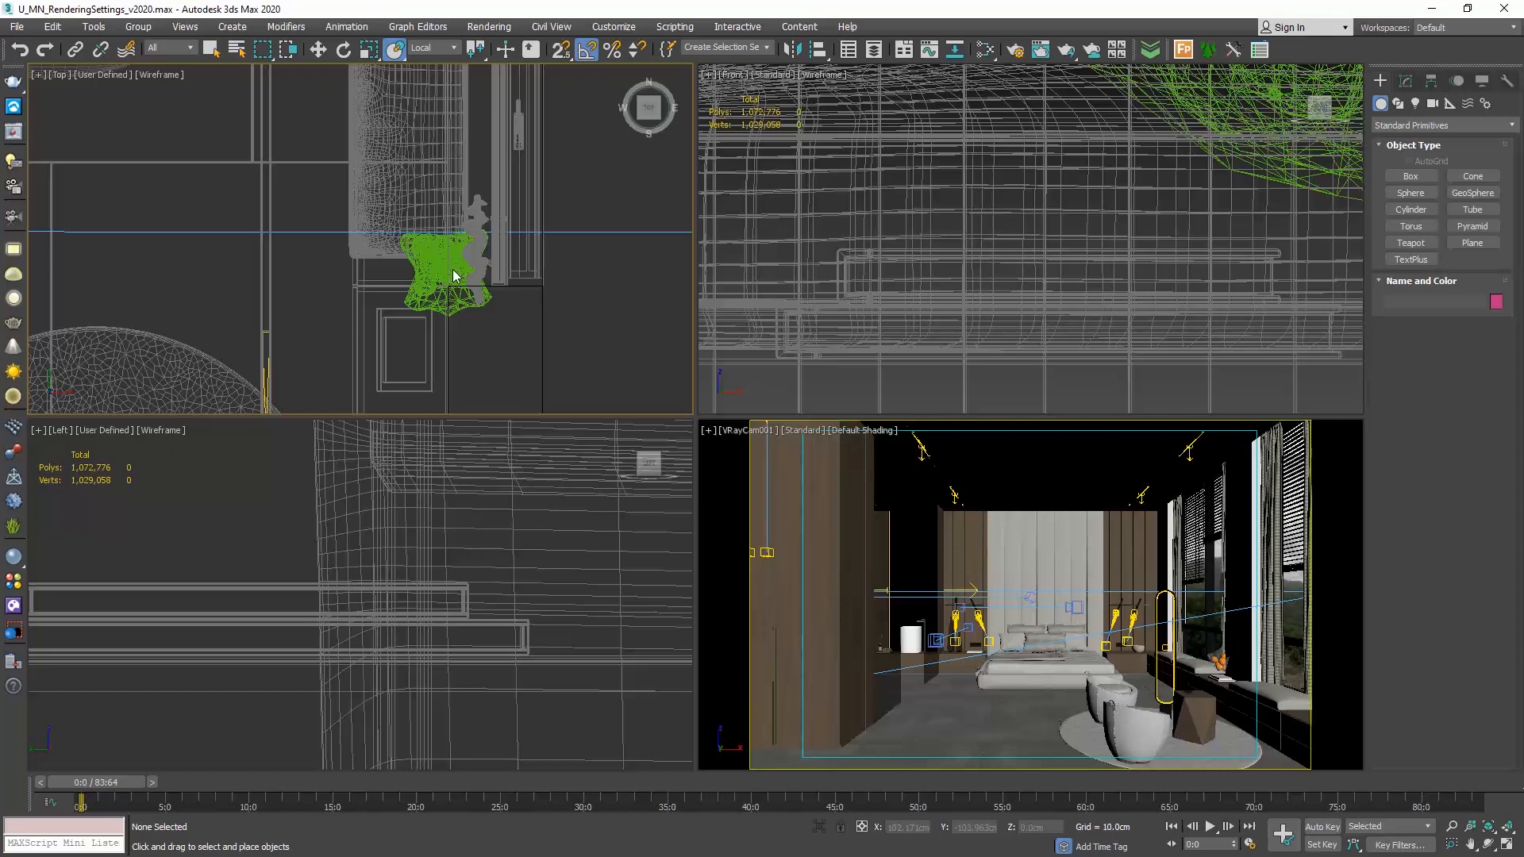
click(452, 270)
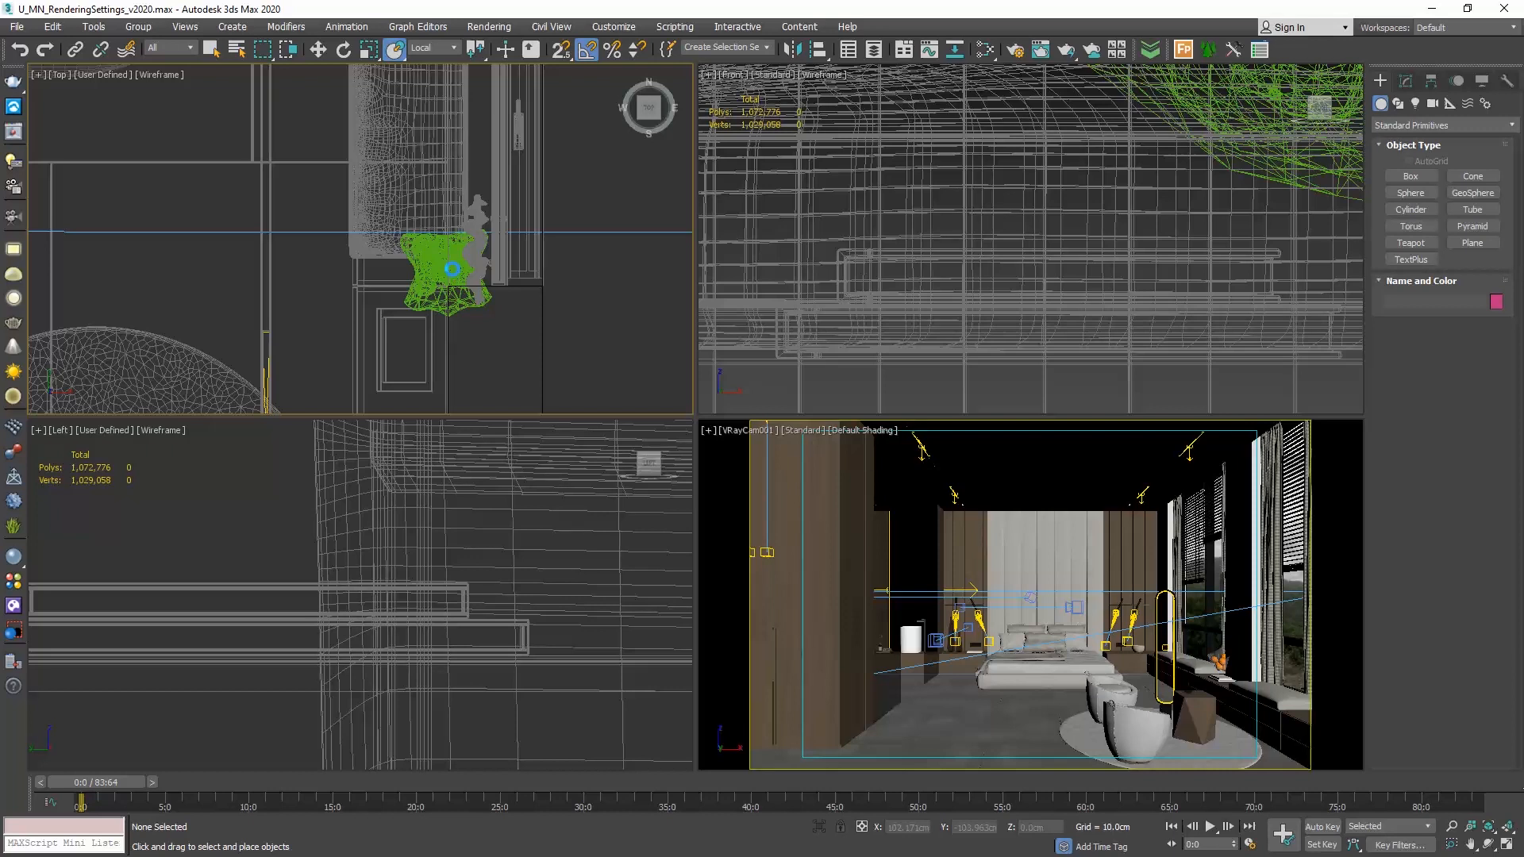
click(206, 49)
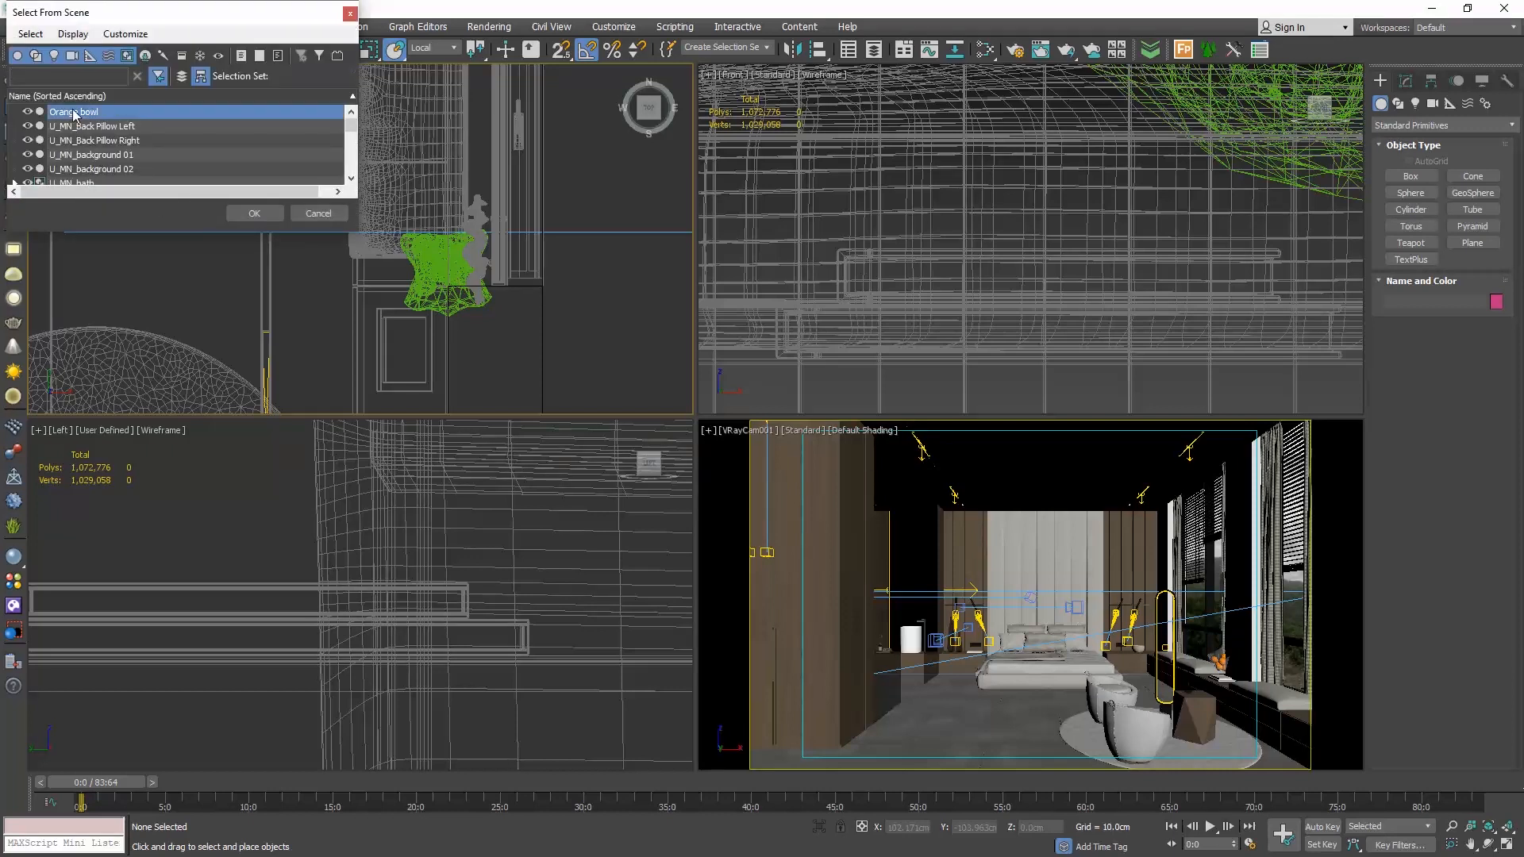
click(254, 213)
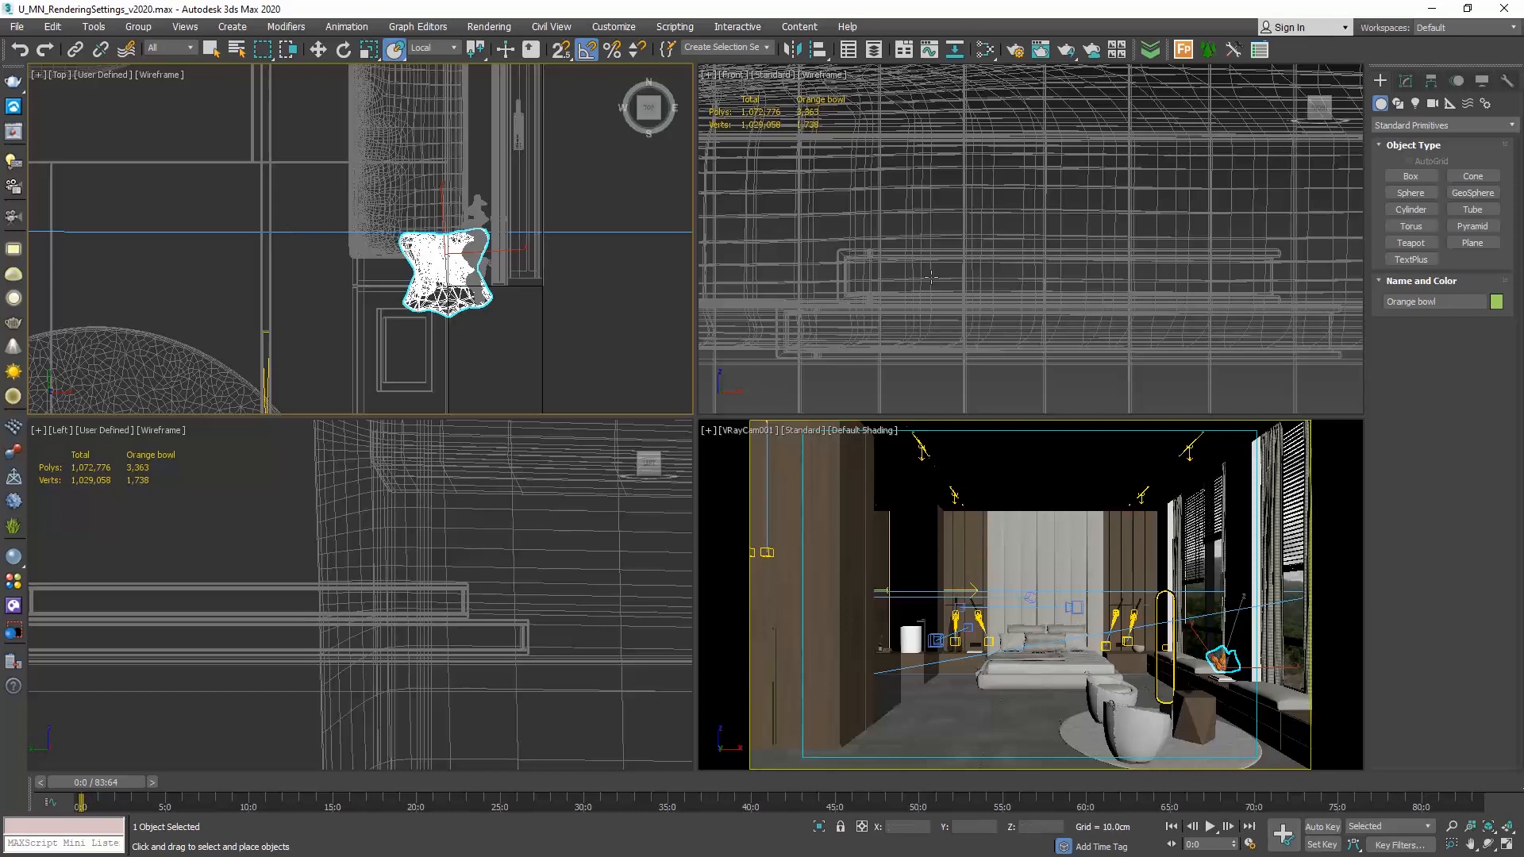
- In the Modify panel, set the bowl's VRayProxy display to show whole mesh
click(1405, 81)
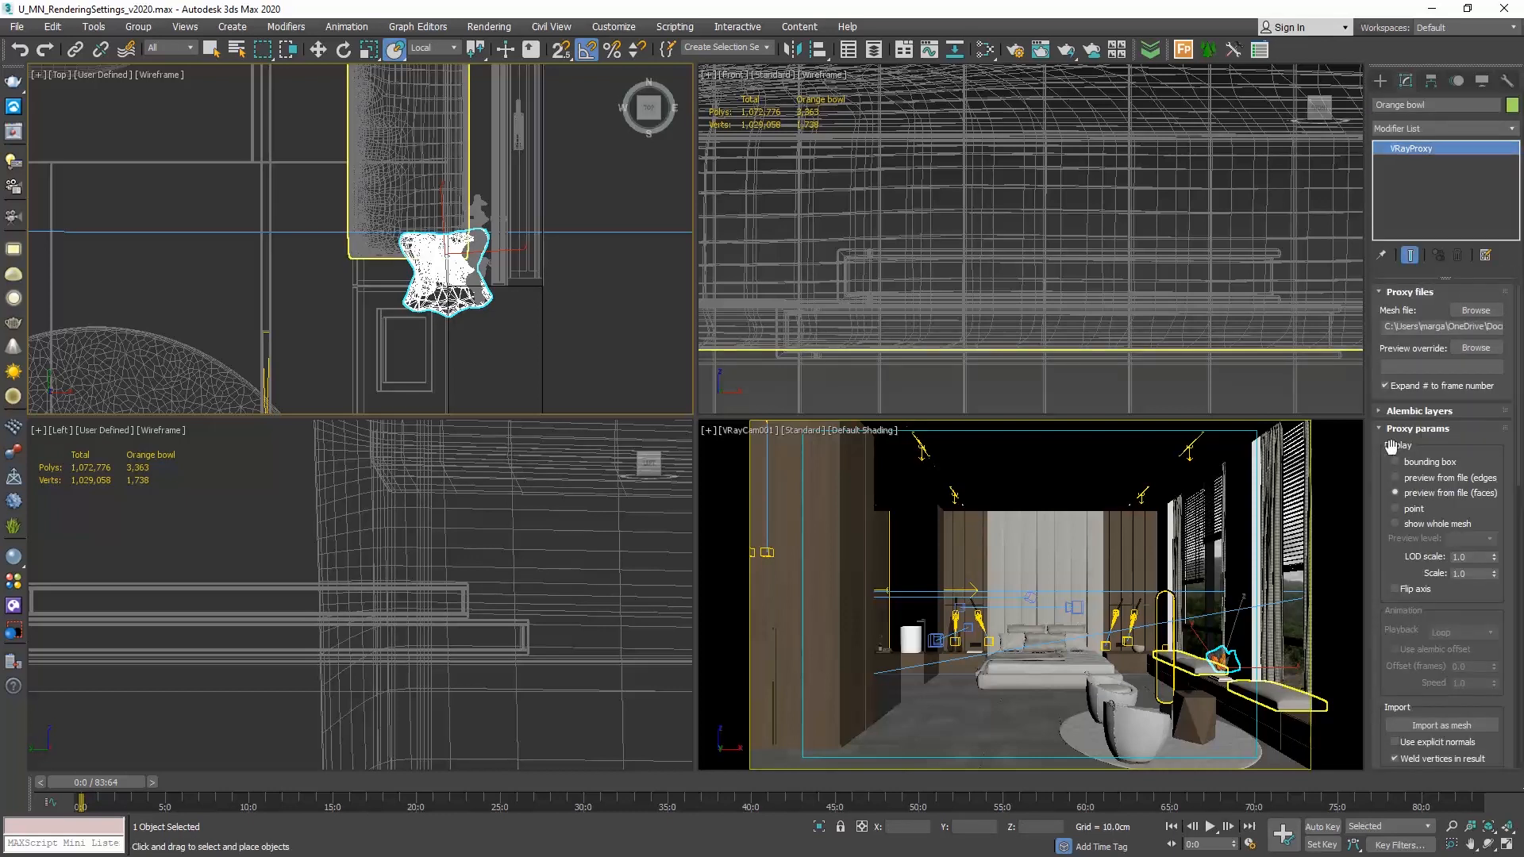
click(1396, 508)
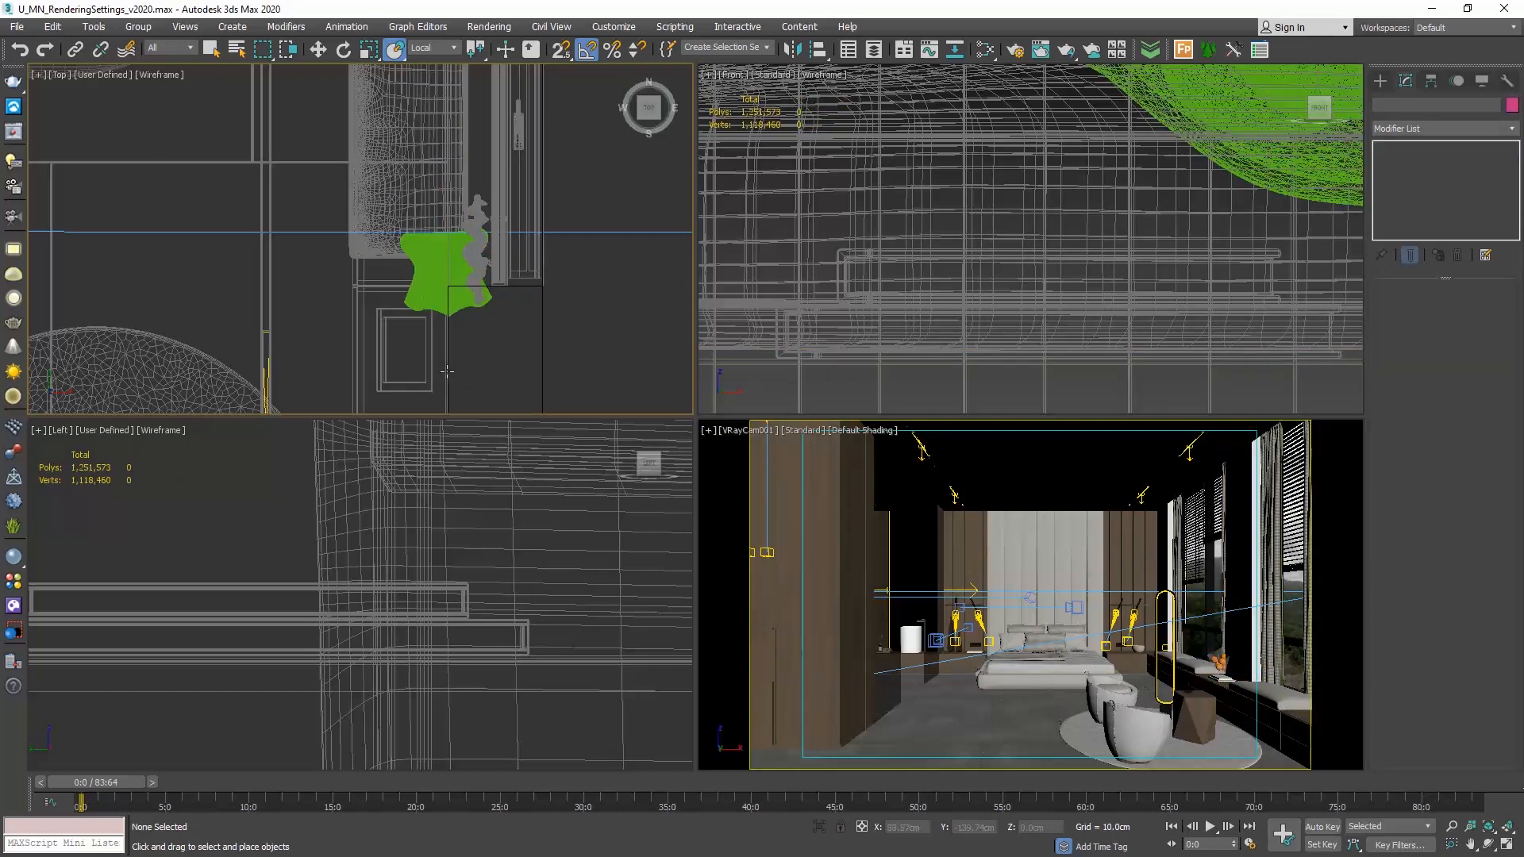
- Move the Orange bowl over the side table and isolate the selection
click(445, 283)
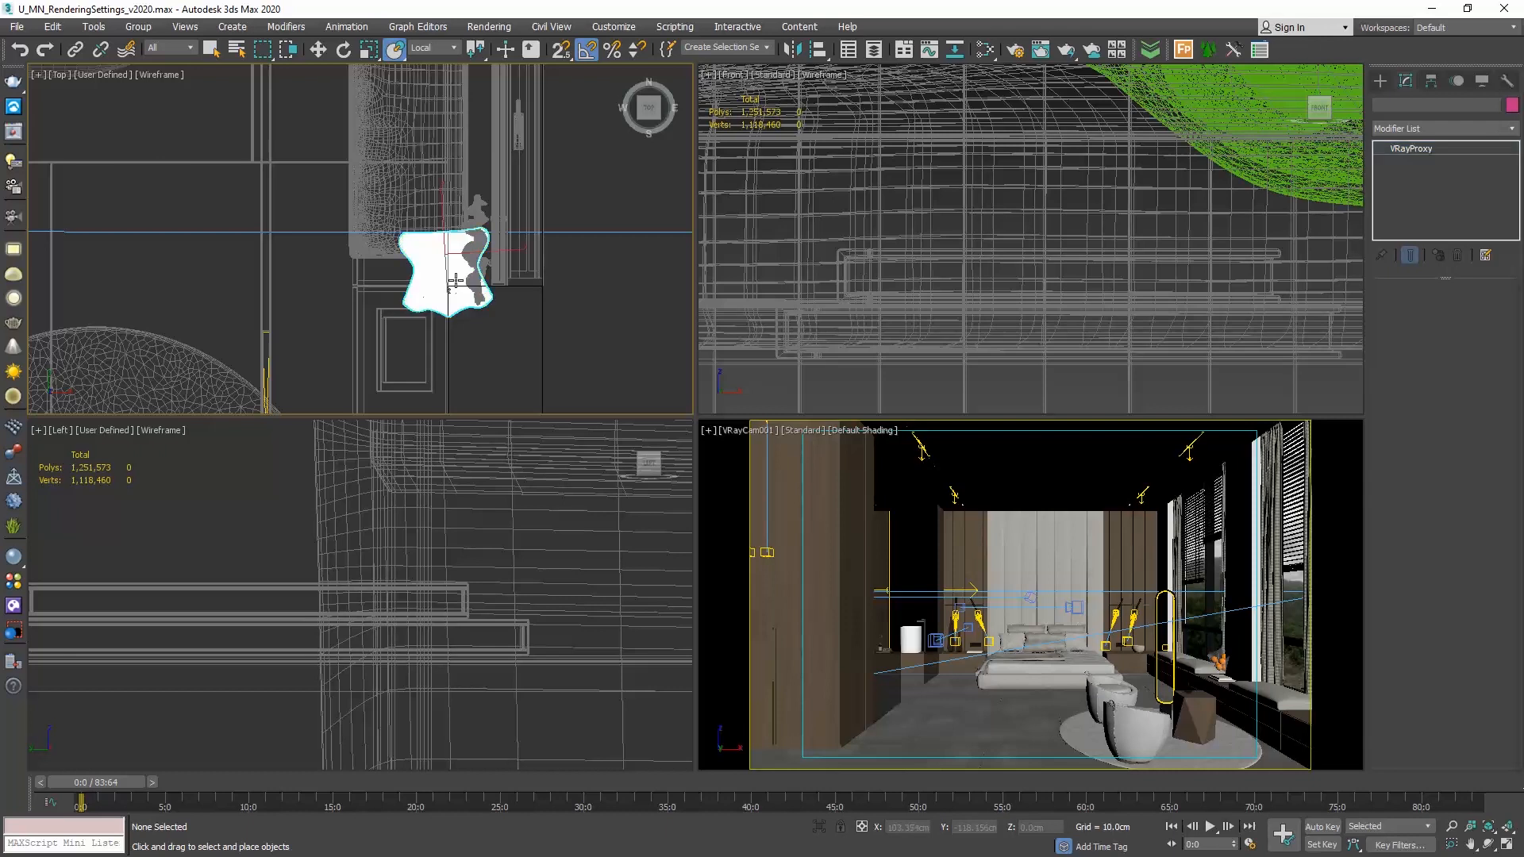
click(444, 271)
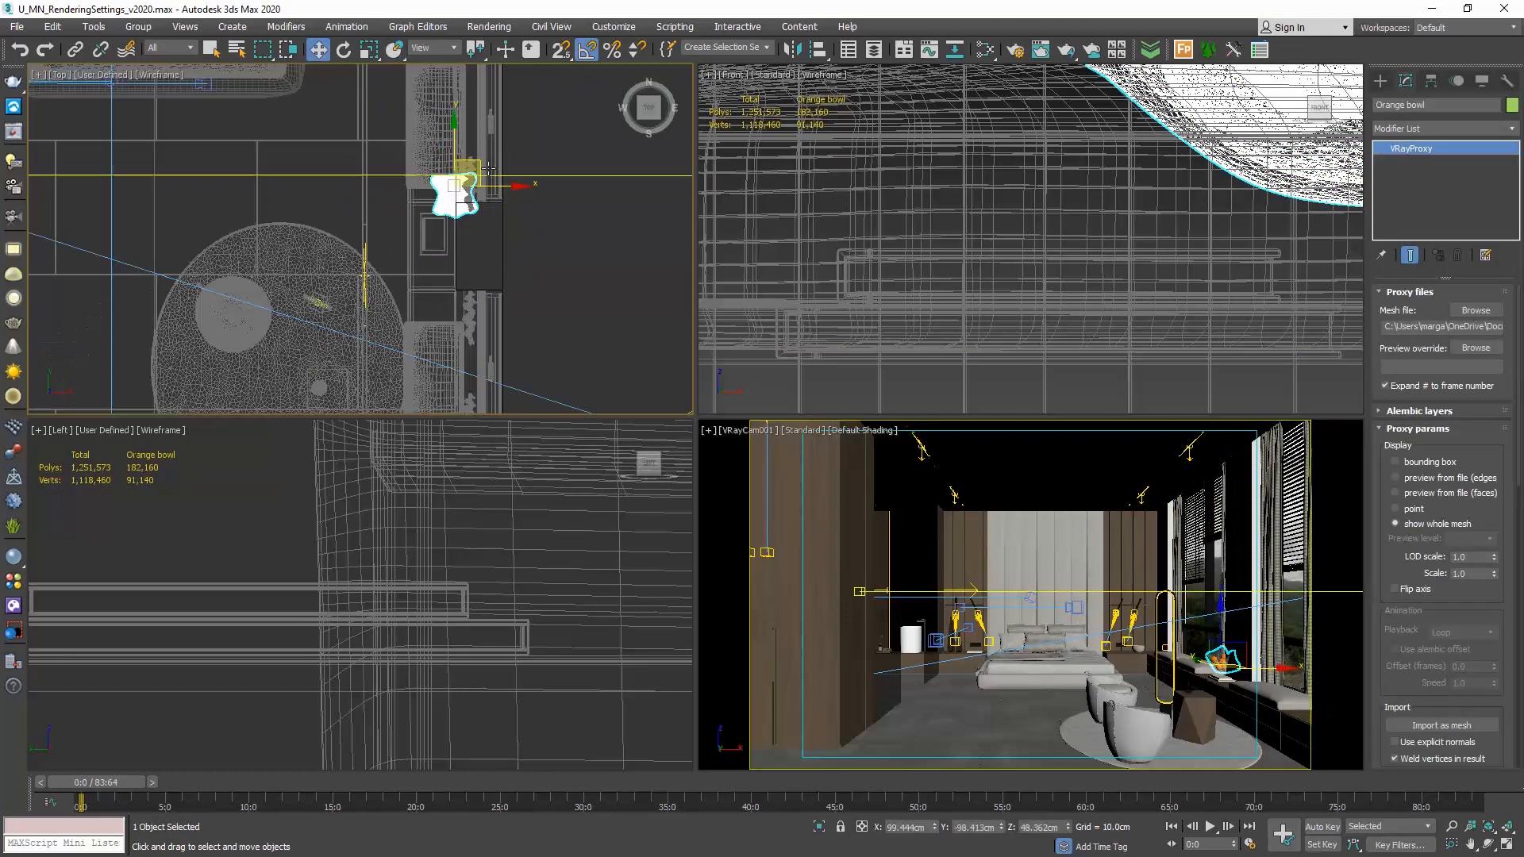
drag(457, 184, 335, 379)
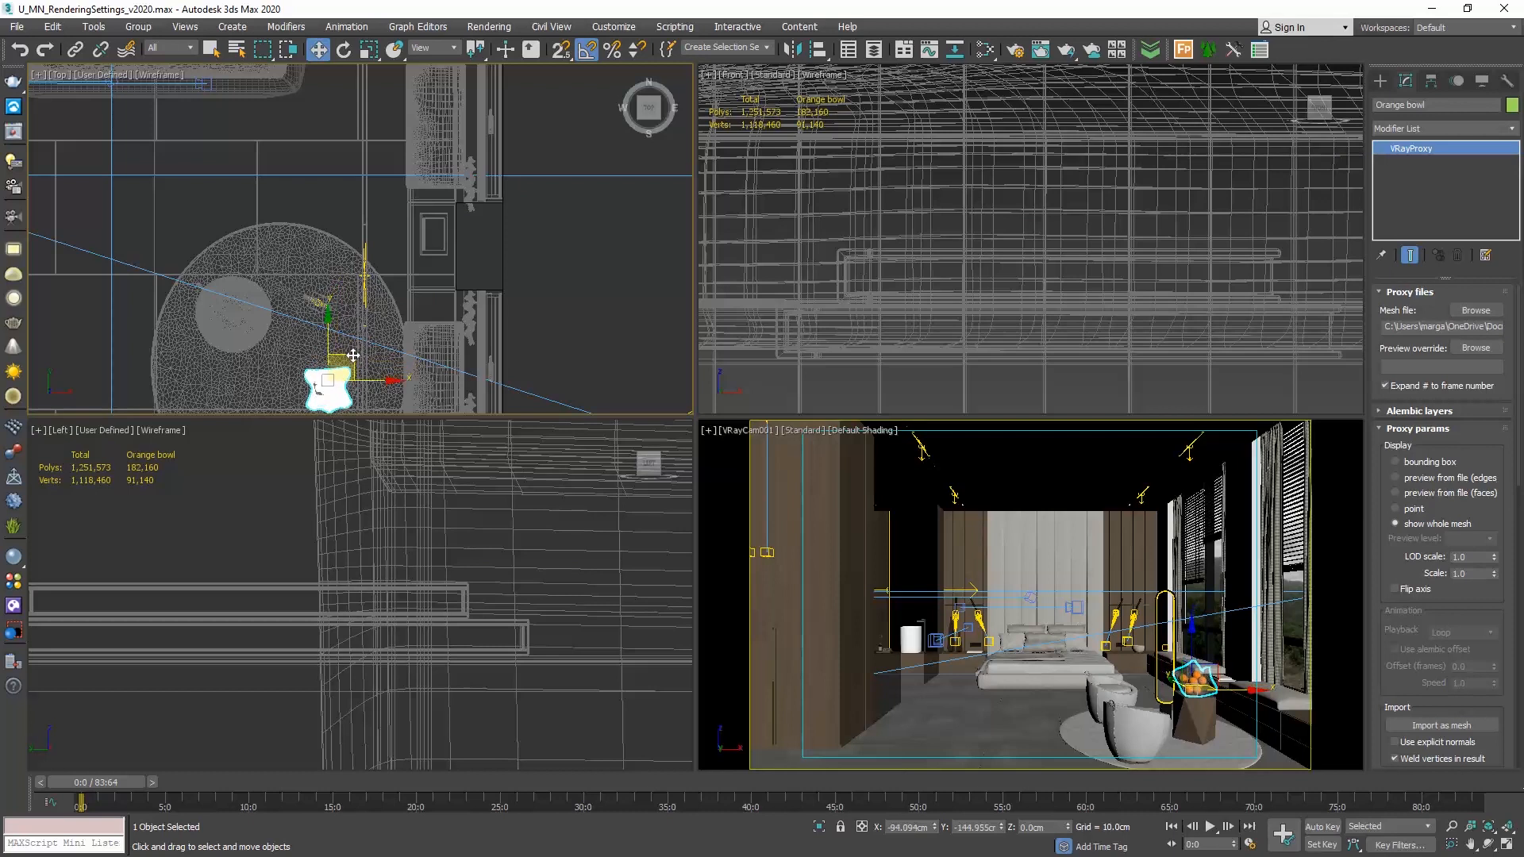
click(1195, 700)
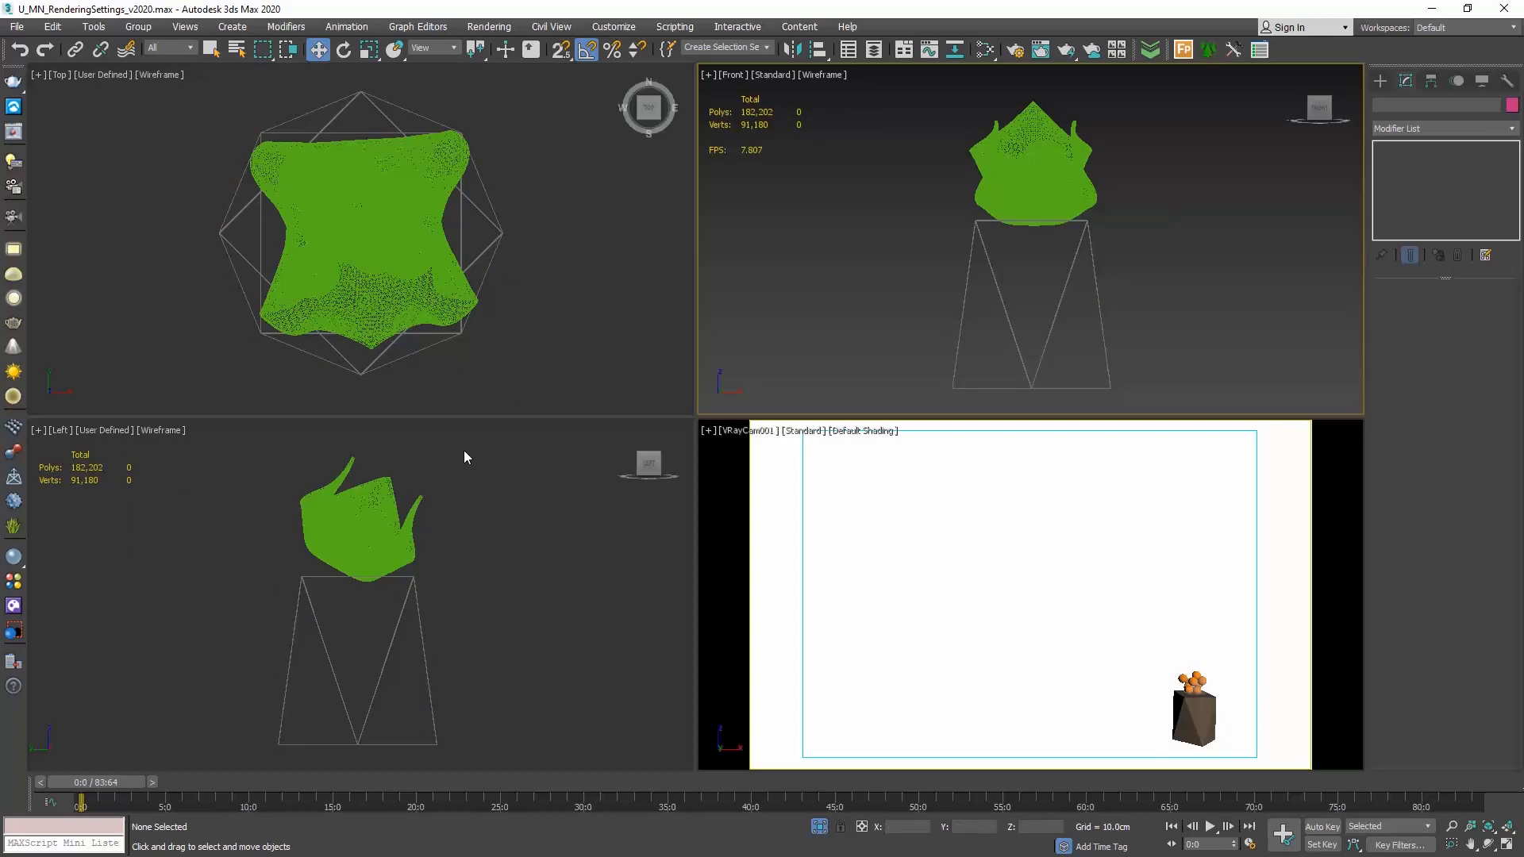
- Lower the bowl onto the table top in the Left view
click(361, 224)
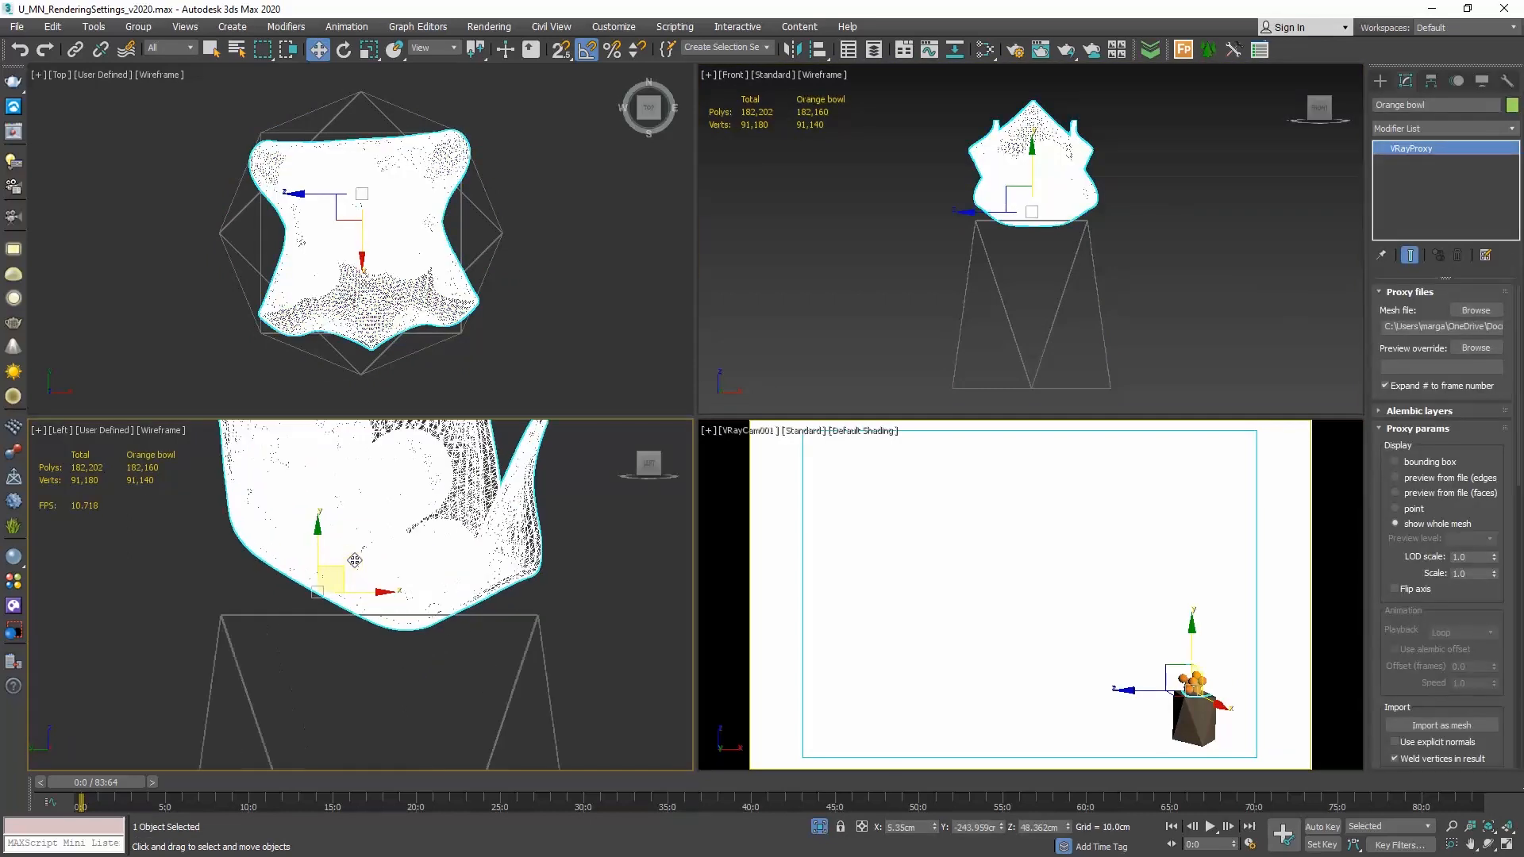
click(341, 49)
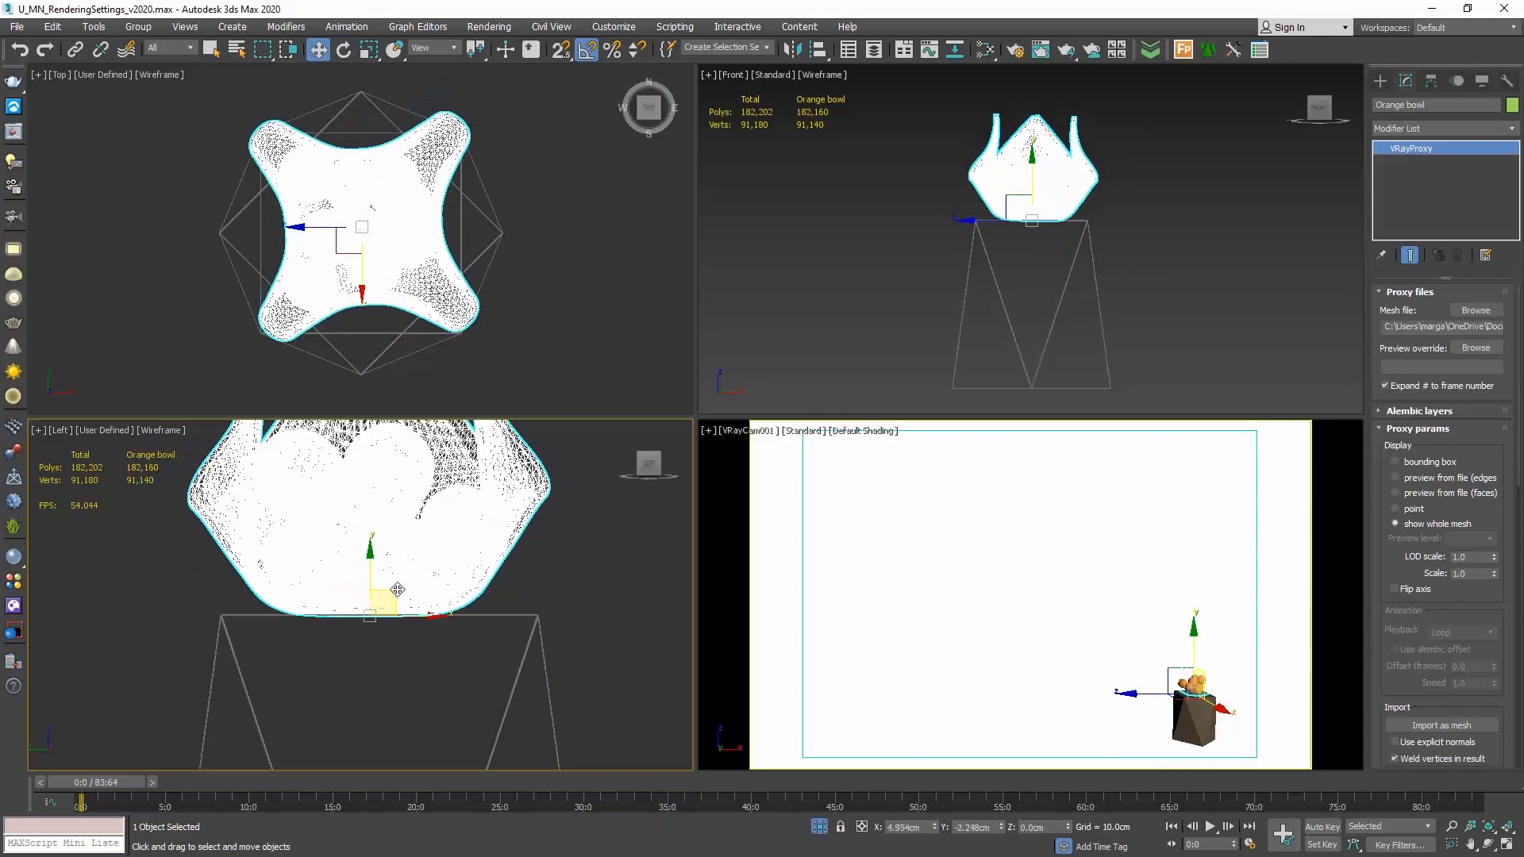
drag(397, 591, 397, 572)
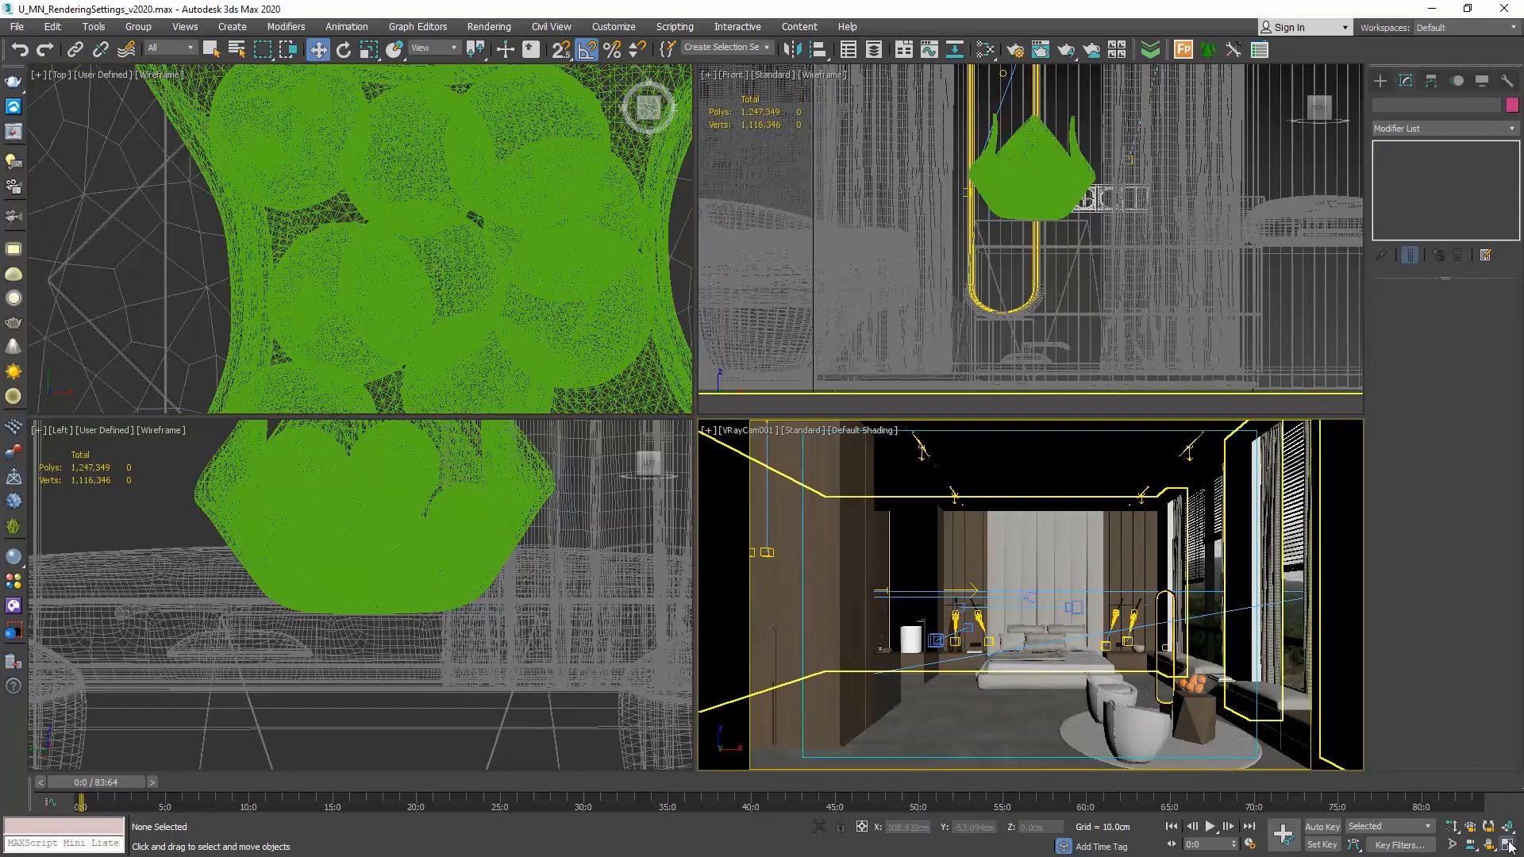
- Maximize VRayCam001 and render a 4000 × 2490 crop around the side table and bowl
key(alt+w)
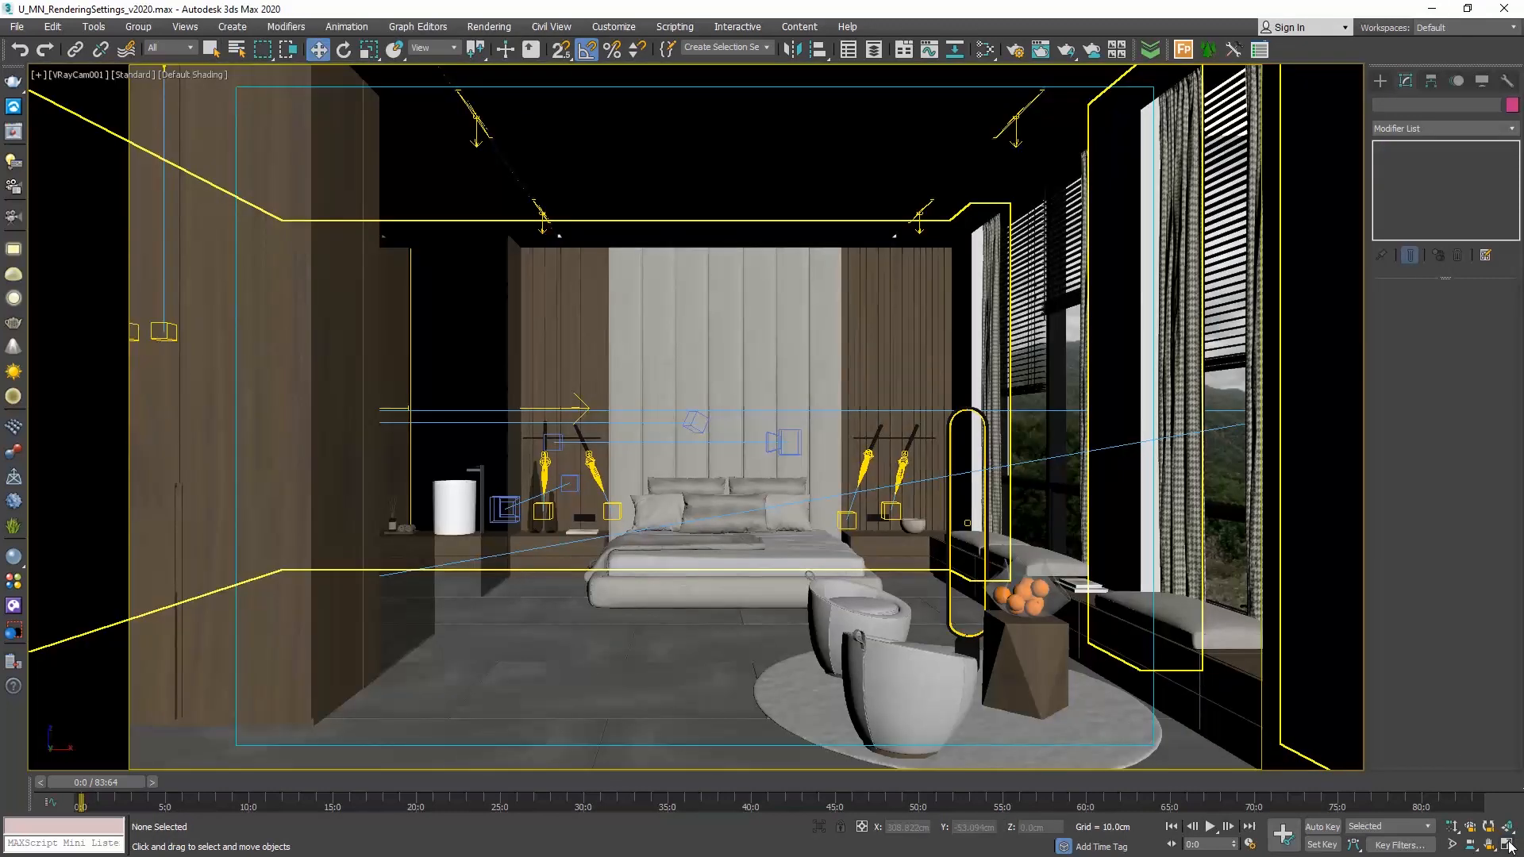
click(1015, 49)
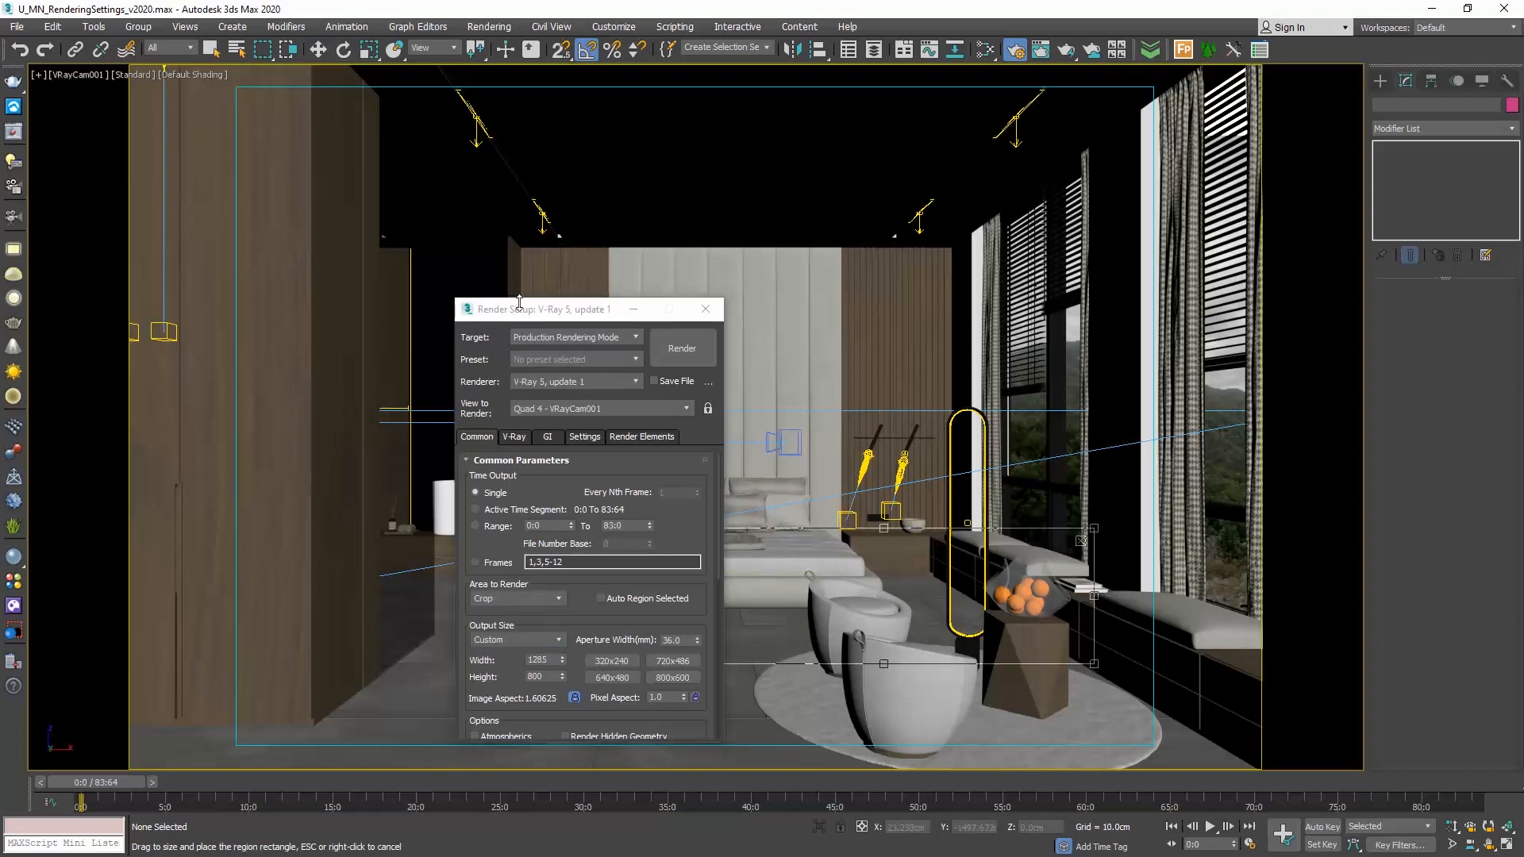
drag(587, 310, 330, 288)
text(4000)
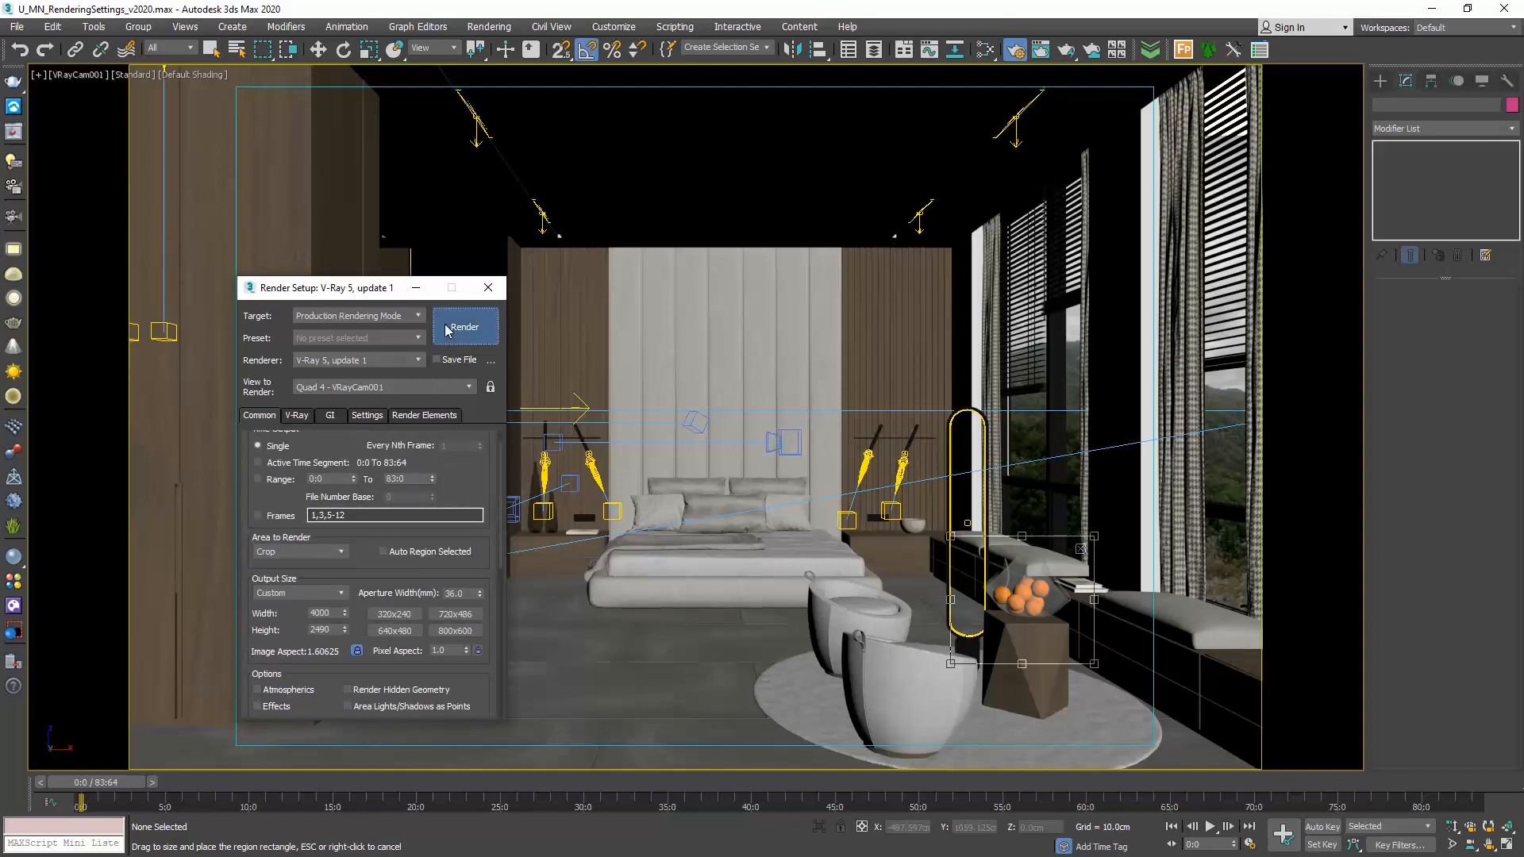
click(465, 327)
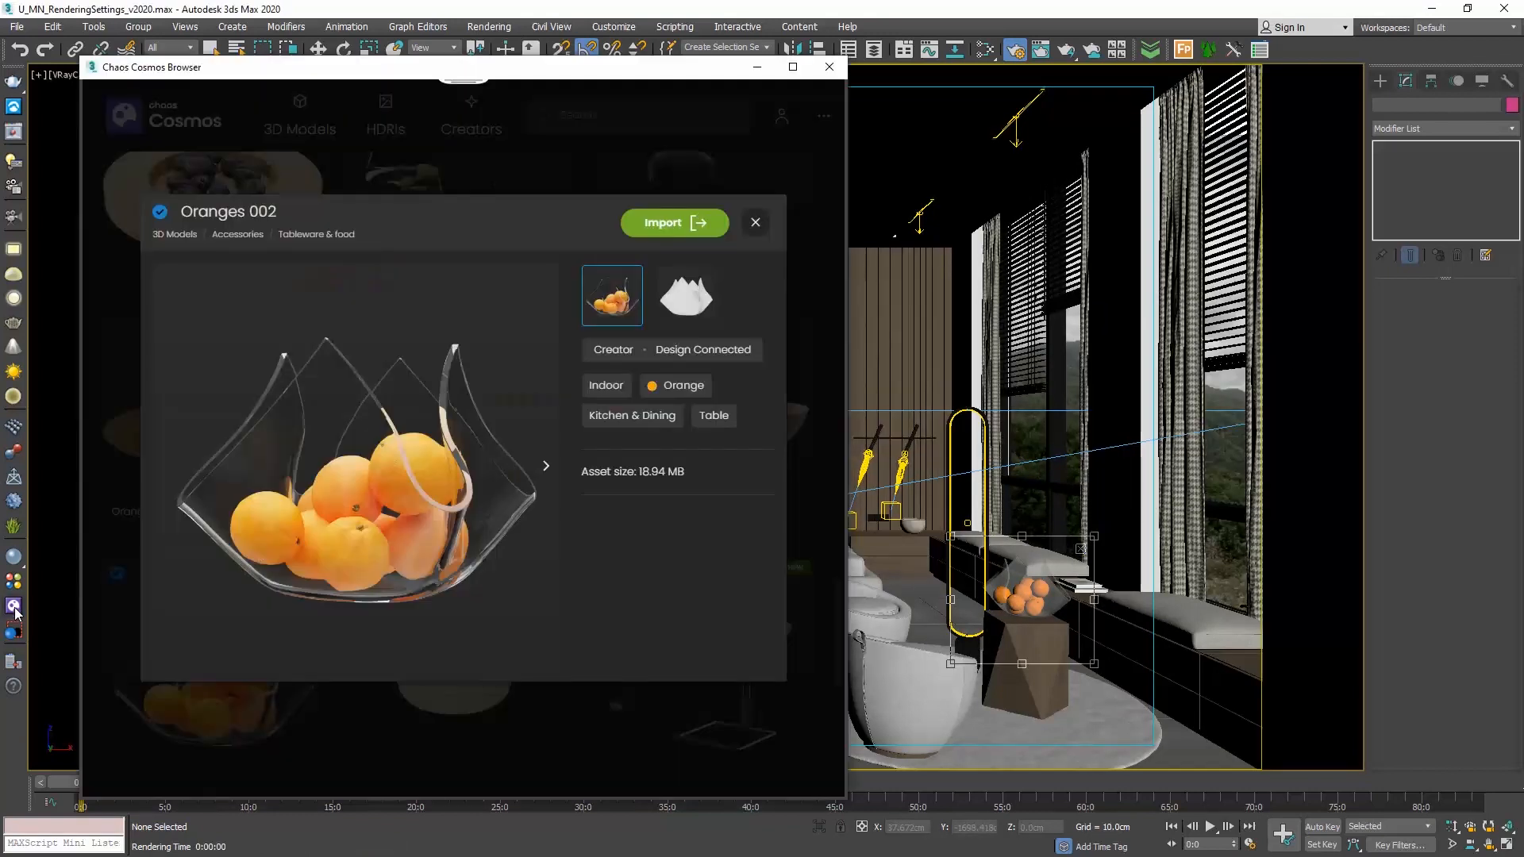
- Return to Cosmos 3D Models and filter to the Lighting collection
click(756, 222)
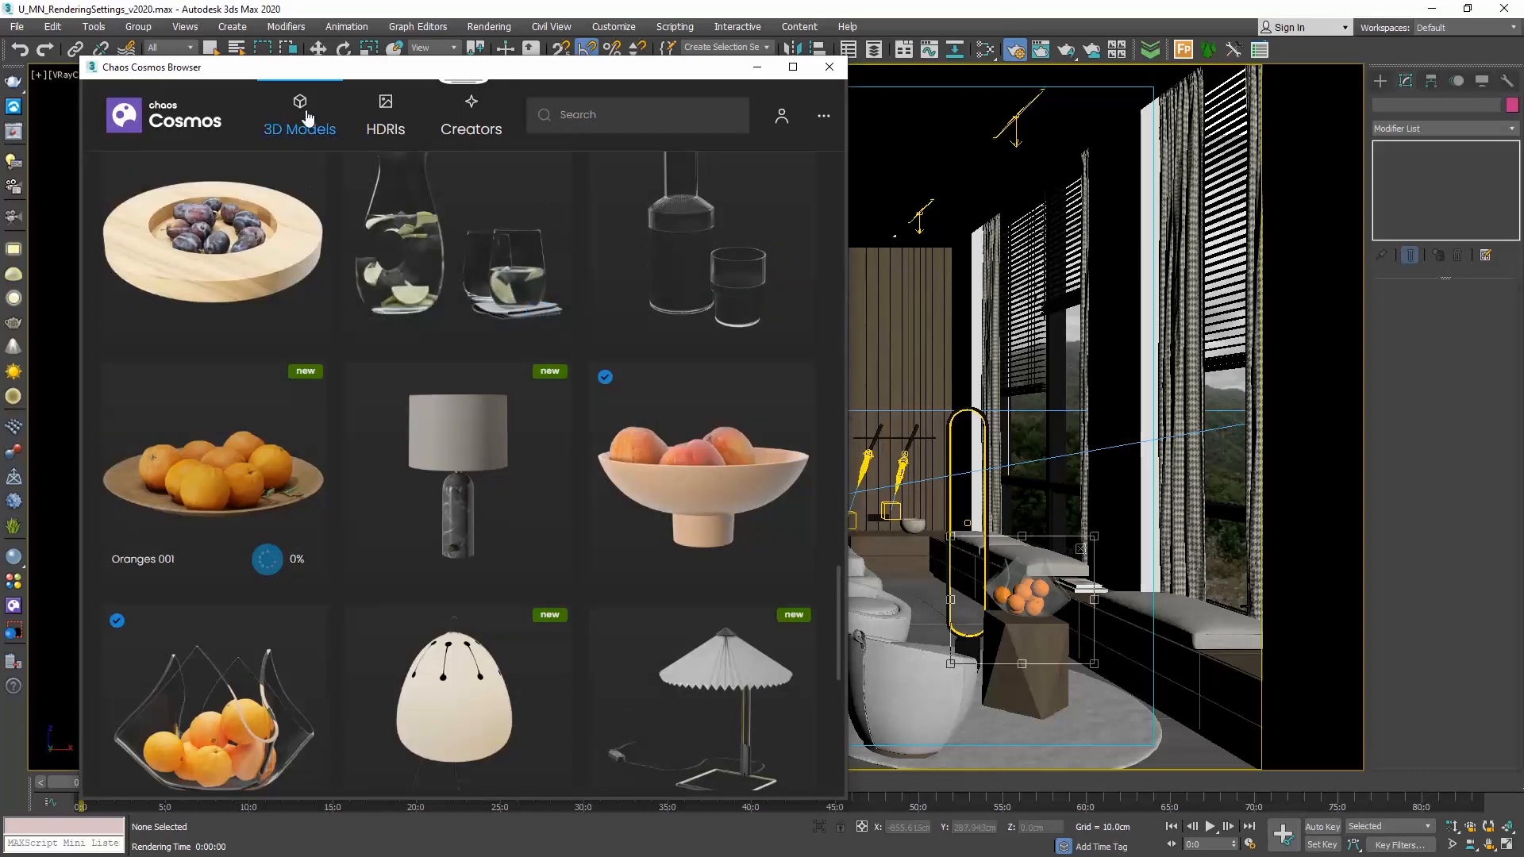
click(300, 115)
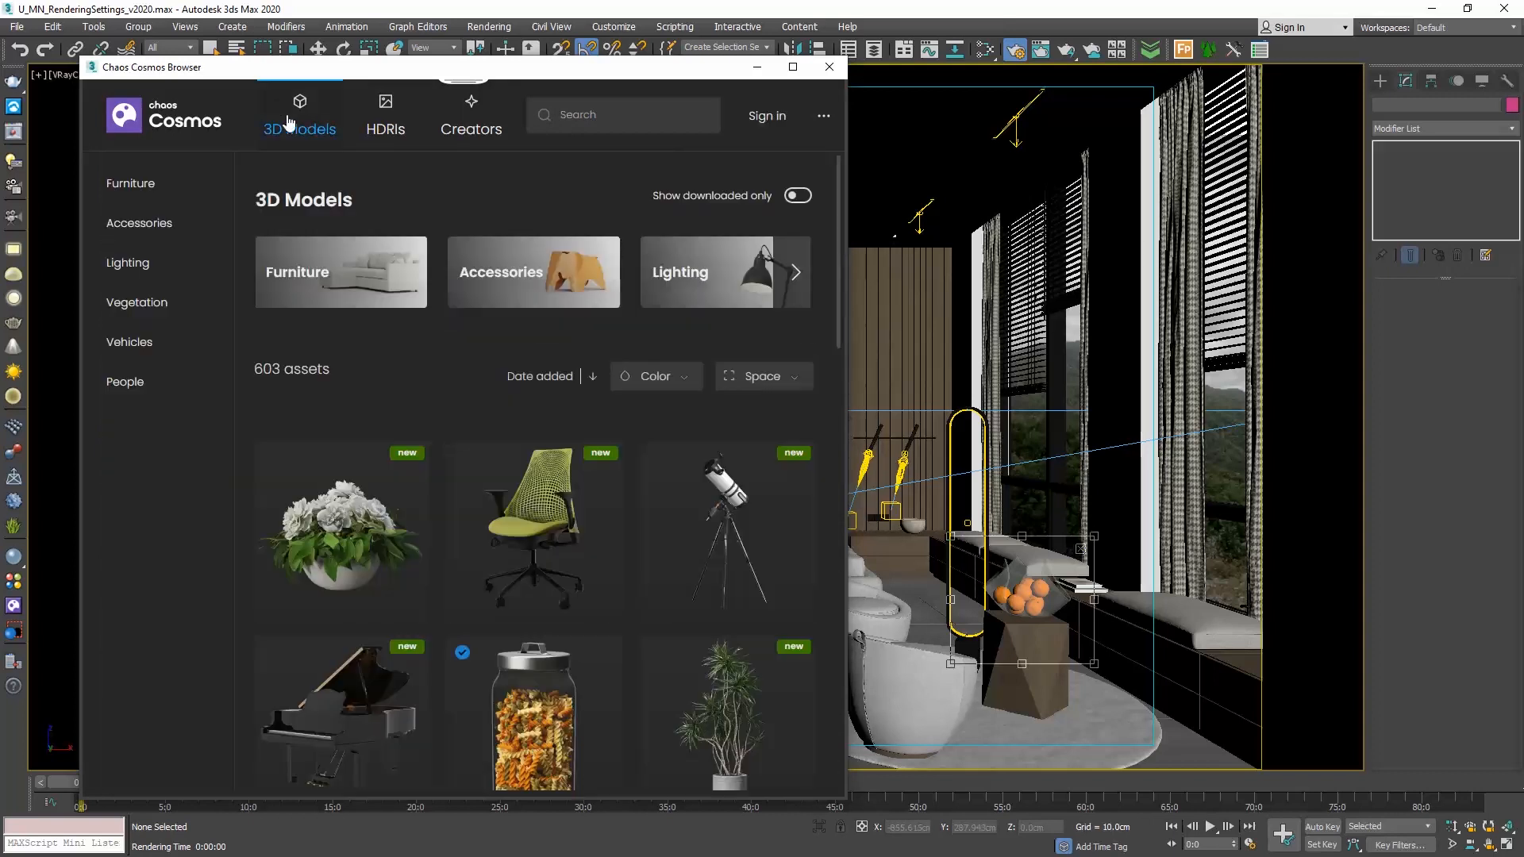
click(127, 262)
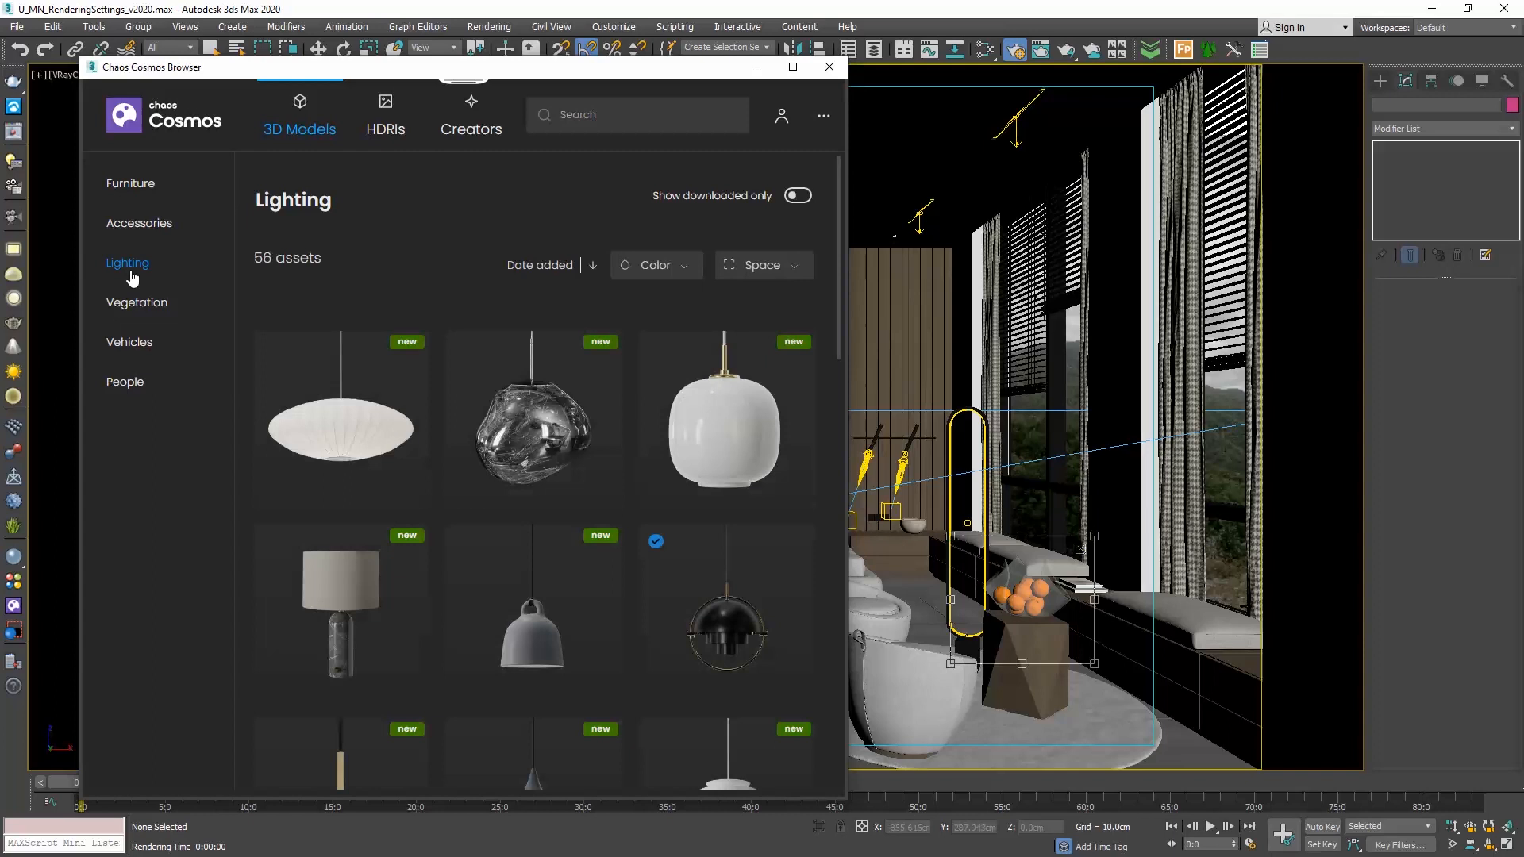
scroll(down, 3)
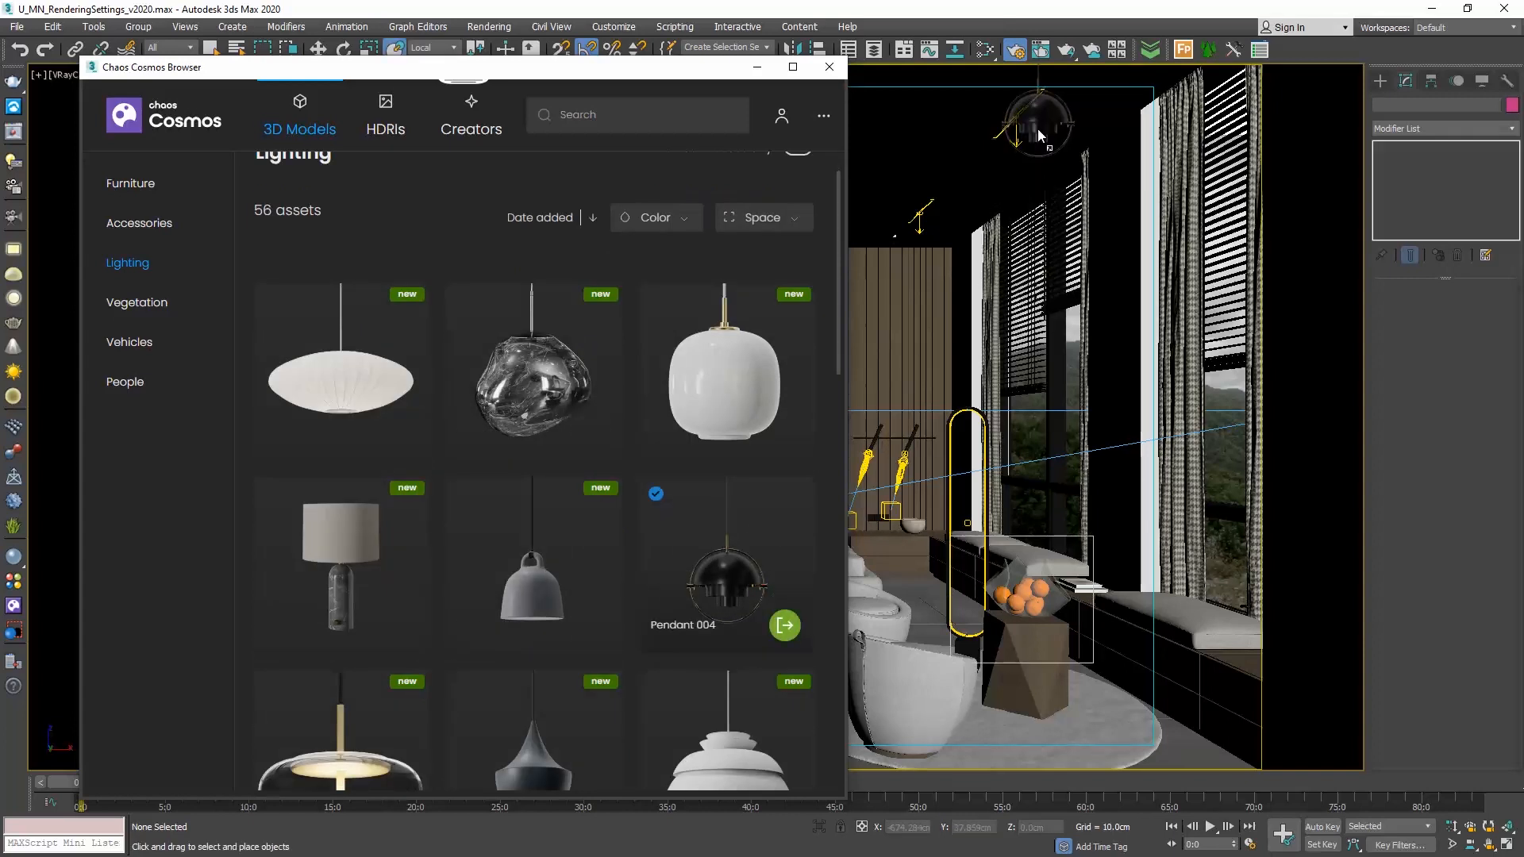
- Import Pendant 004 and place it in the Top viewport as the Pendant proxy
click(785, 625)
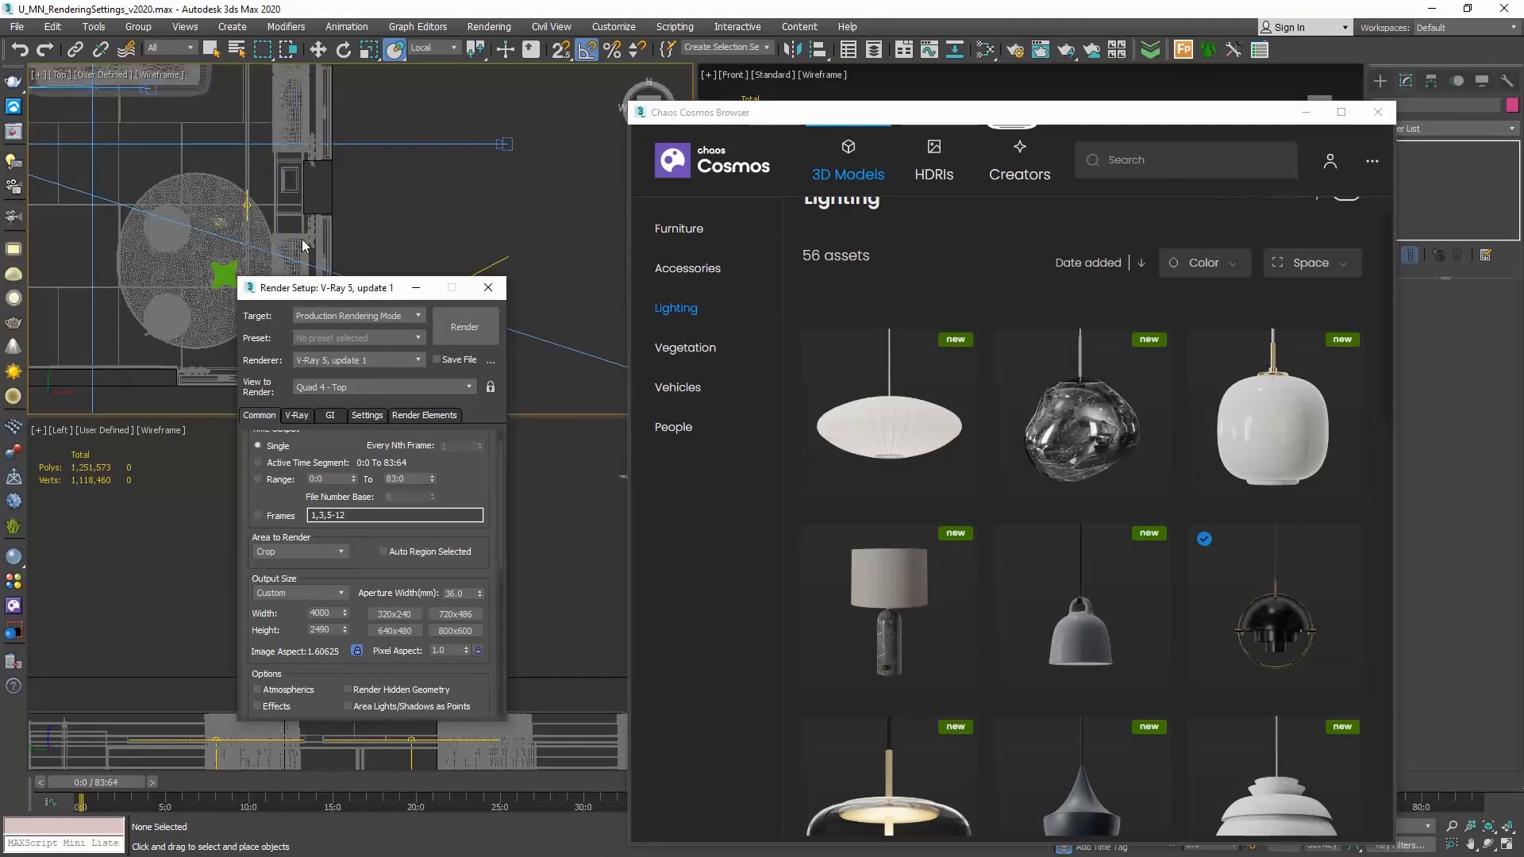
click(487, 288)
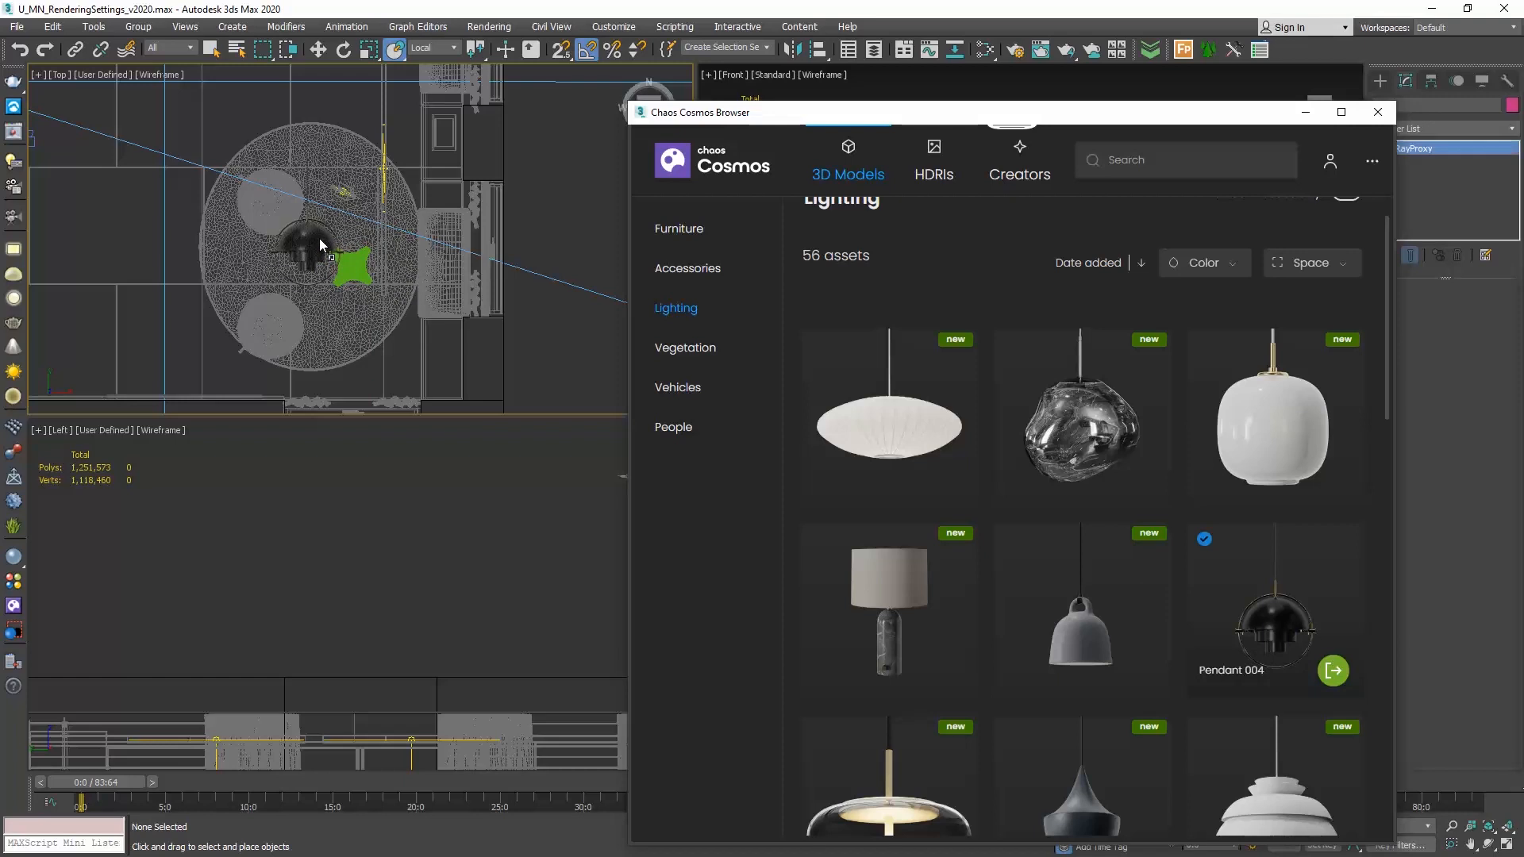
click(1332, 670)
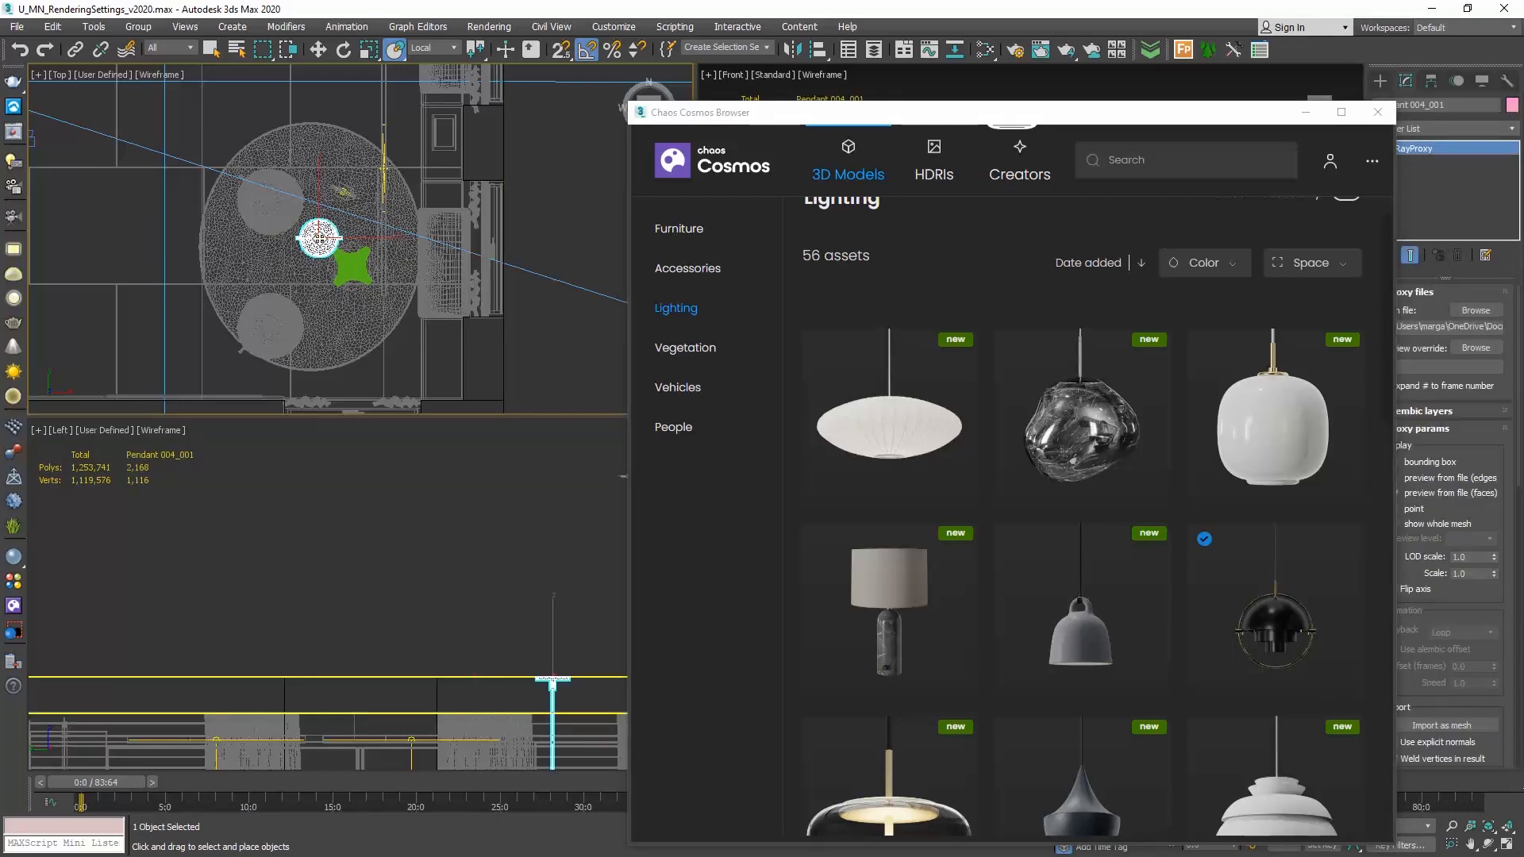
click(1376, 111)
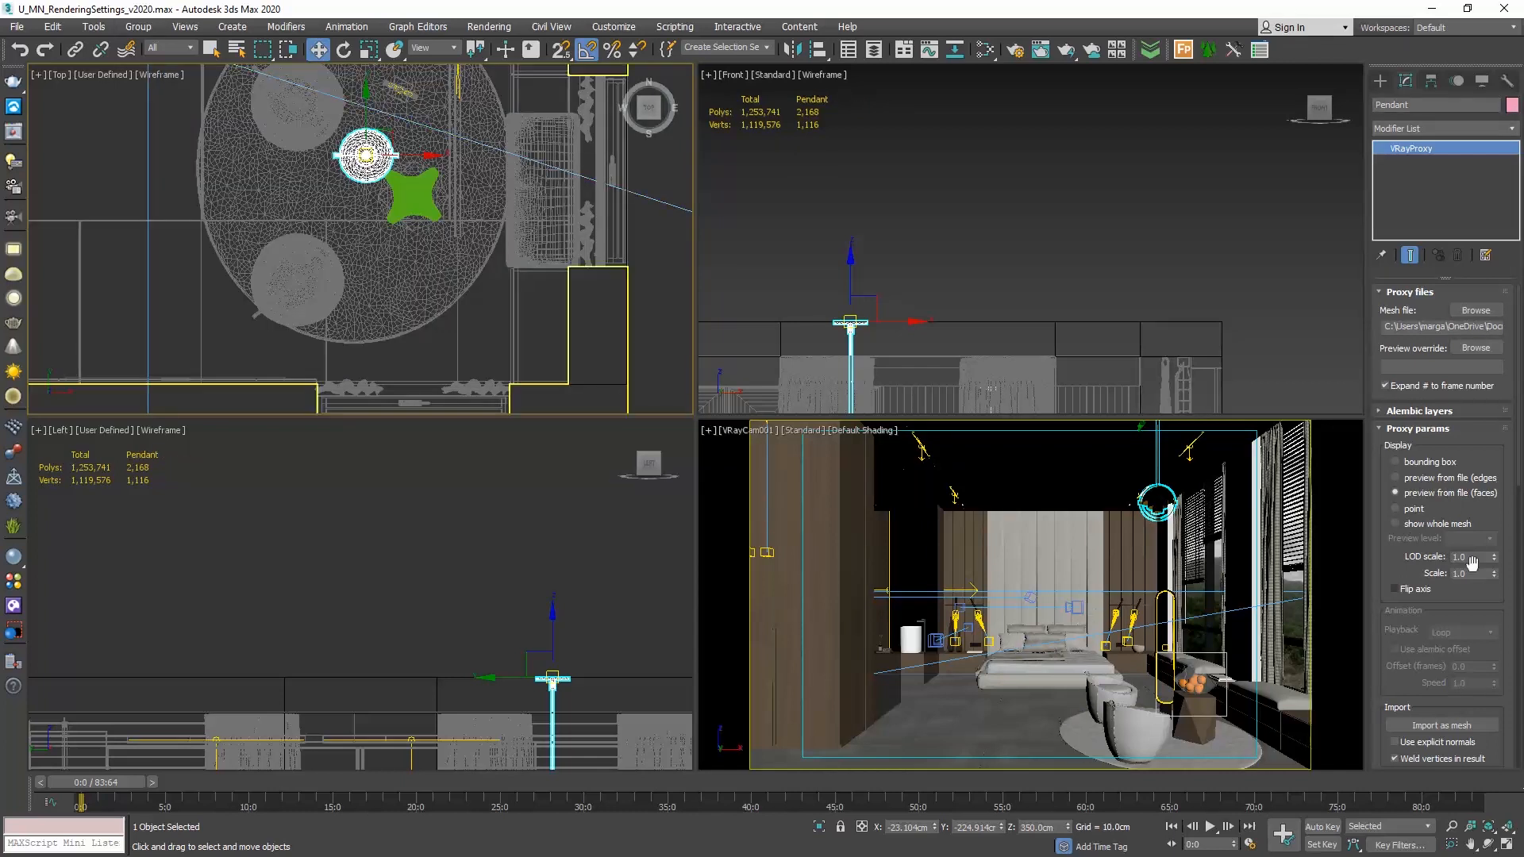
- Select the pendant with its cable and raise it to the ceiling near the window
click(1395, 524)
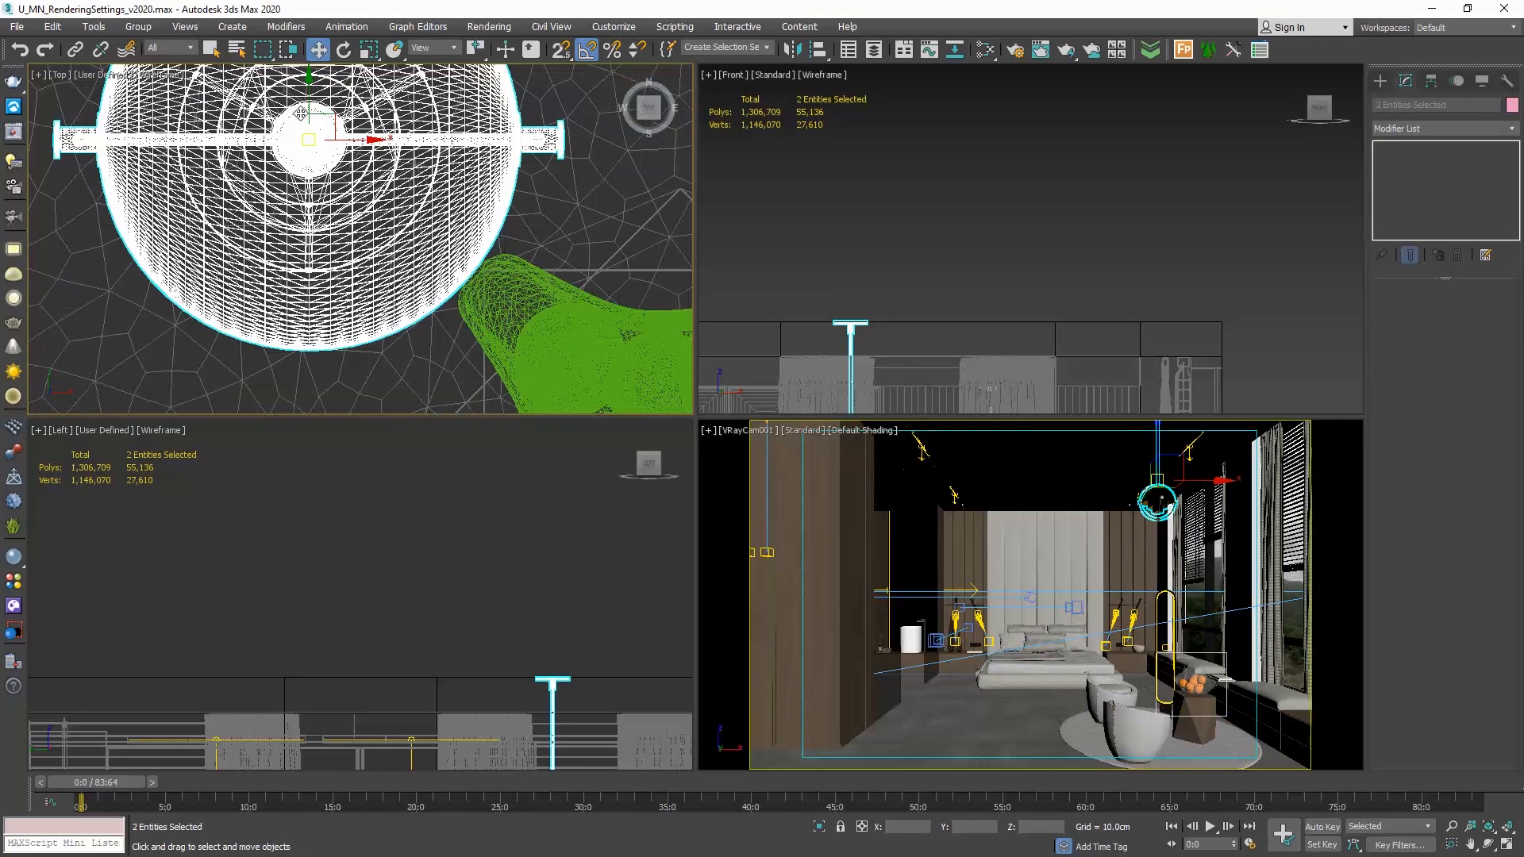
drag(306, 141, 367, 175)
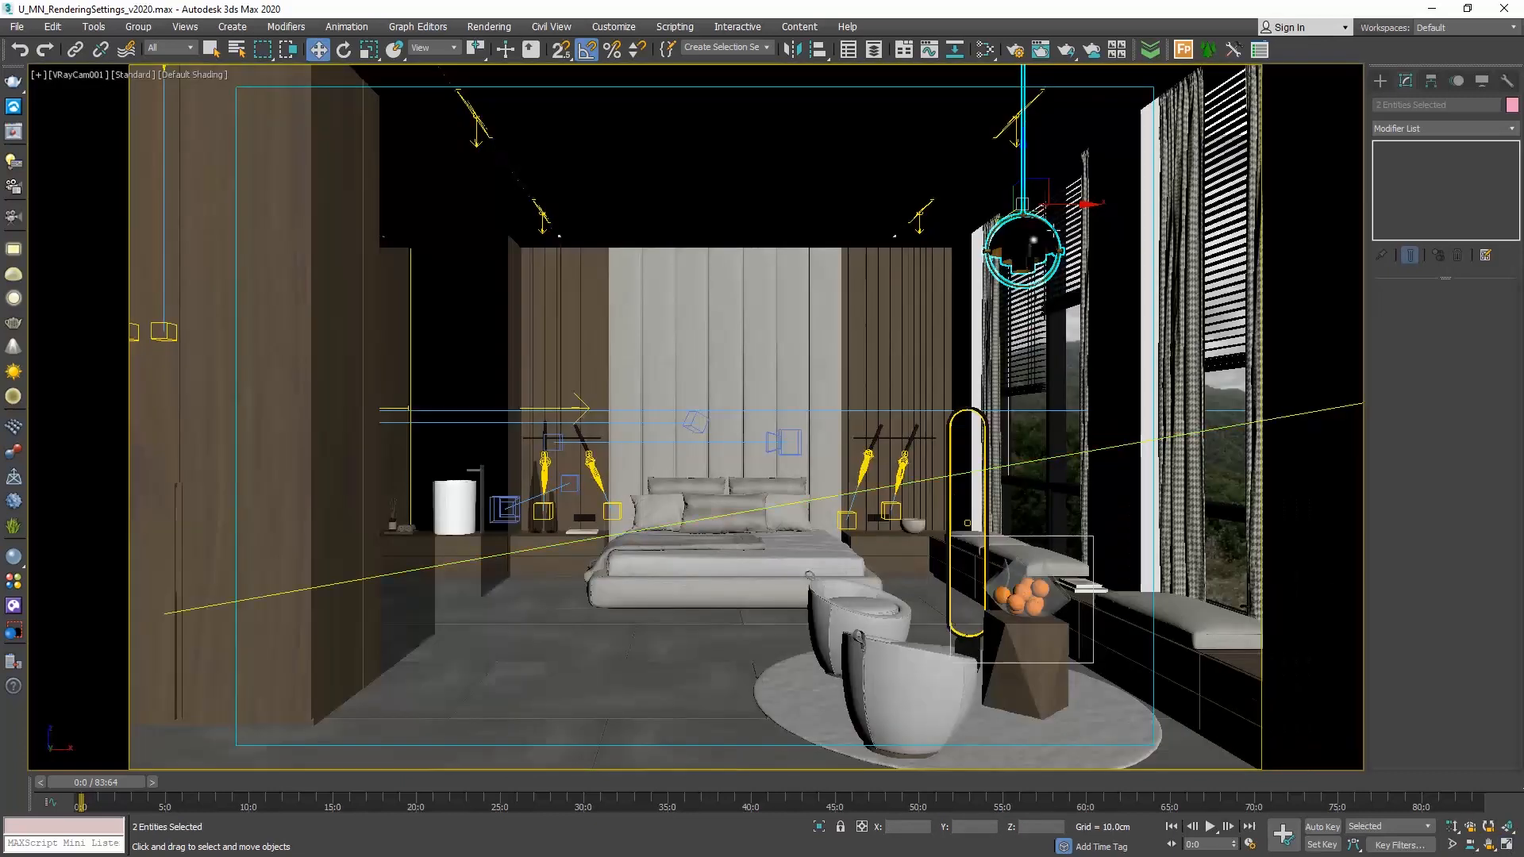
- Render a close-up crop region around the hanging pendant
click(1014, 50)
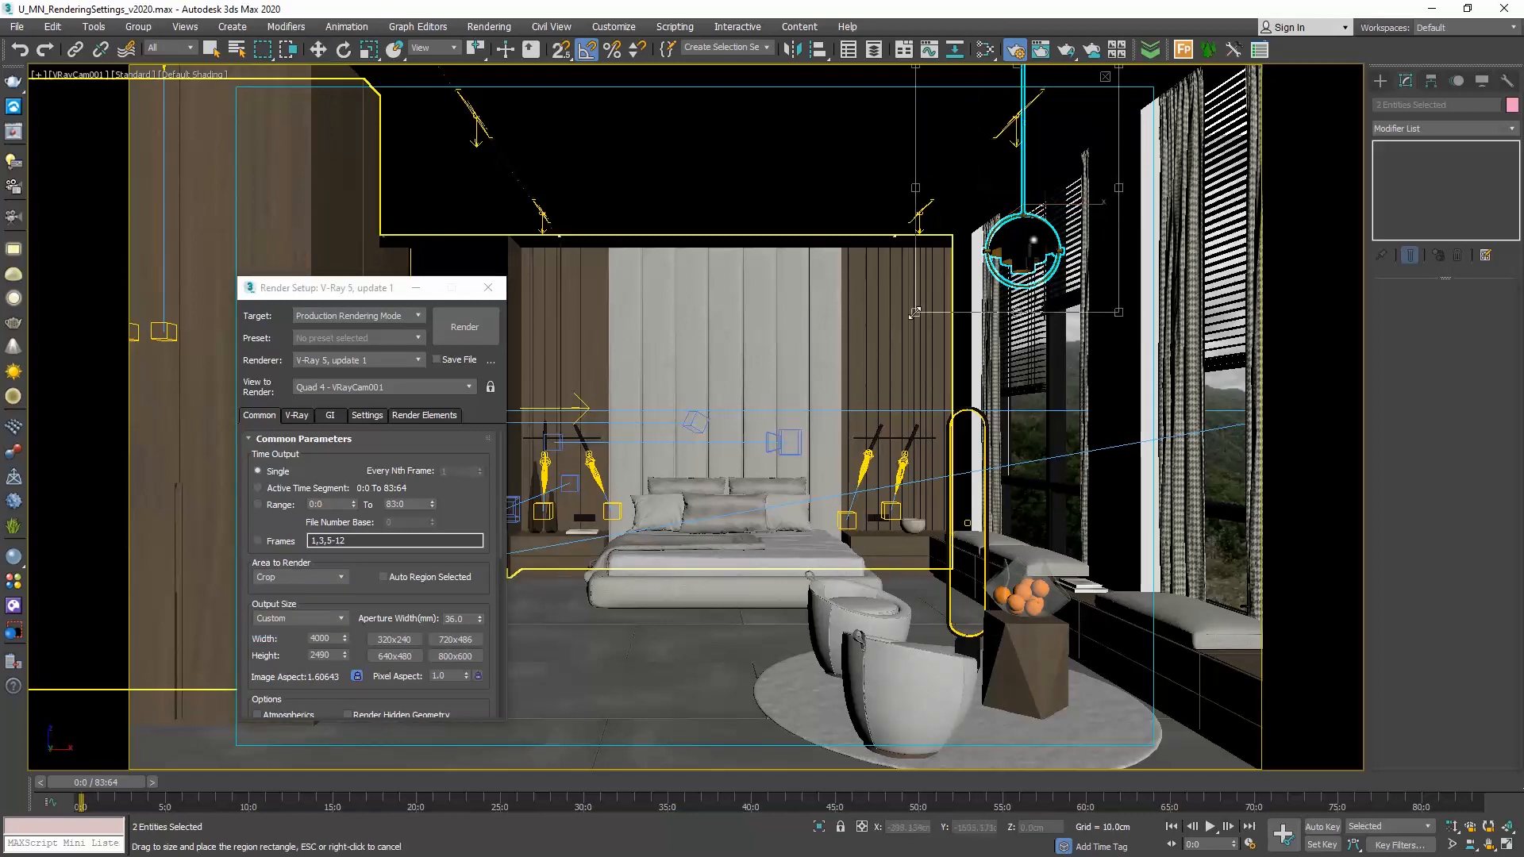
click(464, 327)
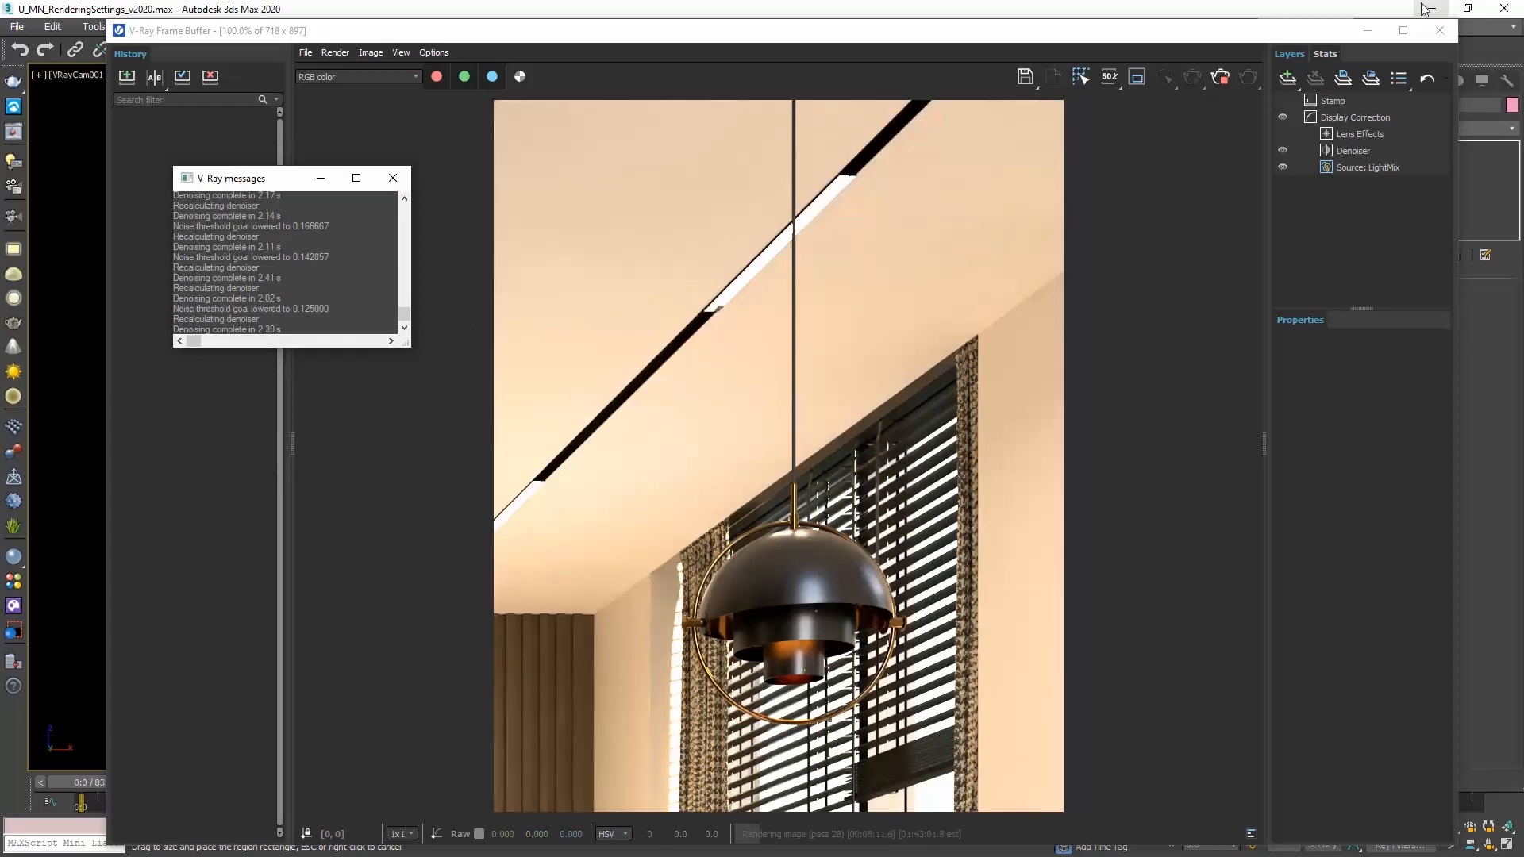
click(1439, 30)
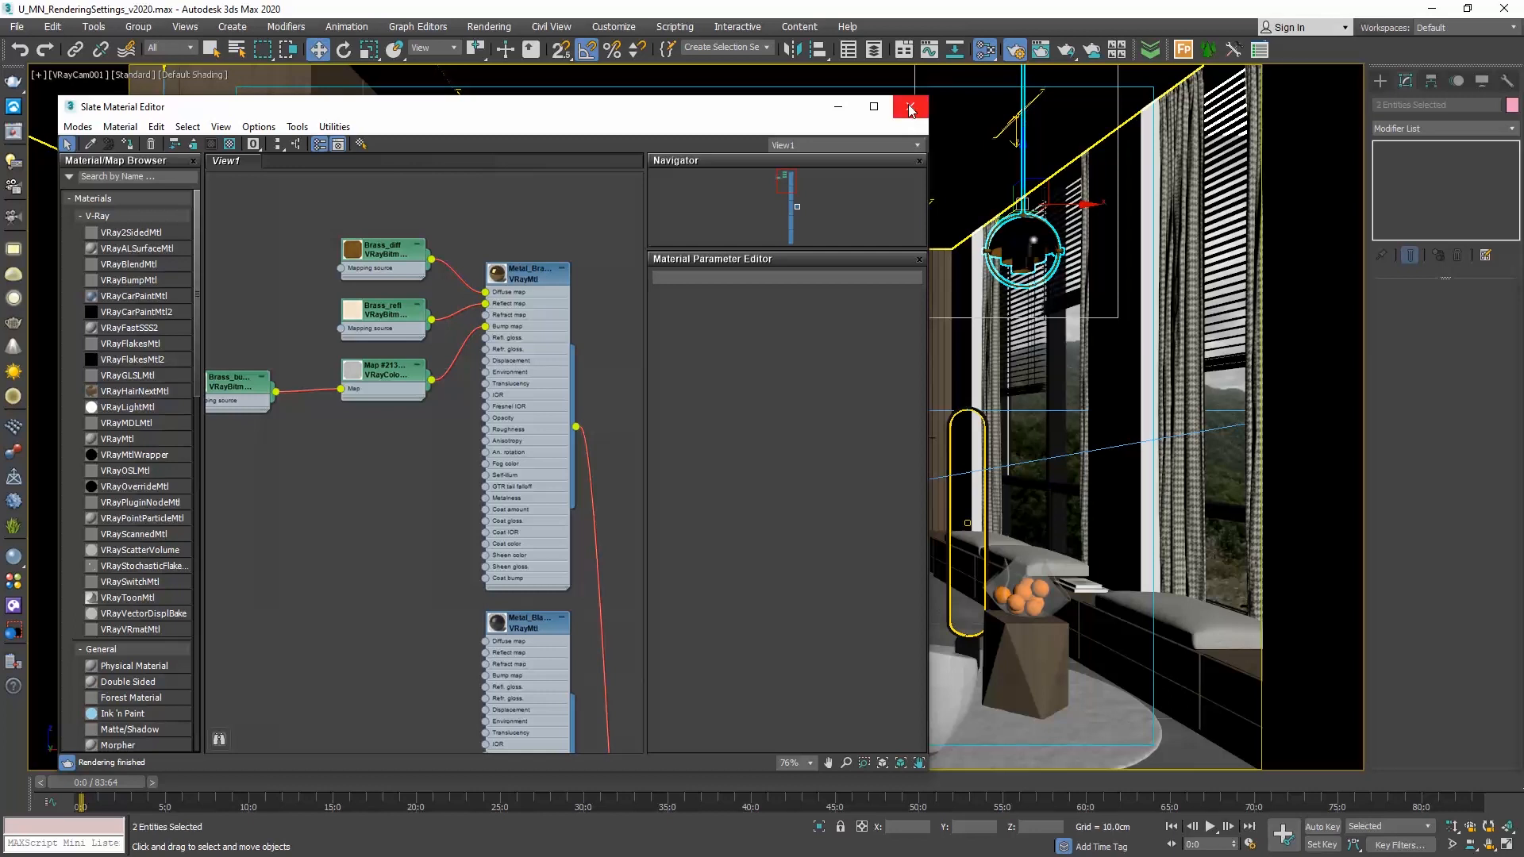
- Close the Slate Material Editor and add an Edit Poly modifier to the Pendant
click(909, 107)
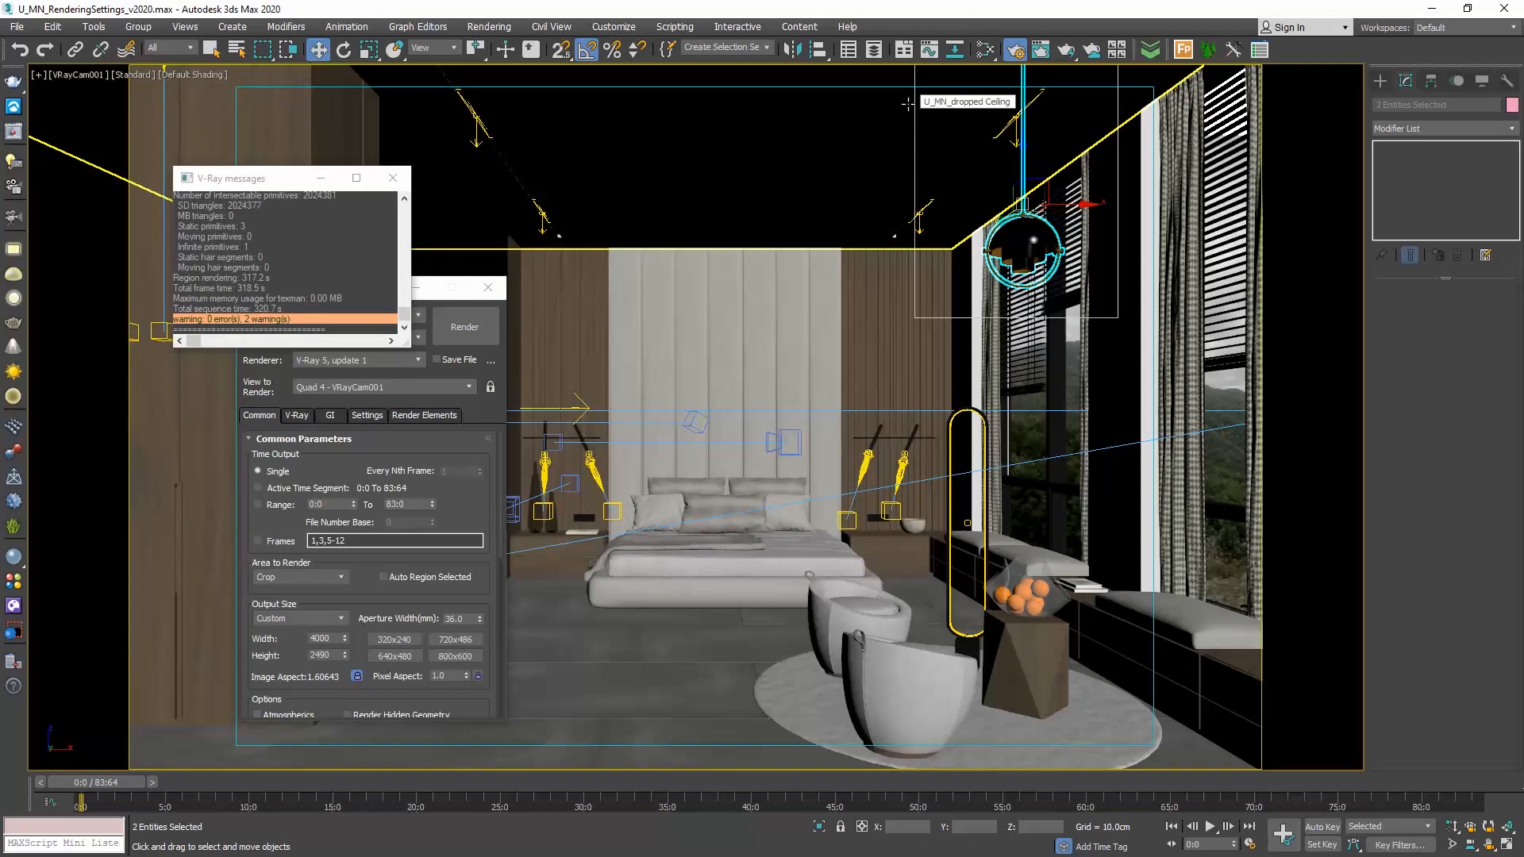
mouse_move(926, 262)
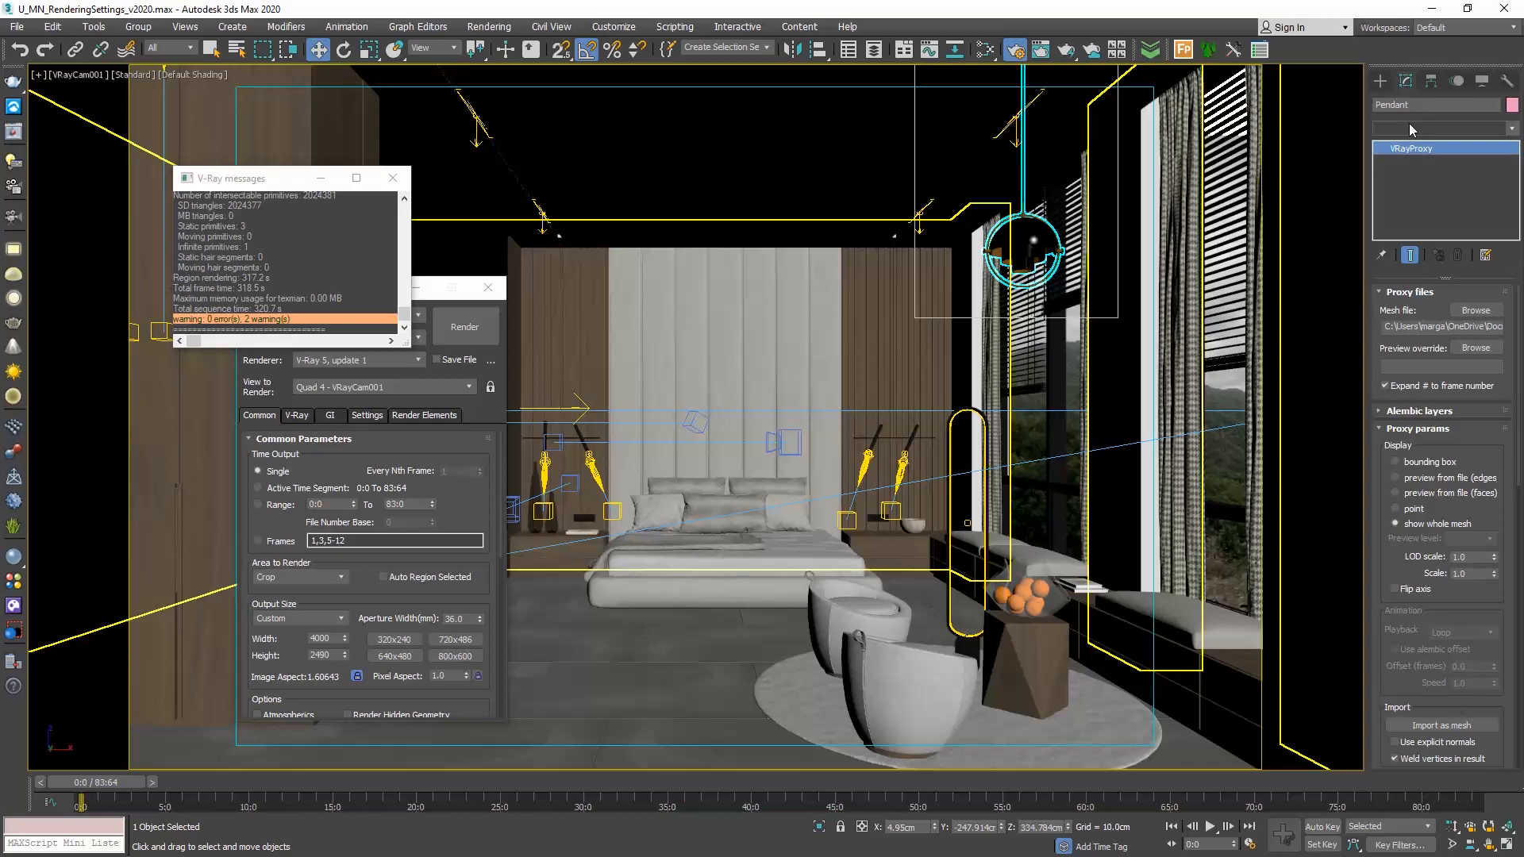
click(1429, 129)
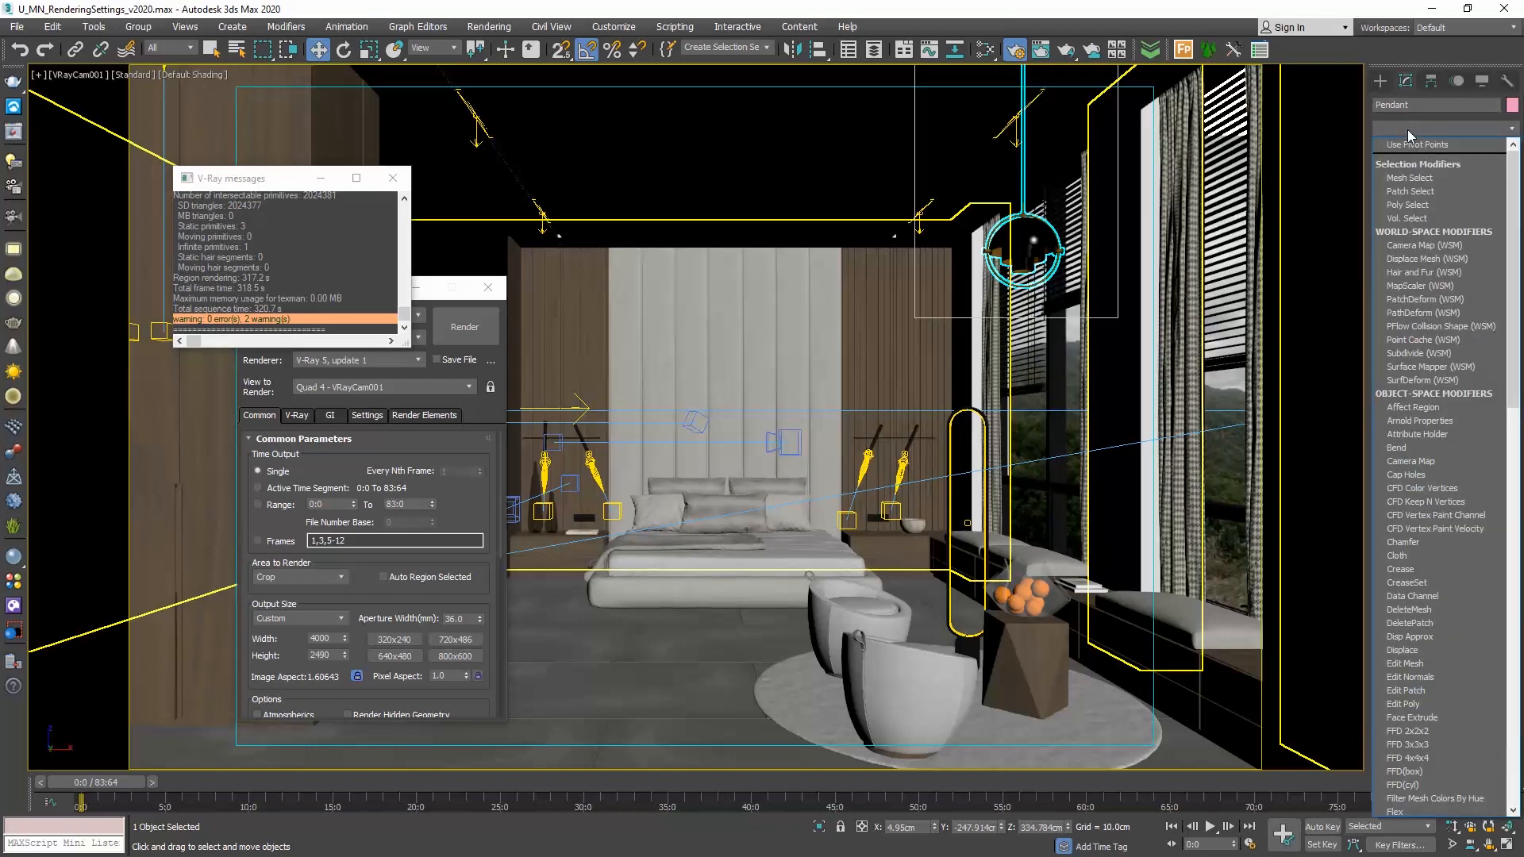
click(1402, 703)
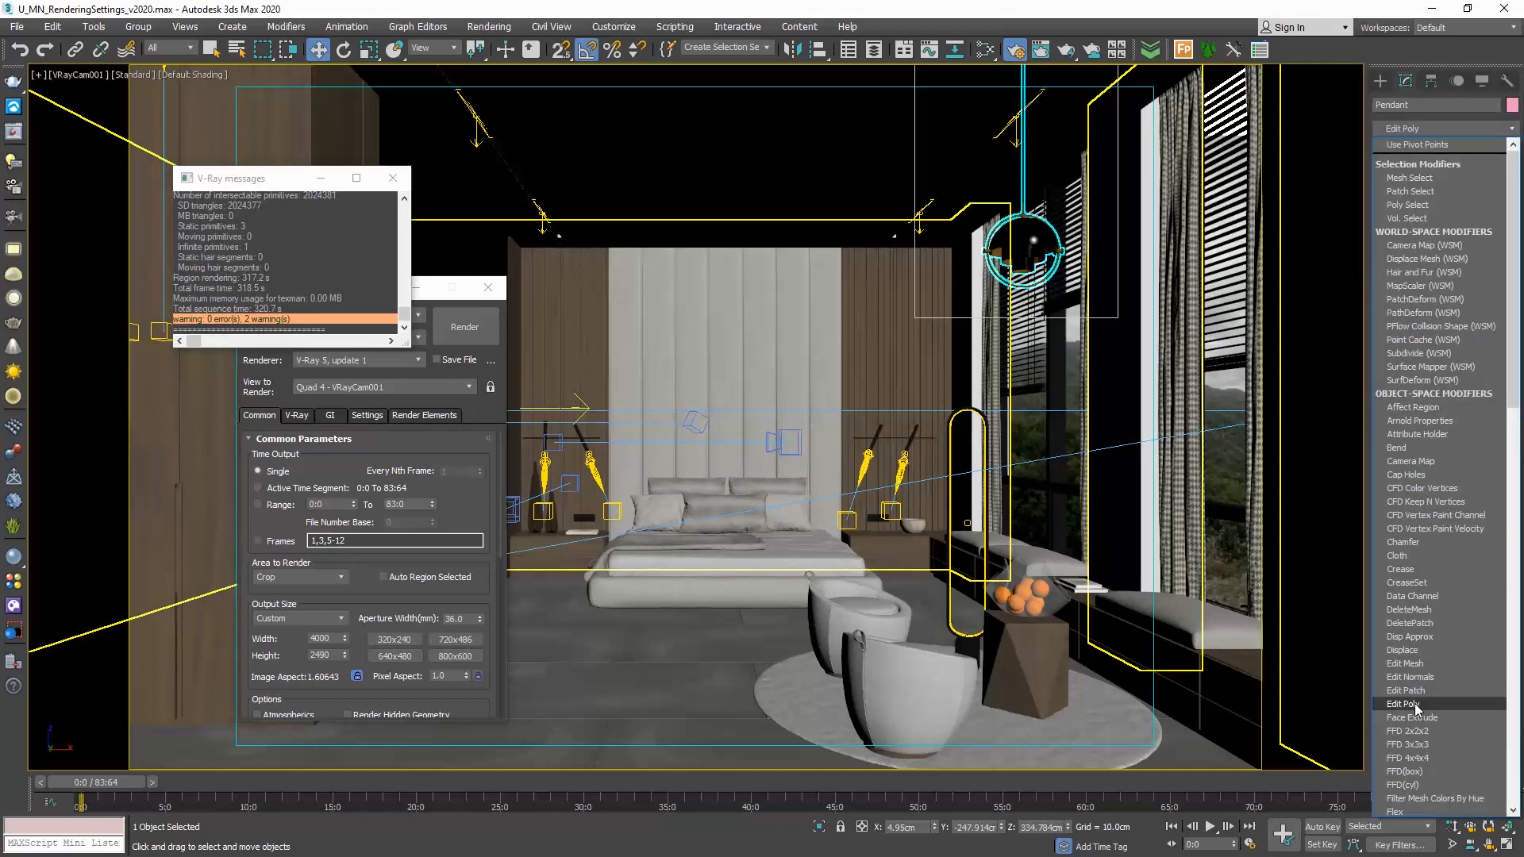
click(1404, 703)
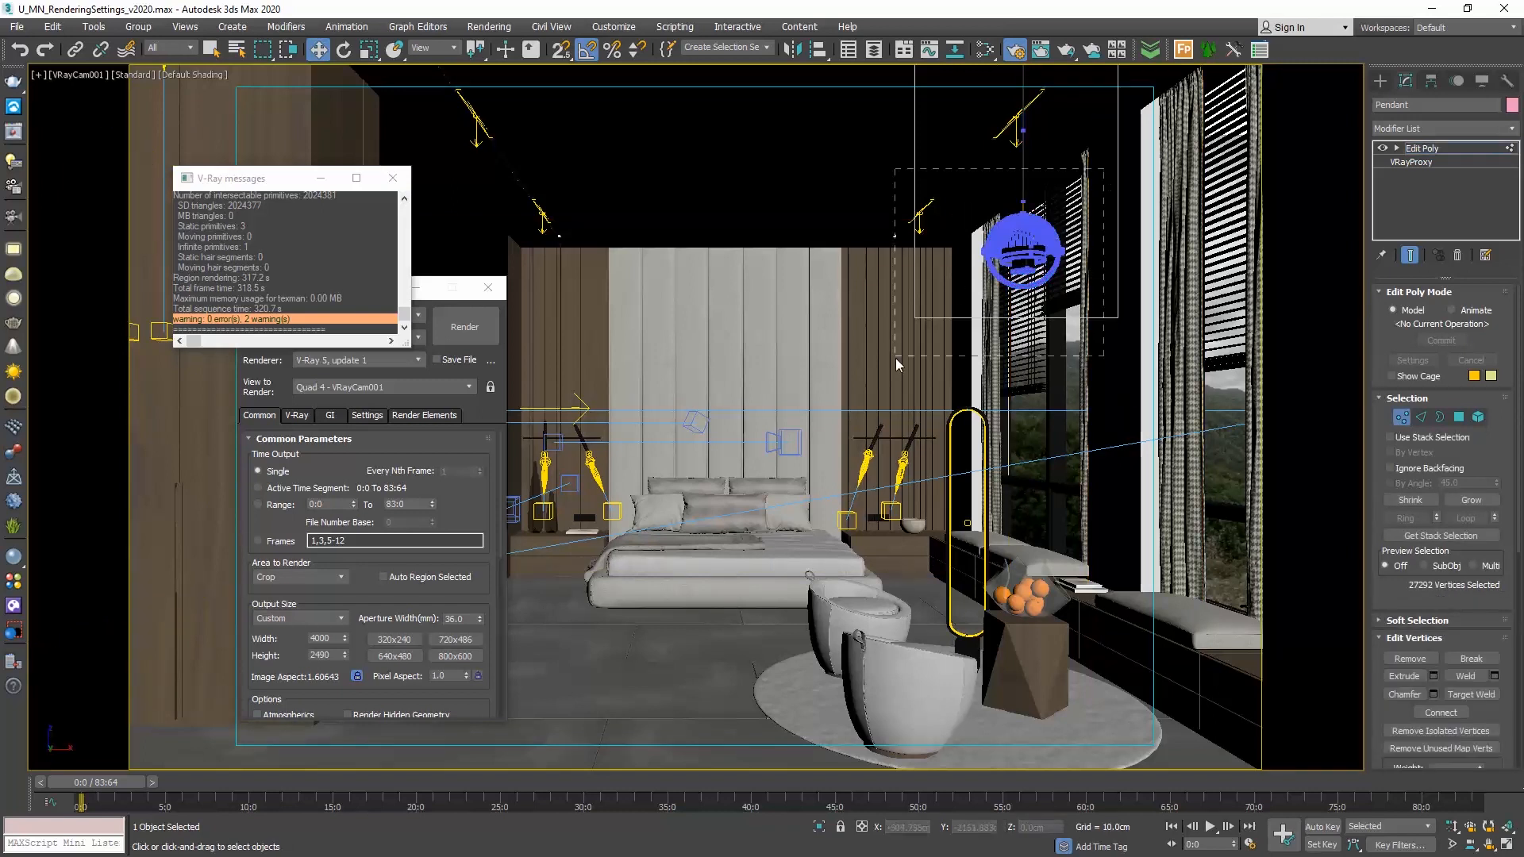
- Reopen the Chaos Cosmos browser
click(1019, 251)
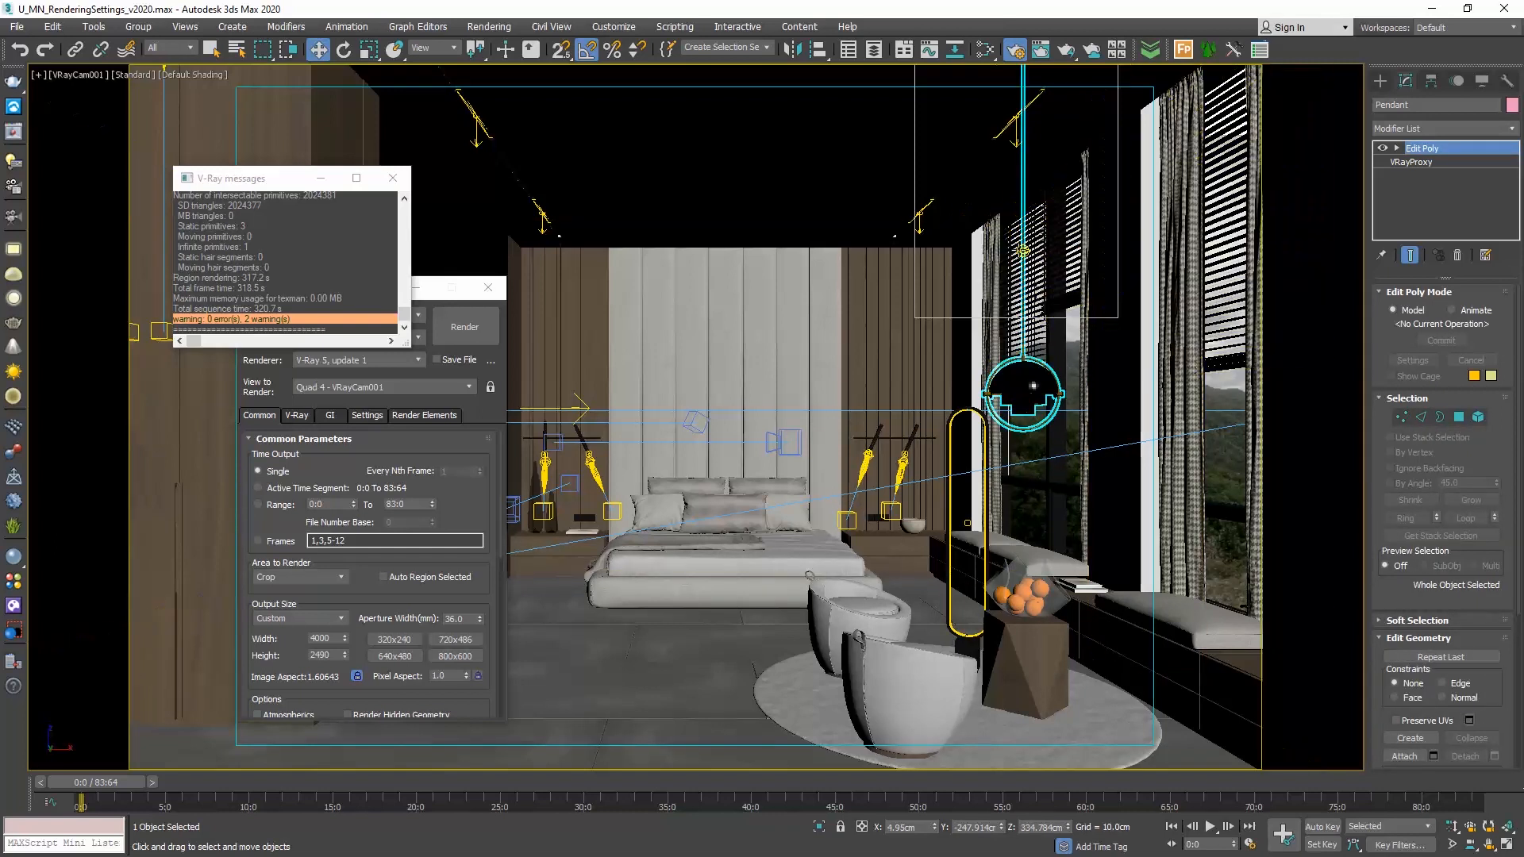
click(1021, 394)
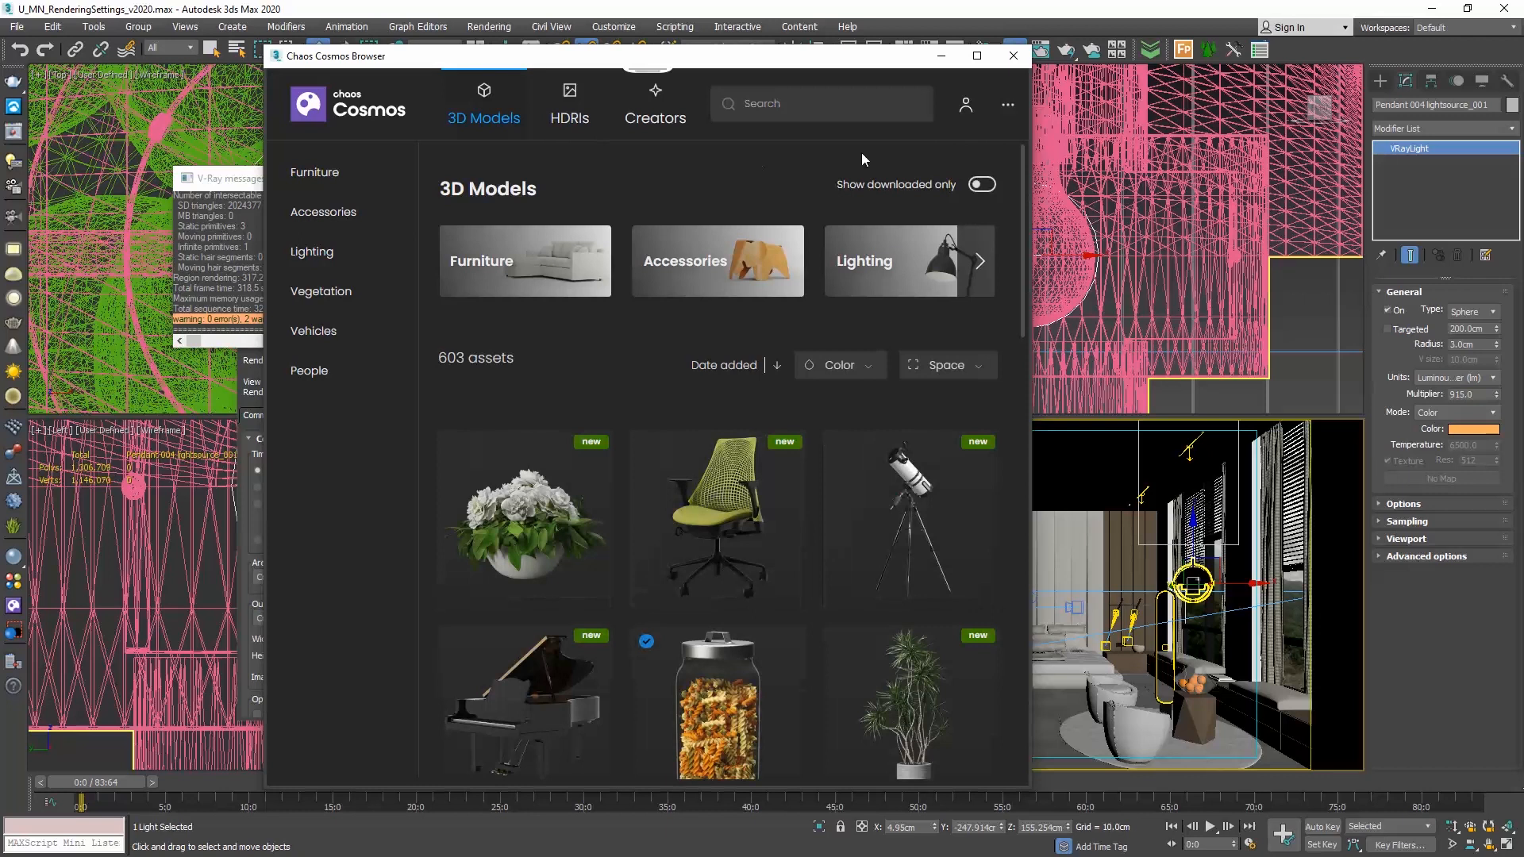
- Show only downloaded Cosmos models, then switch to the HDRIs catalogue
click(981, 184)
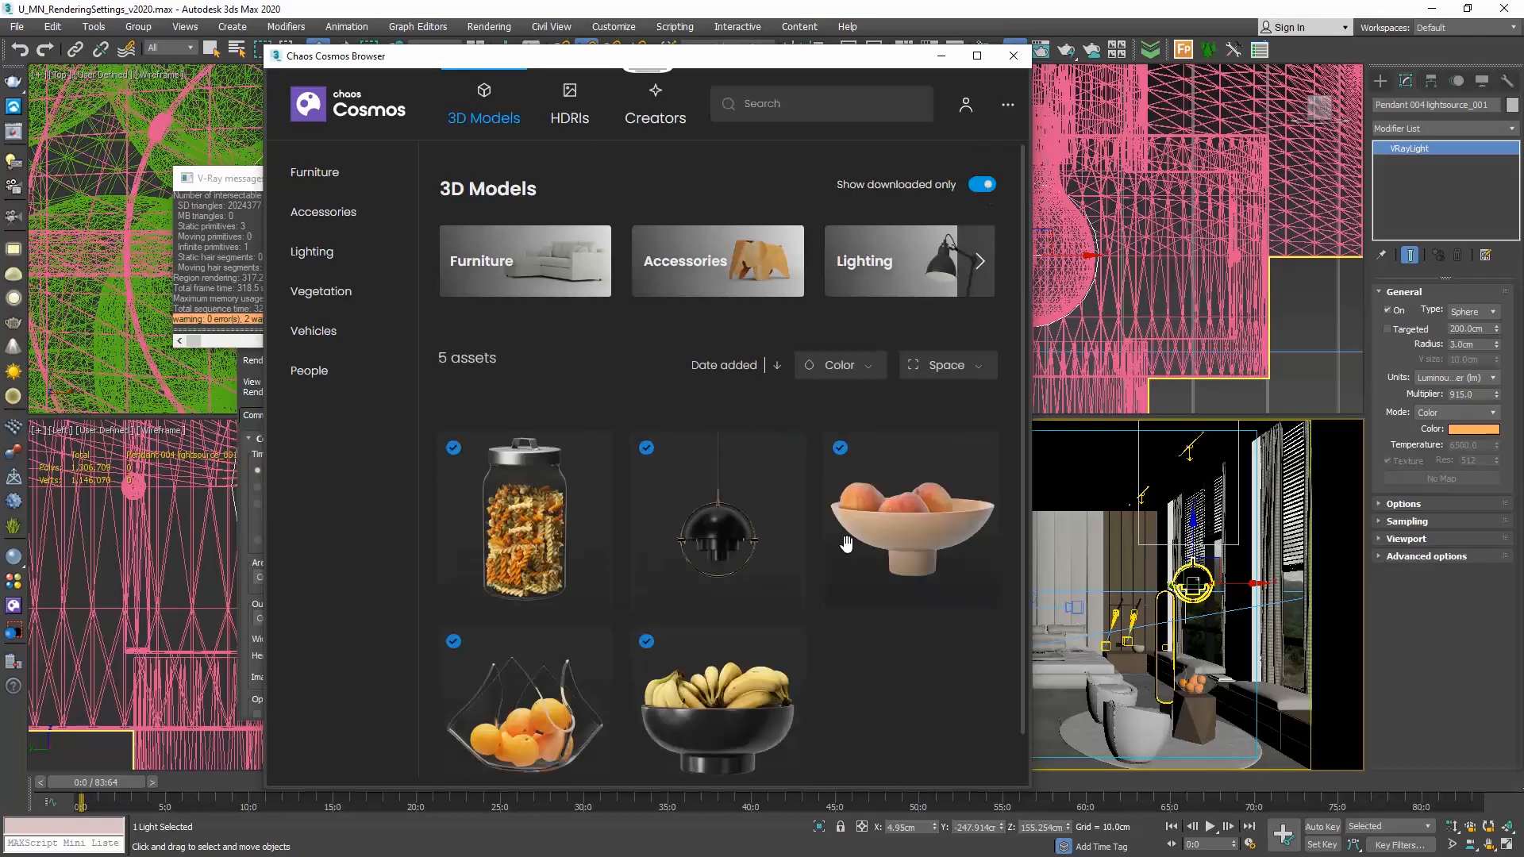
scroll(down, 3)
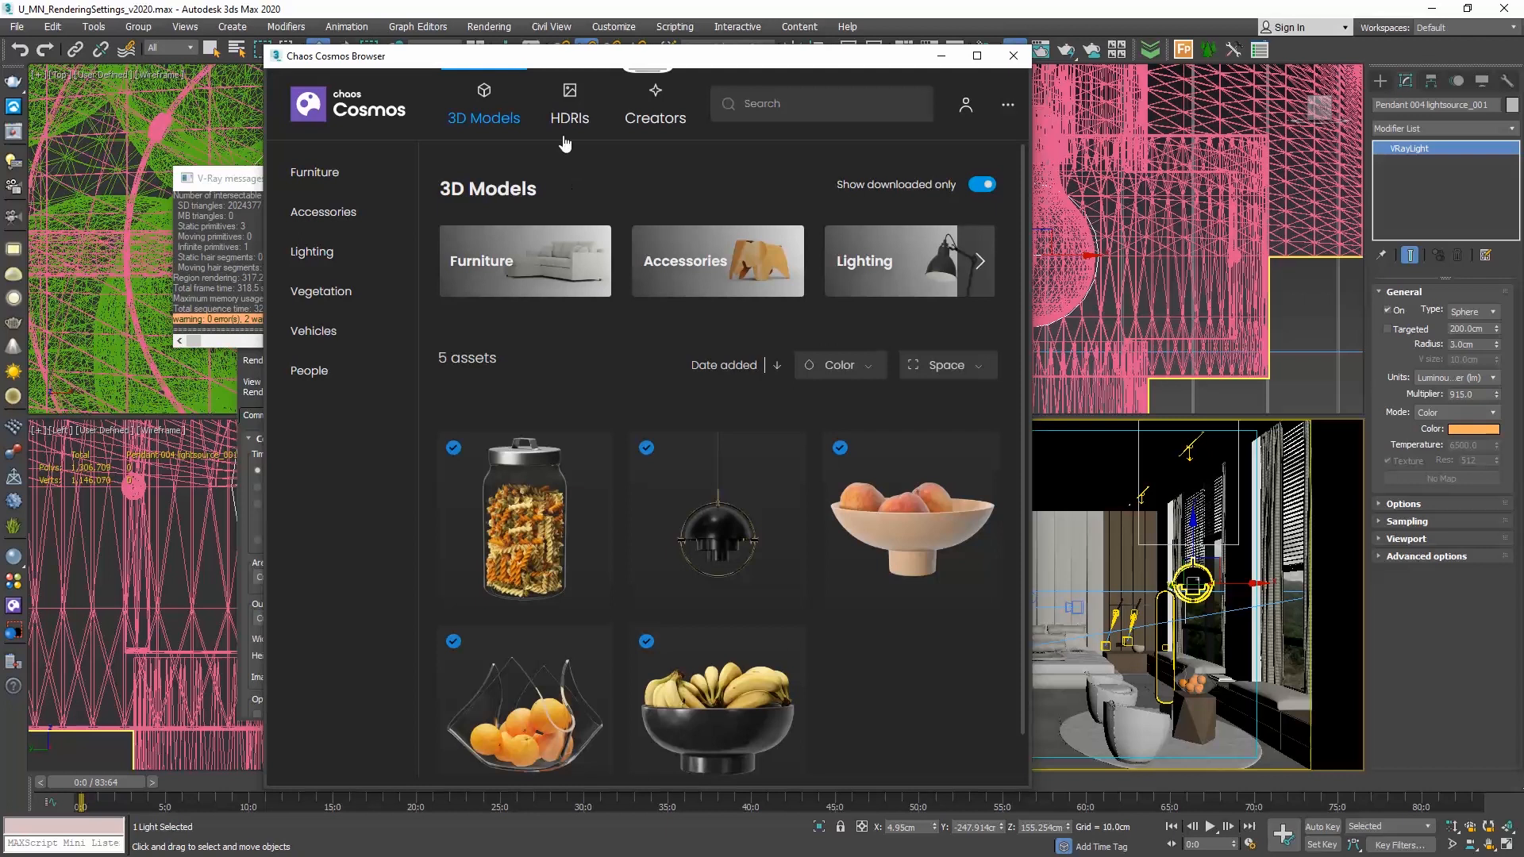
click(568, 105)
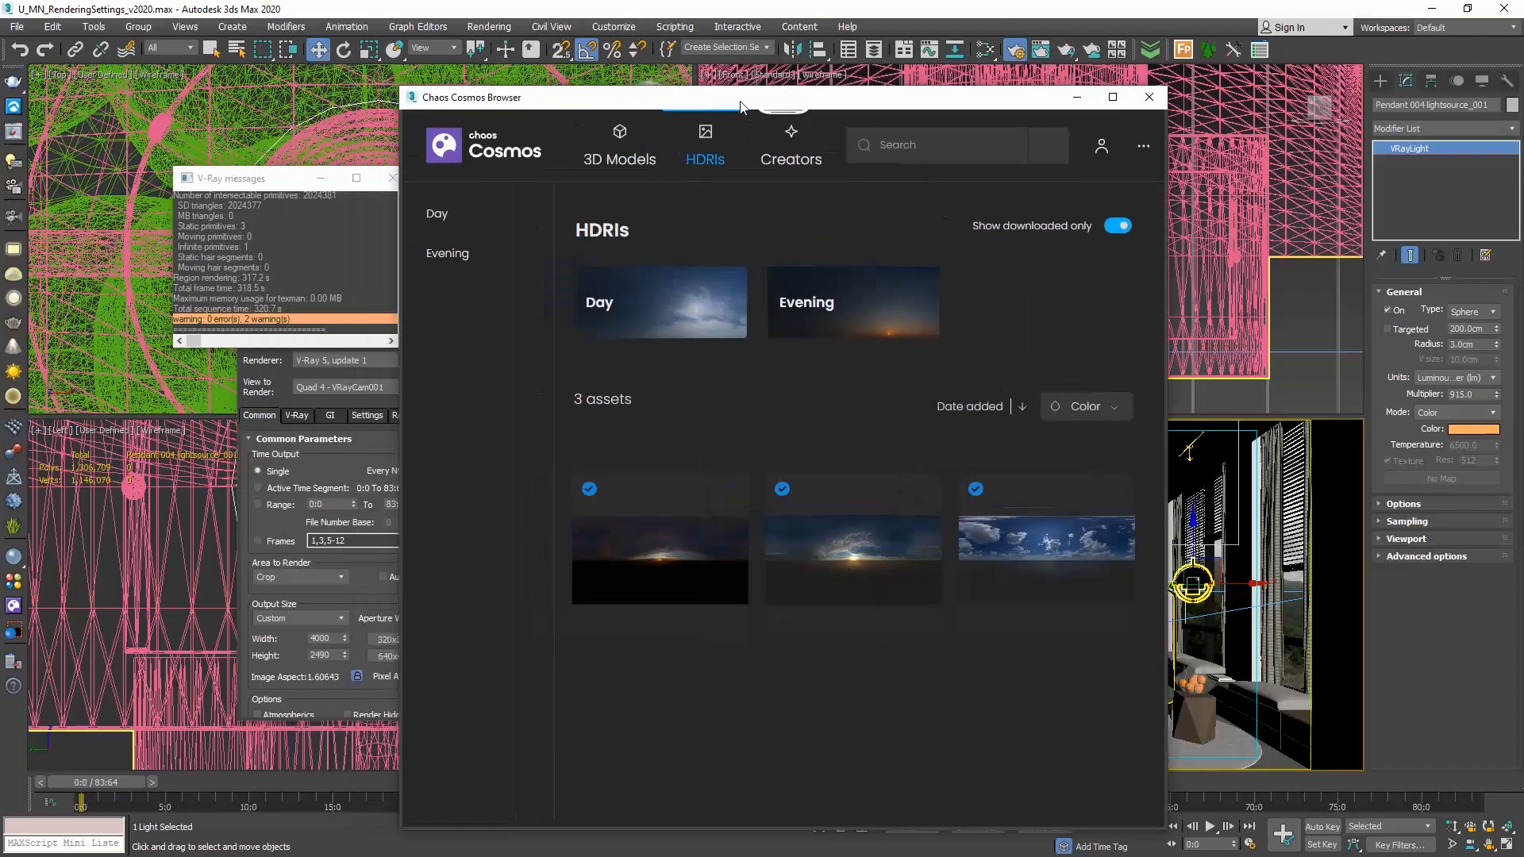
- Show all HDRIs, browse the Day sky collection, and close the Cosmos library
click(1117, 226)
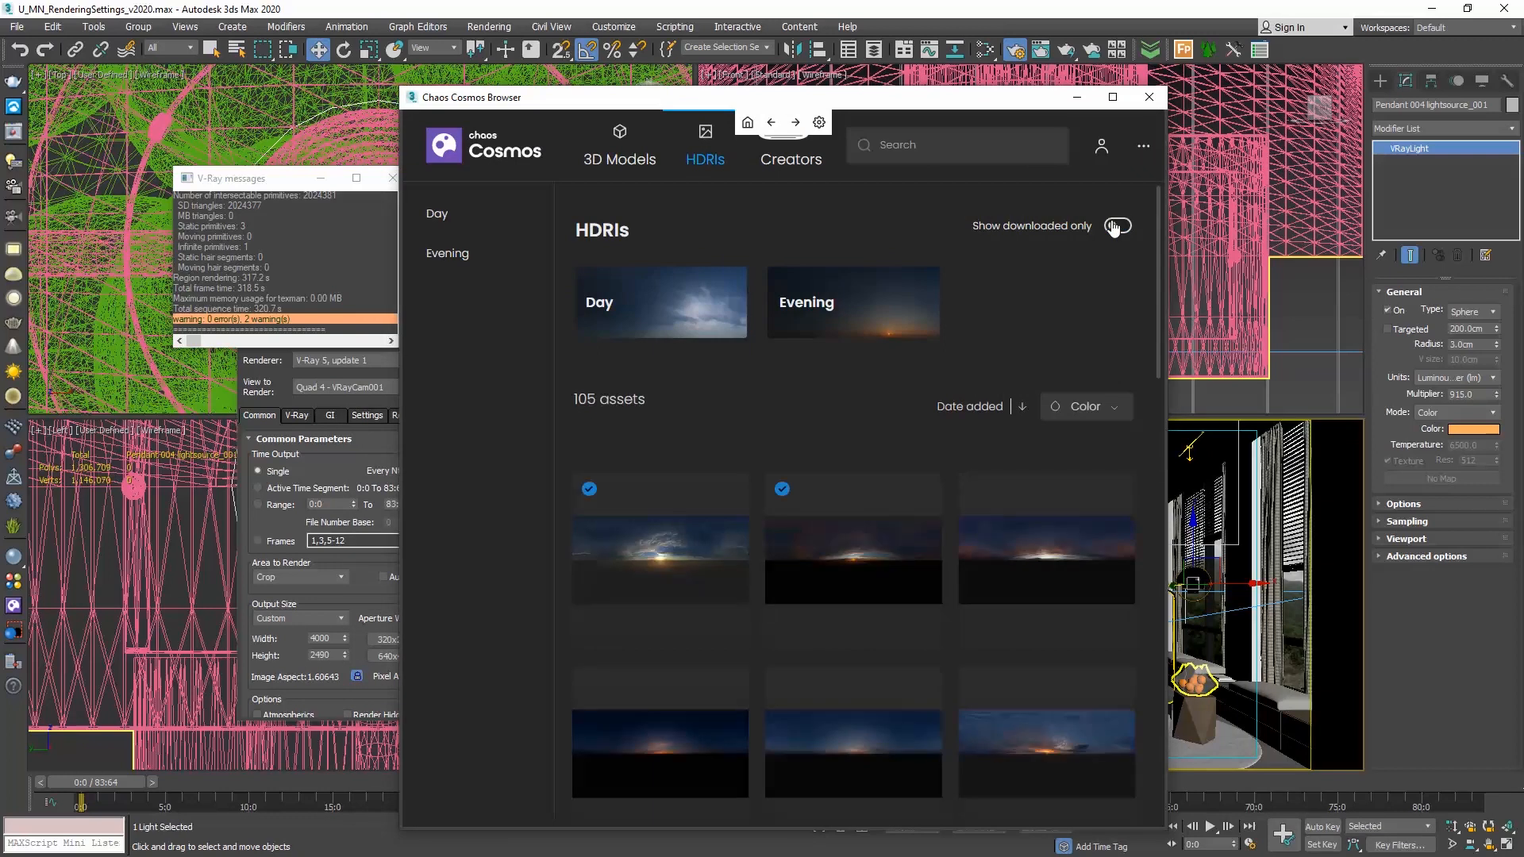
click(1116, 225)
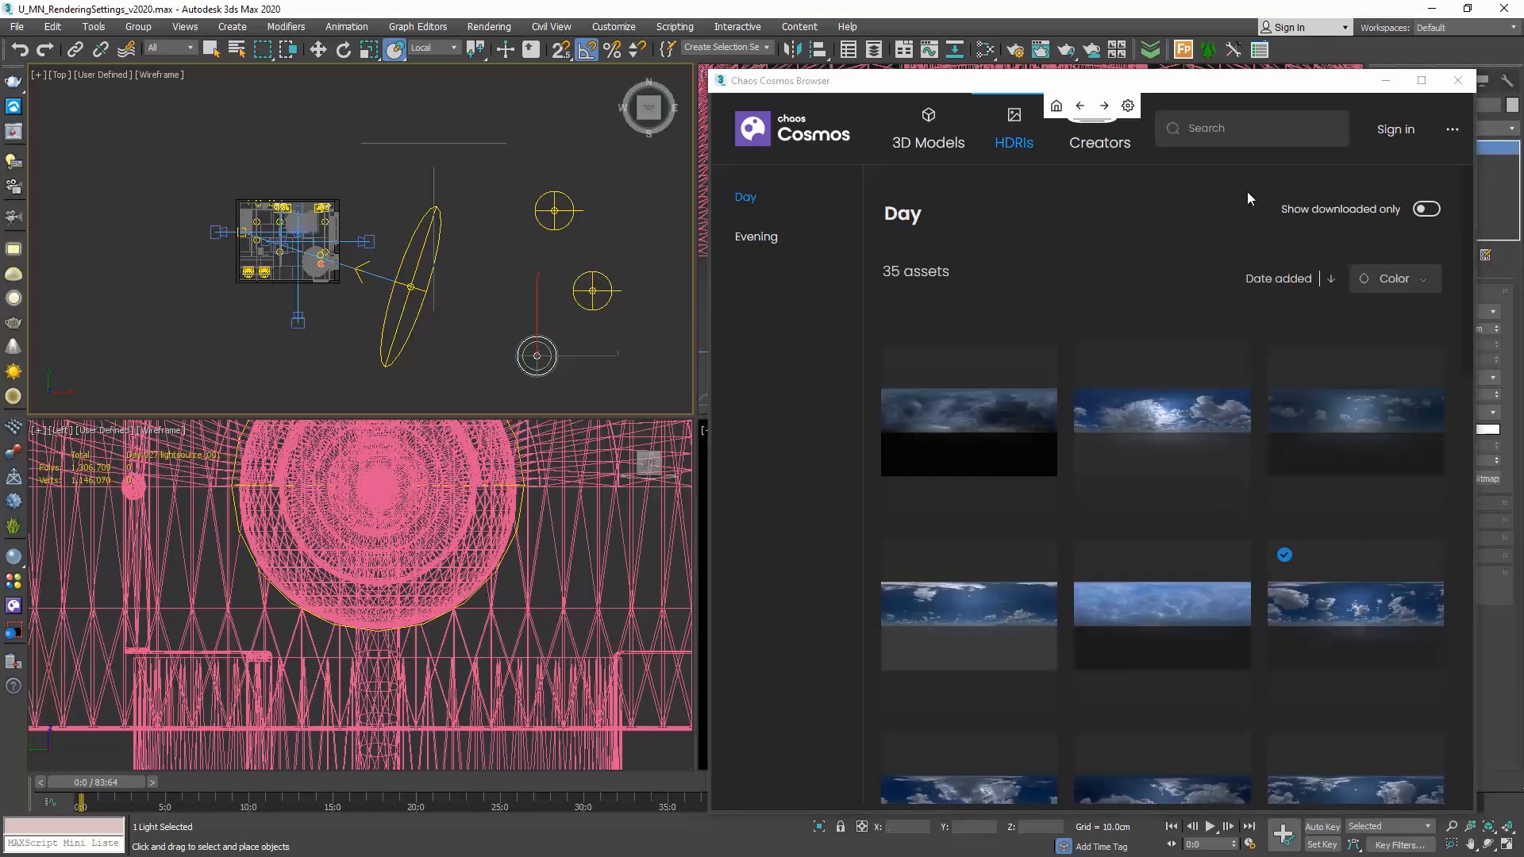
click(1456, 79)
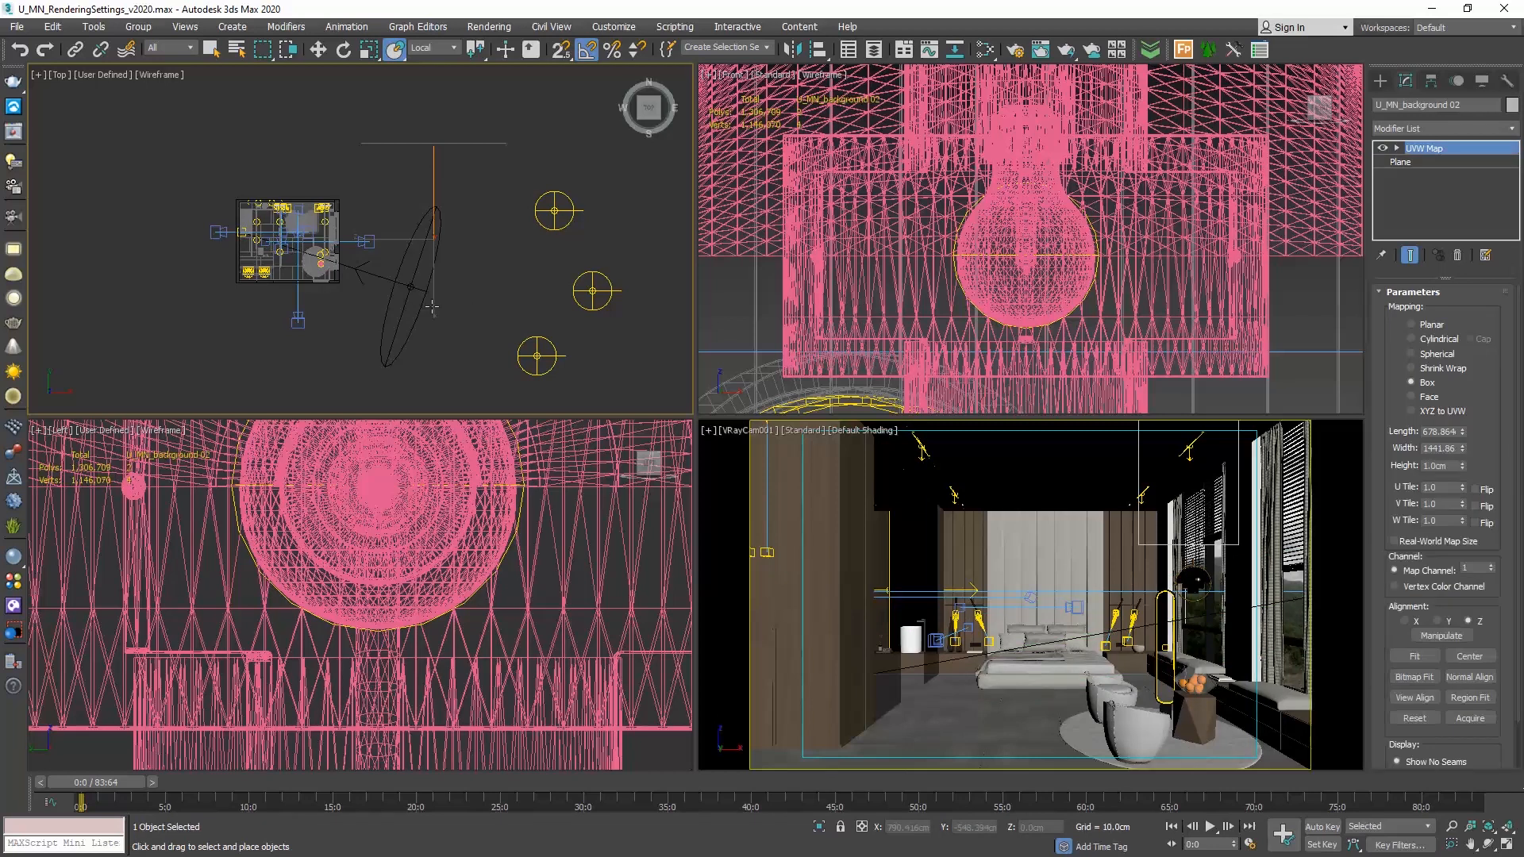
- Deselect all, maximize the VRayCam001 viewport and start a 1285×800 V-Ray render
click(473, 256)
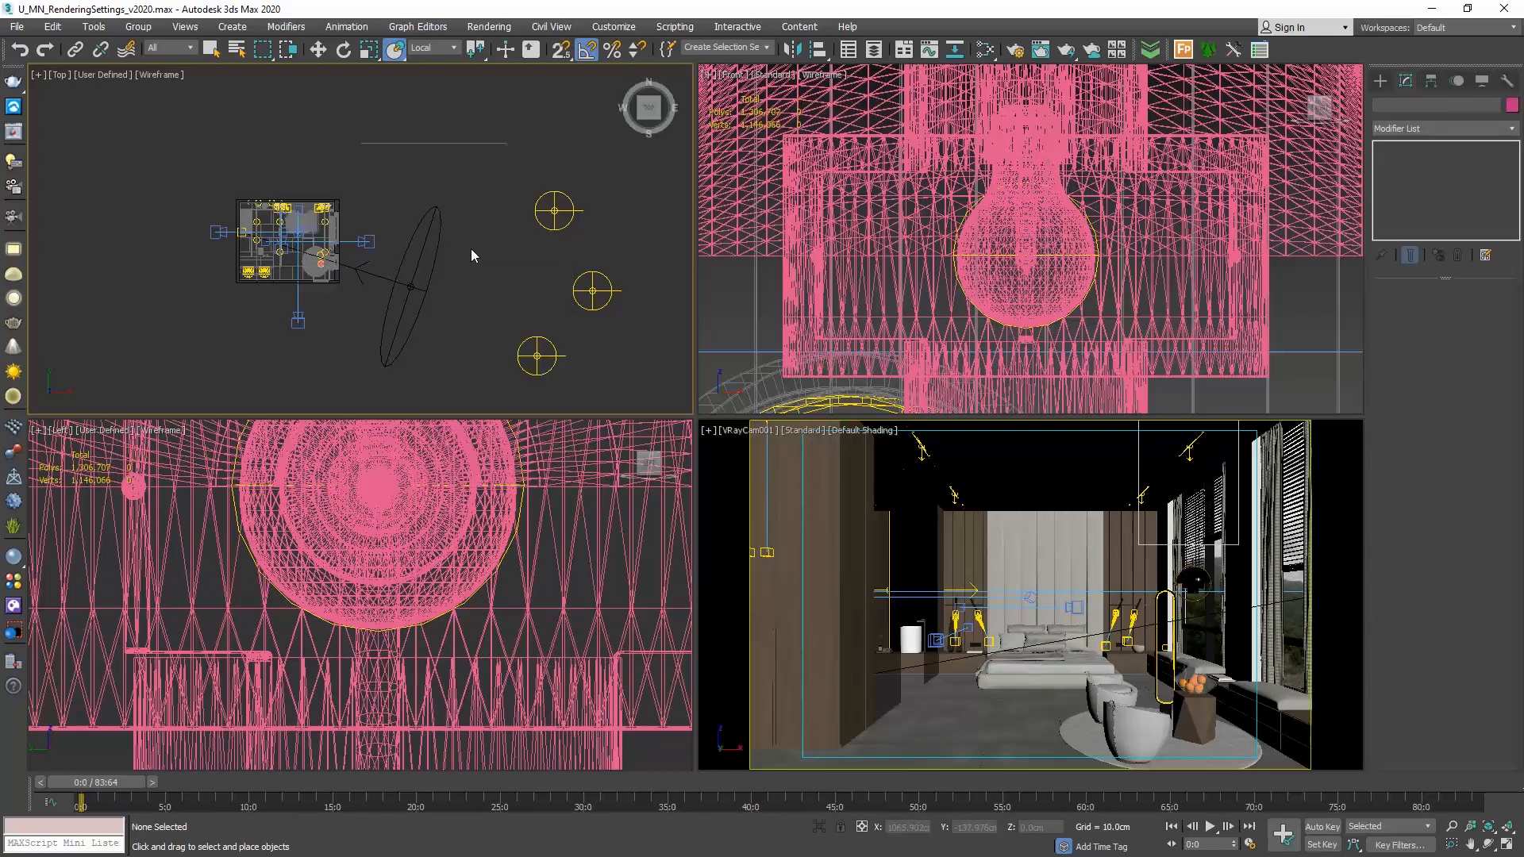
mouse_move(462, 323)
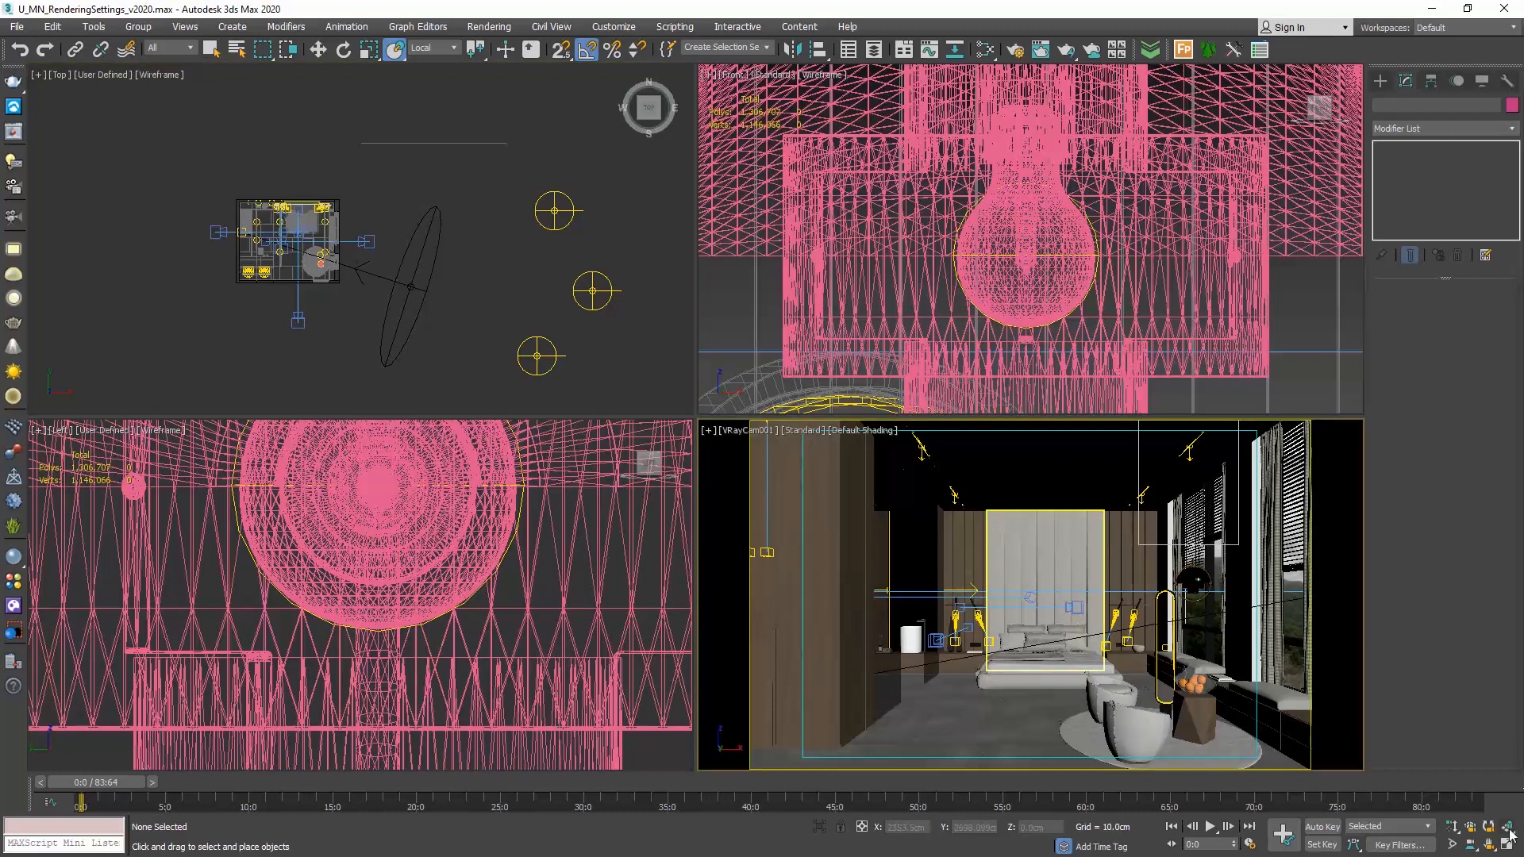
click(1013, 50)
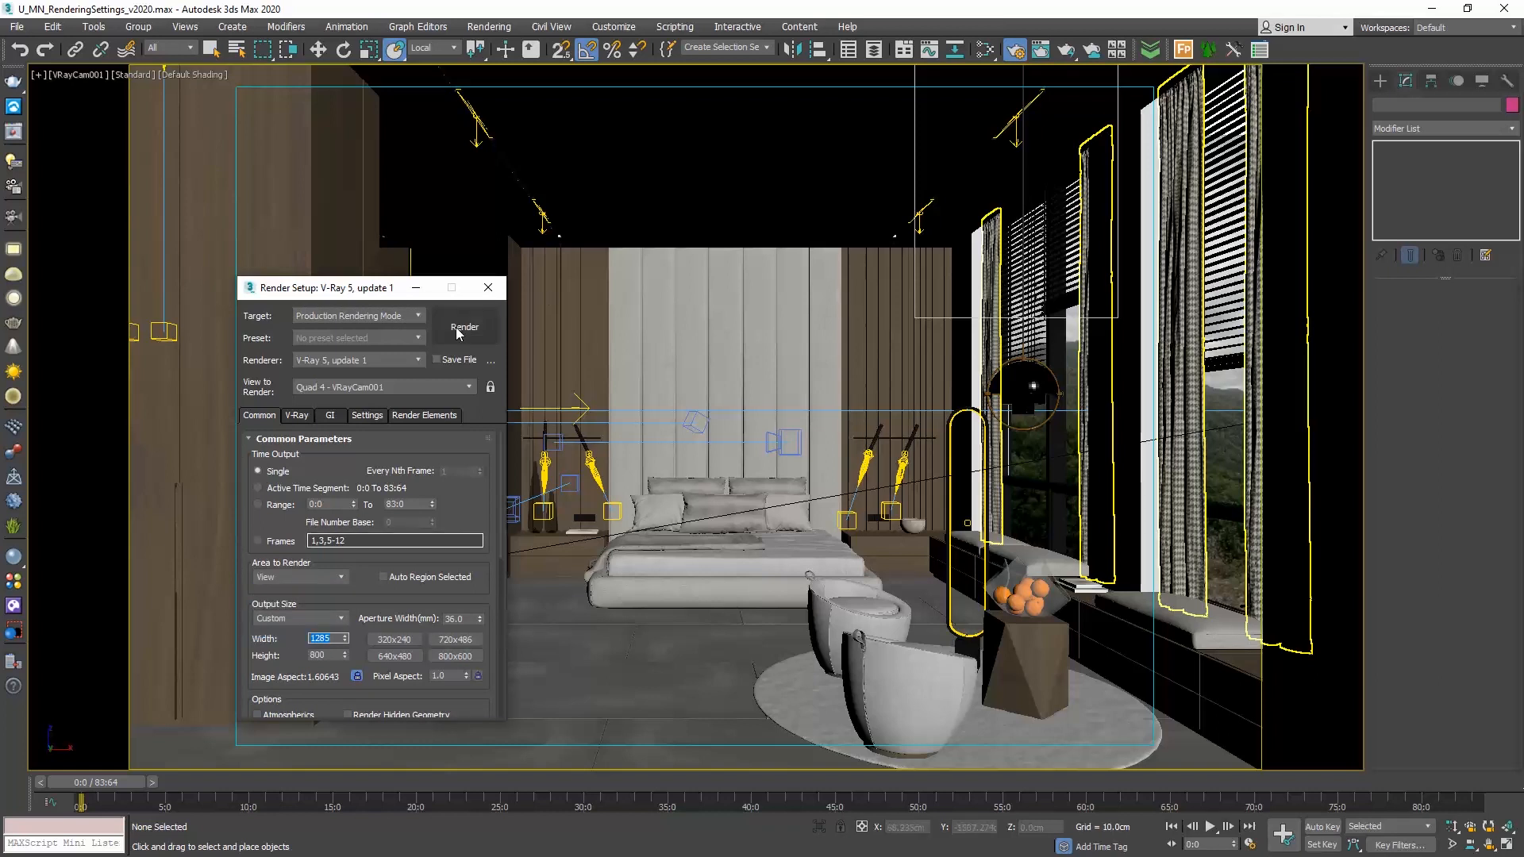
click(465, 327)
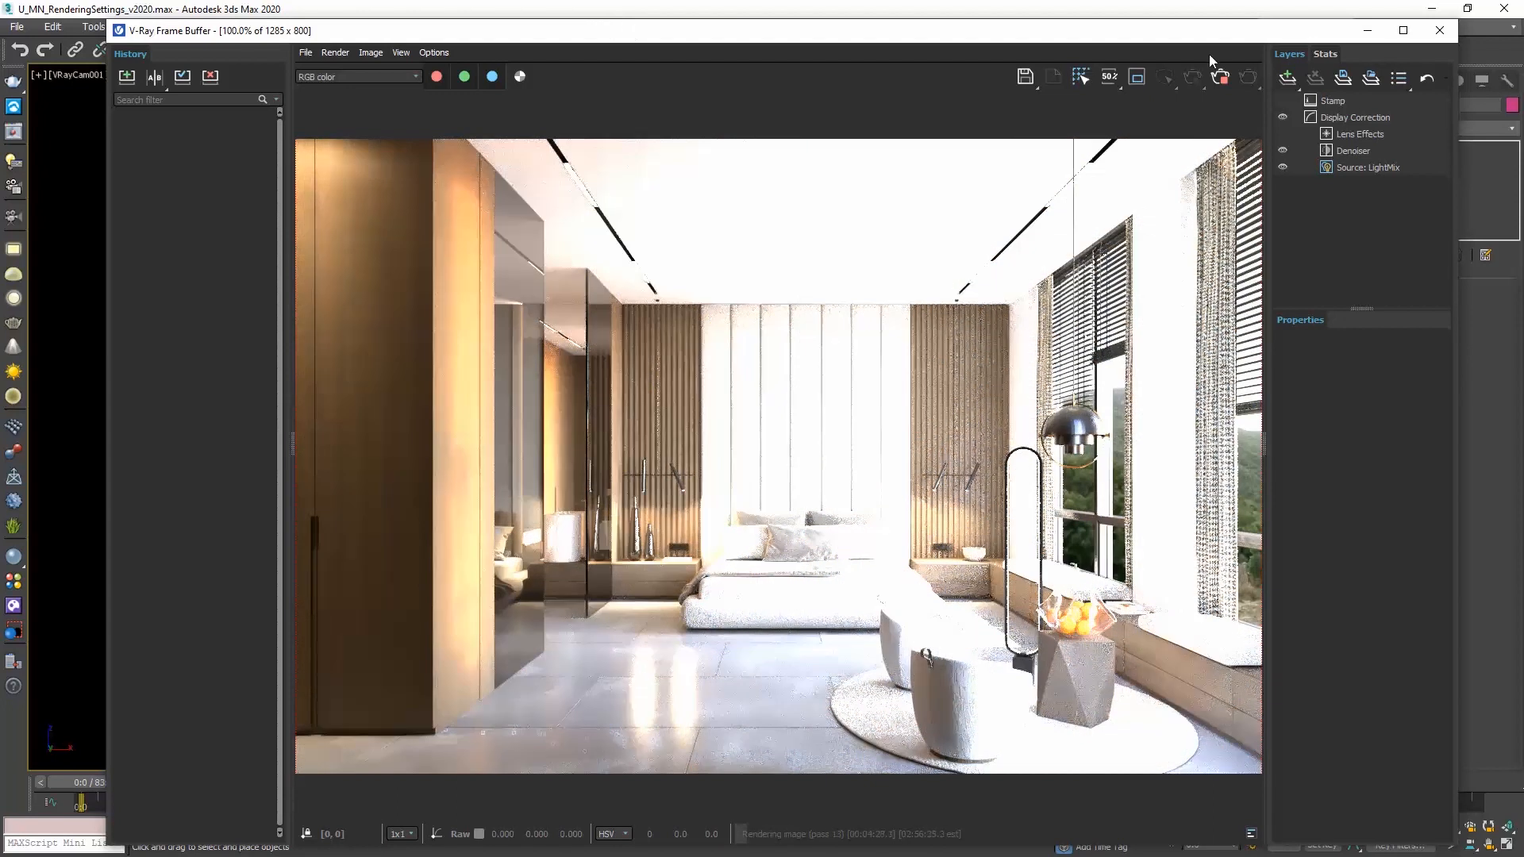
mouse_move(1314, 224)
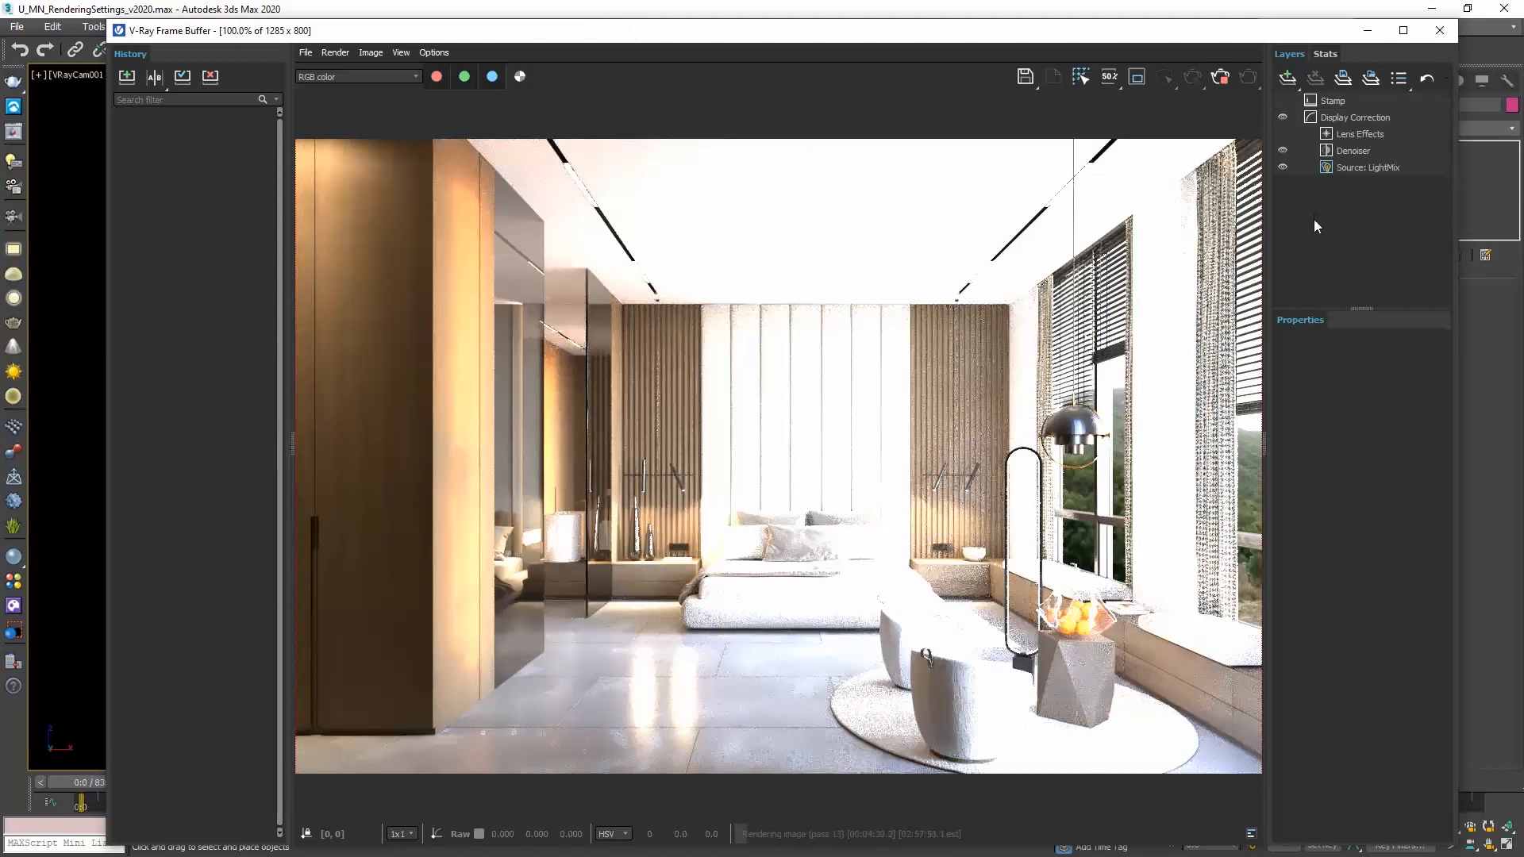
mouse_move(1360, 186)
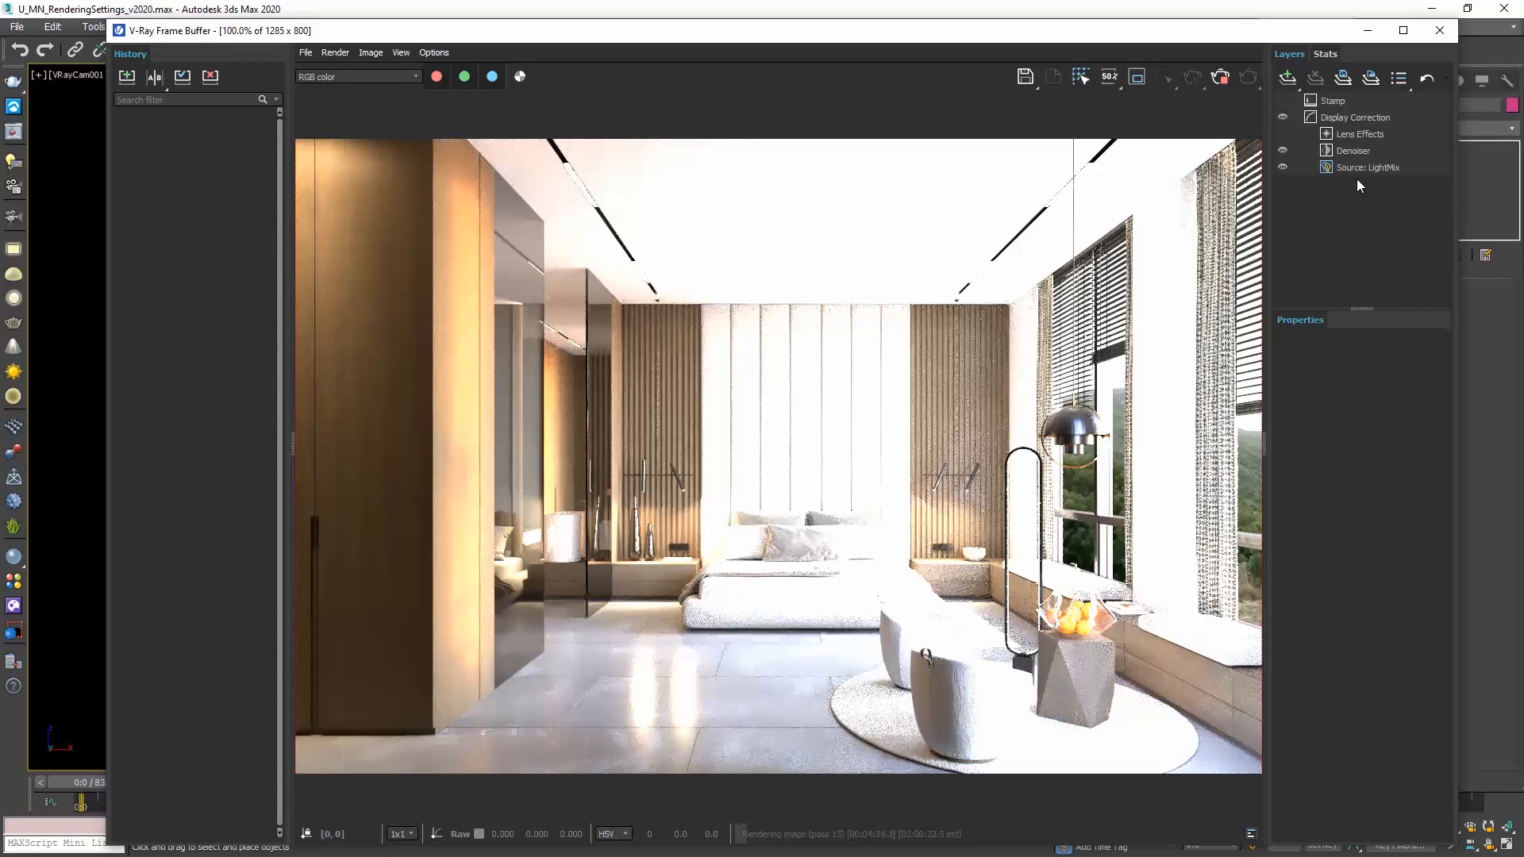
- Switch the frame buffer source to LightMix and turn off all lights in the mix
click(1369, 167)
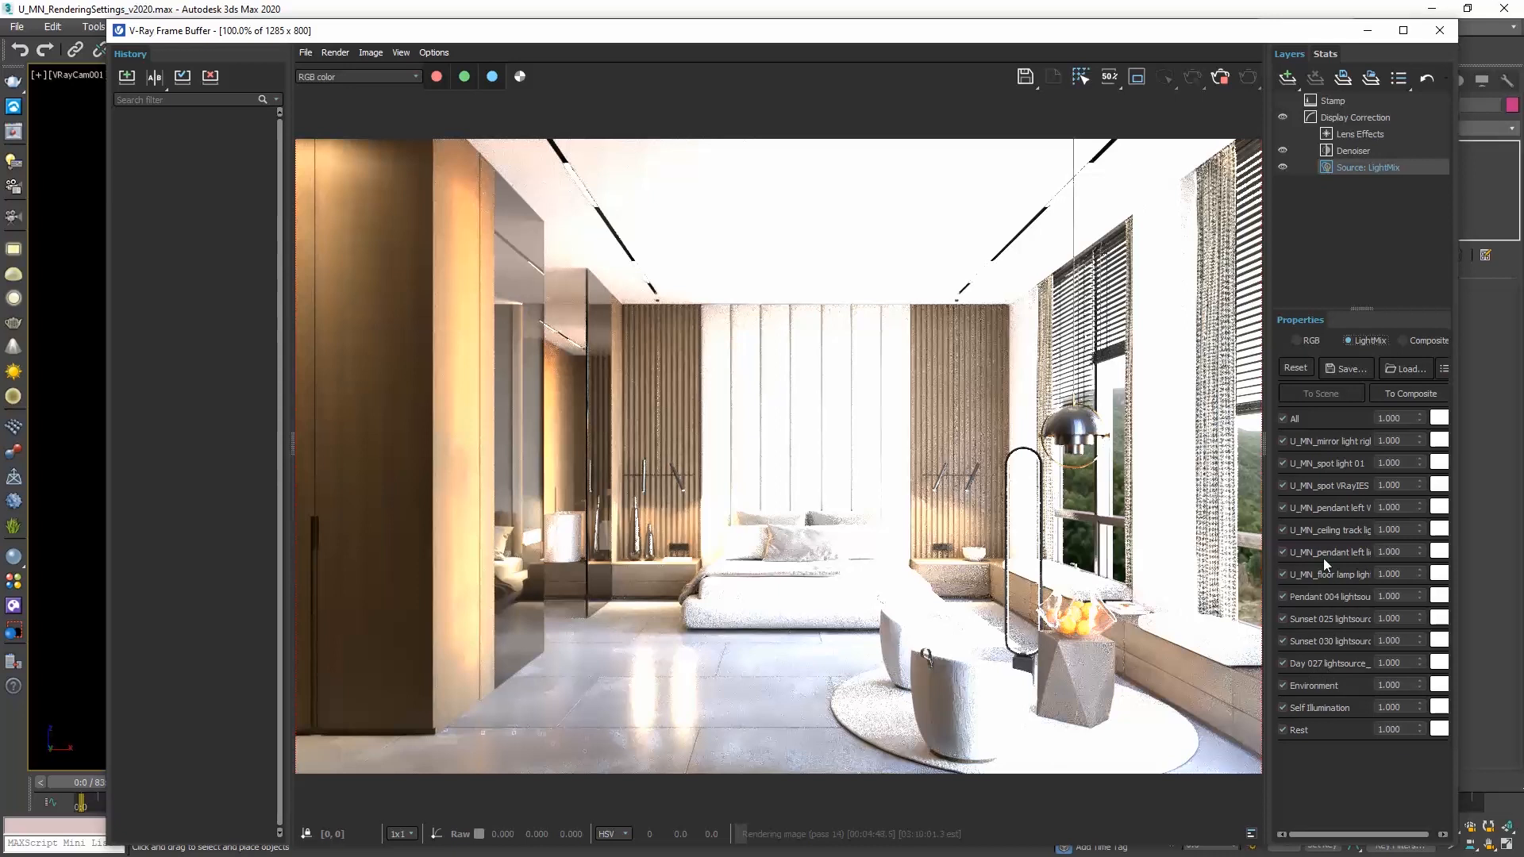
click(1283, 417)
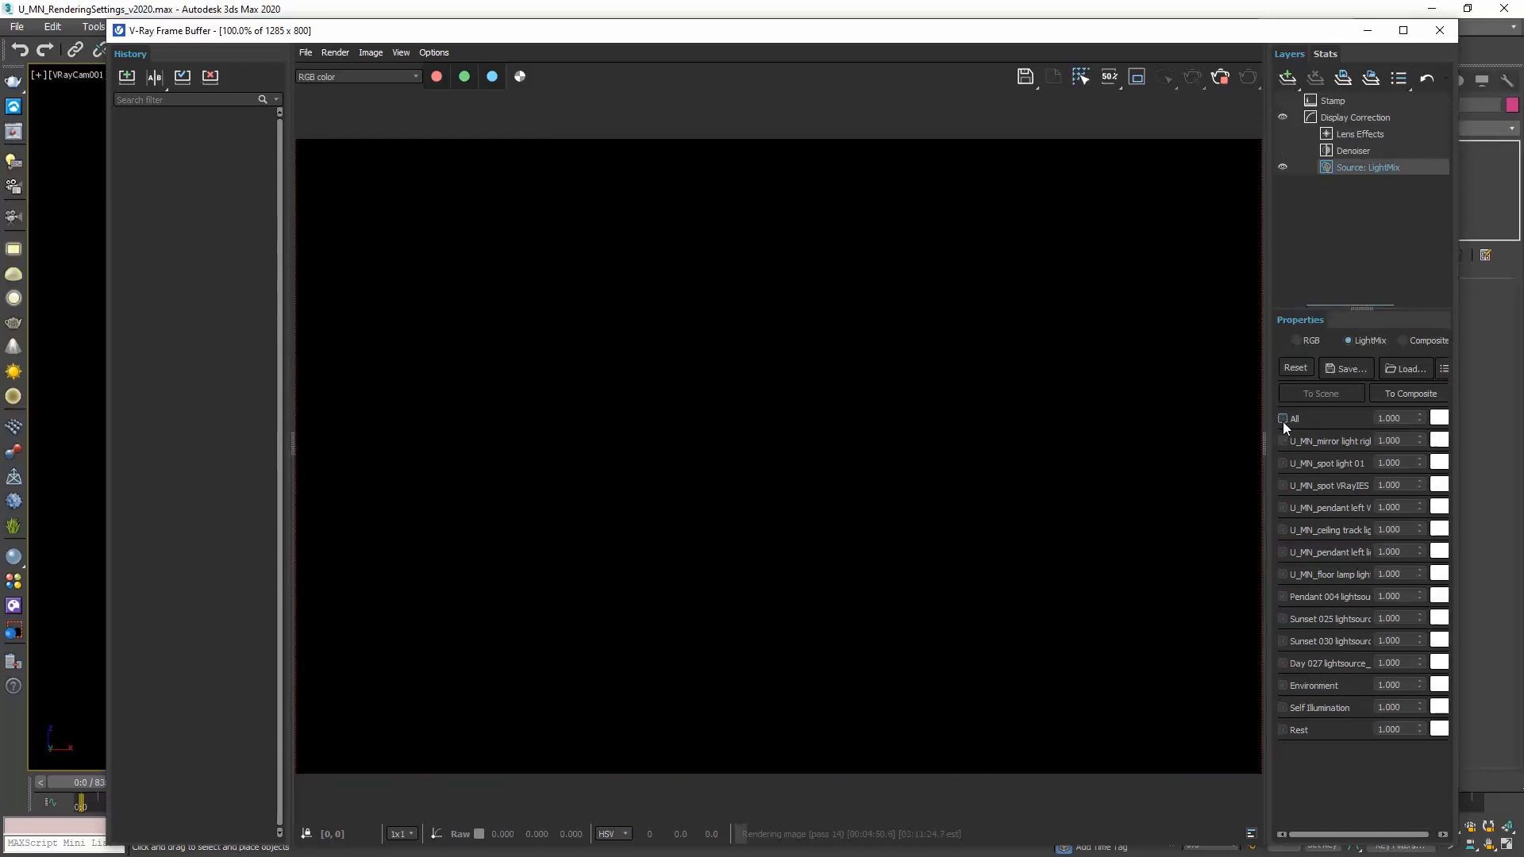
click(1283, 418)
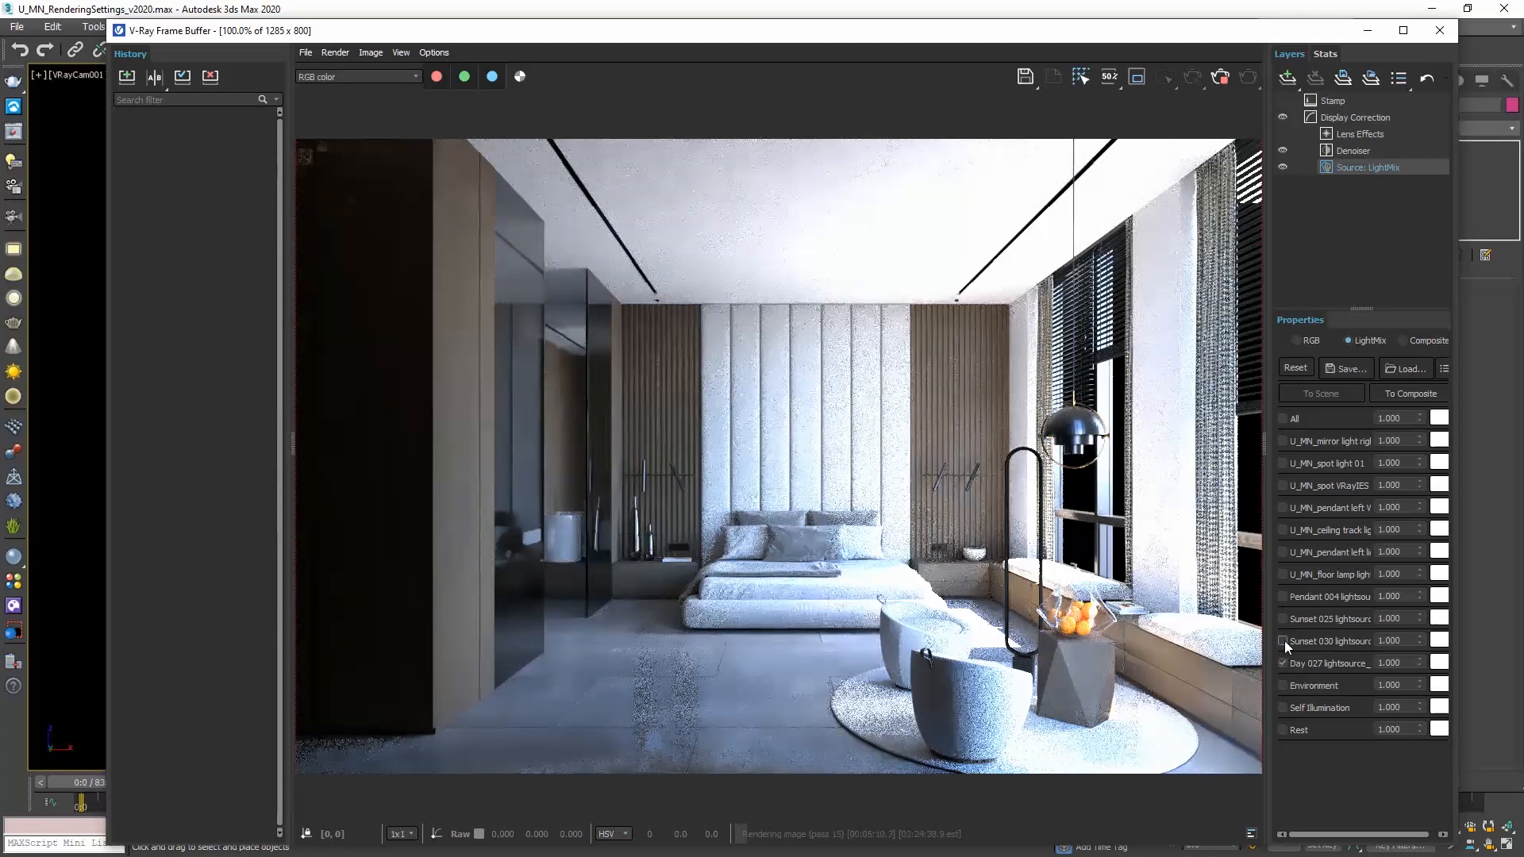
- Isolate the Sunset 030 and Day 027 domes to compare warm sunset and day lighting
click(1283, 640)
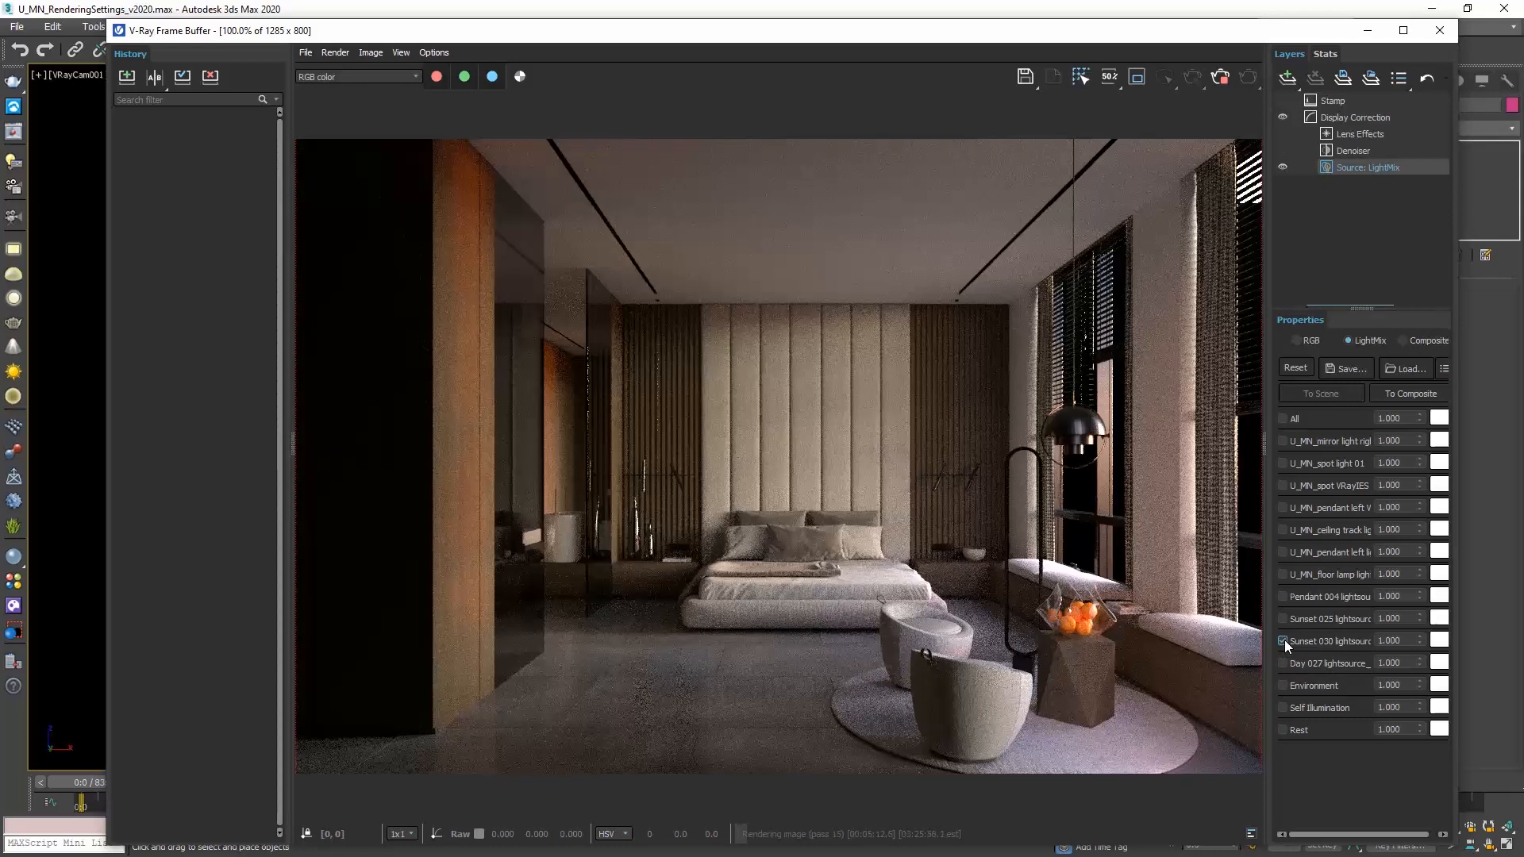
click(1282, 618)
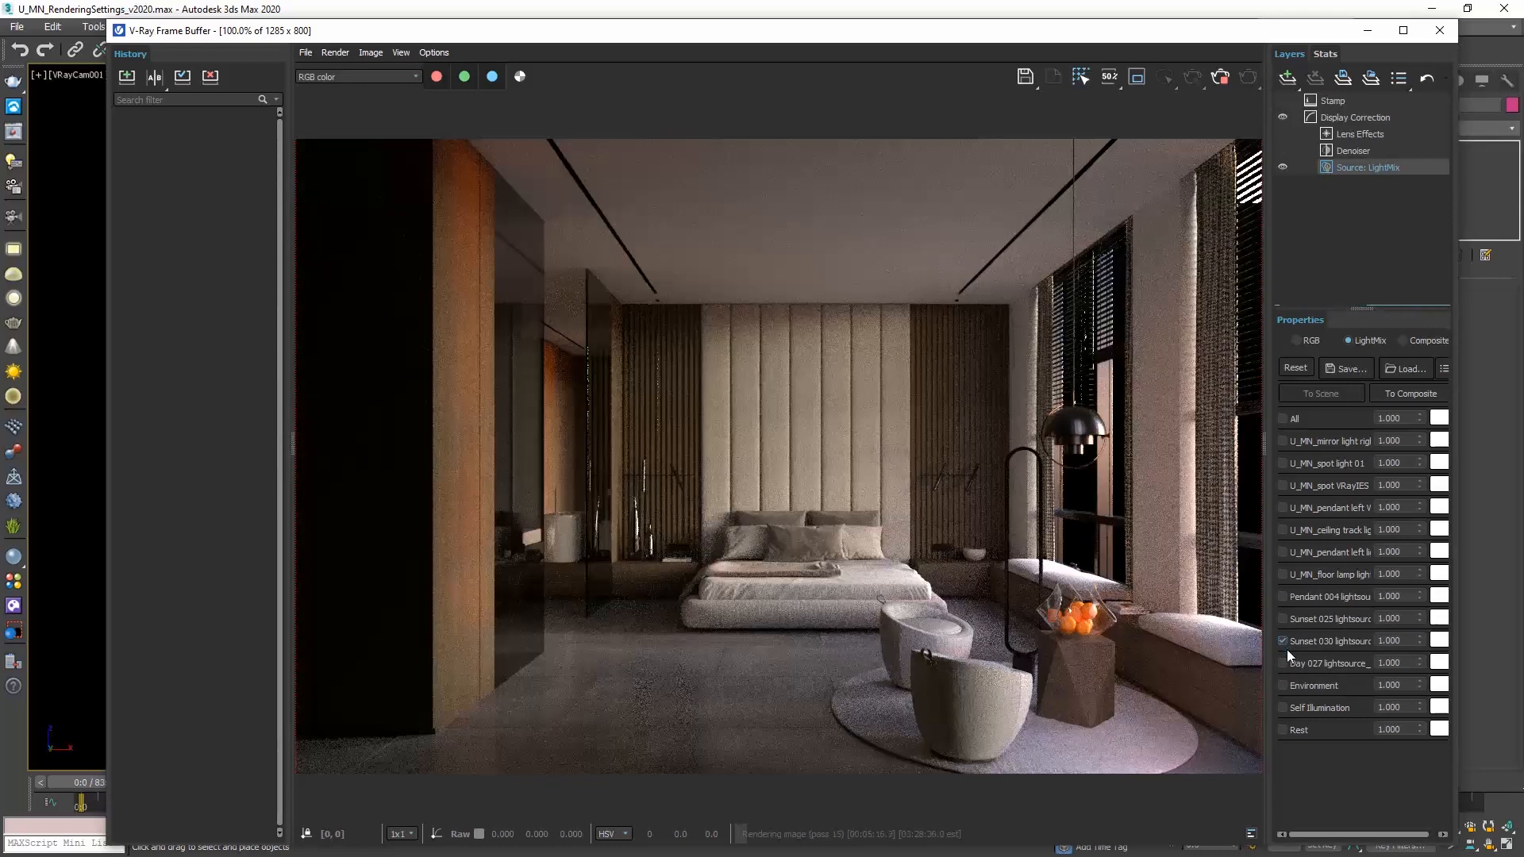
click(1282, 663)
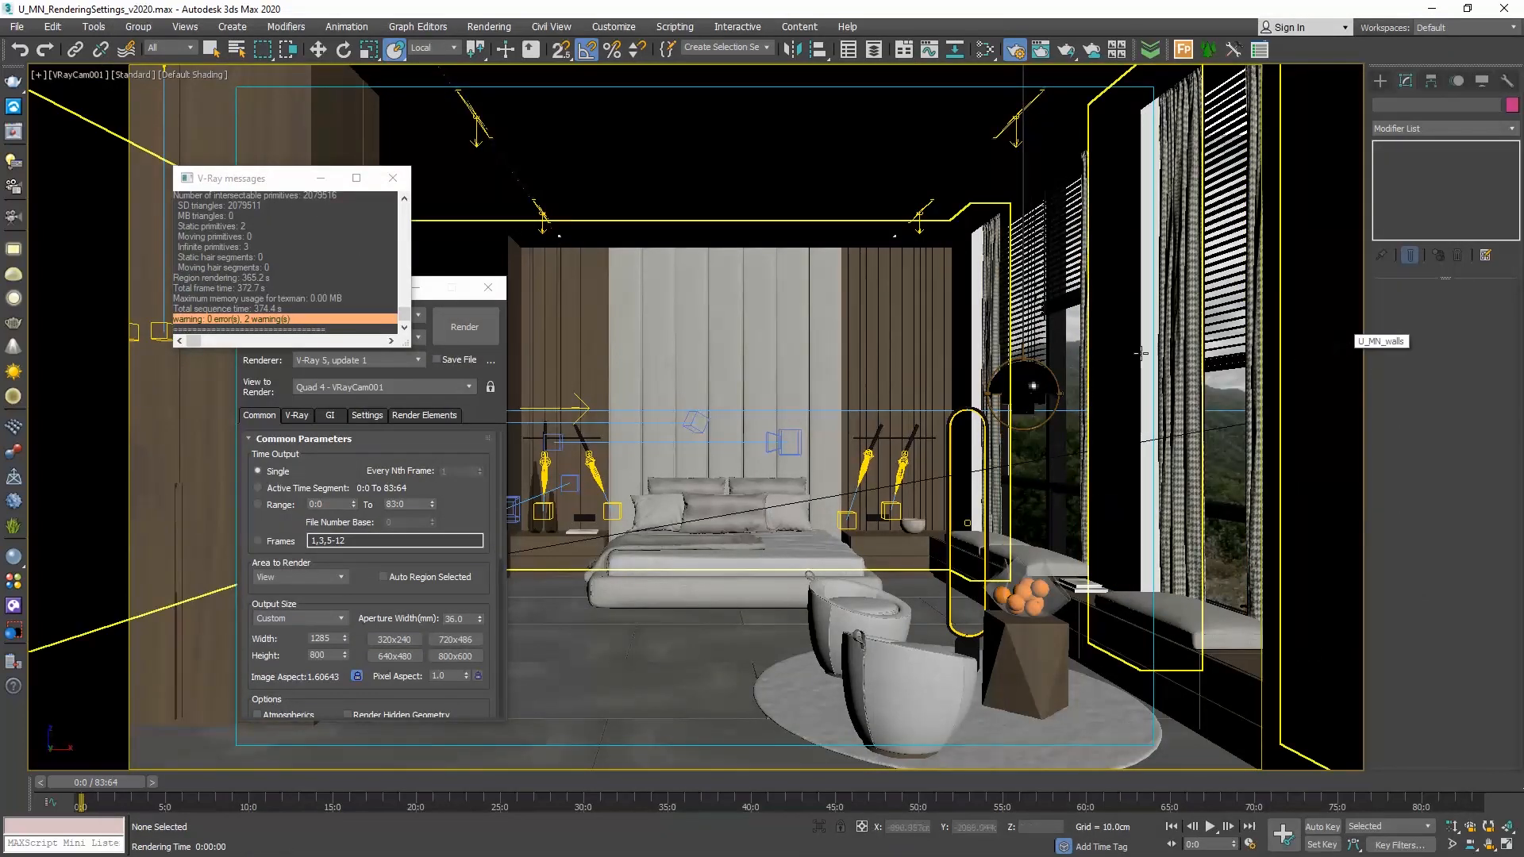
mouse_move(15, 200)
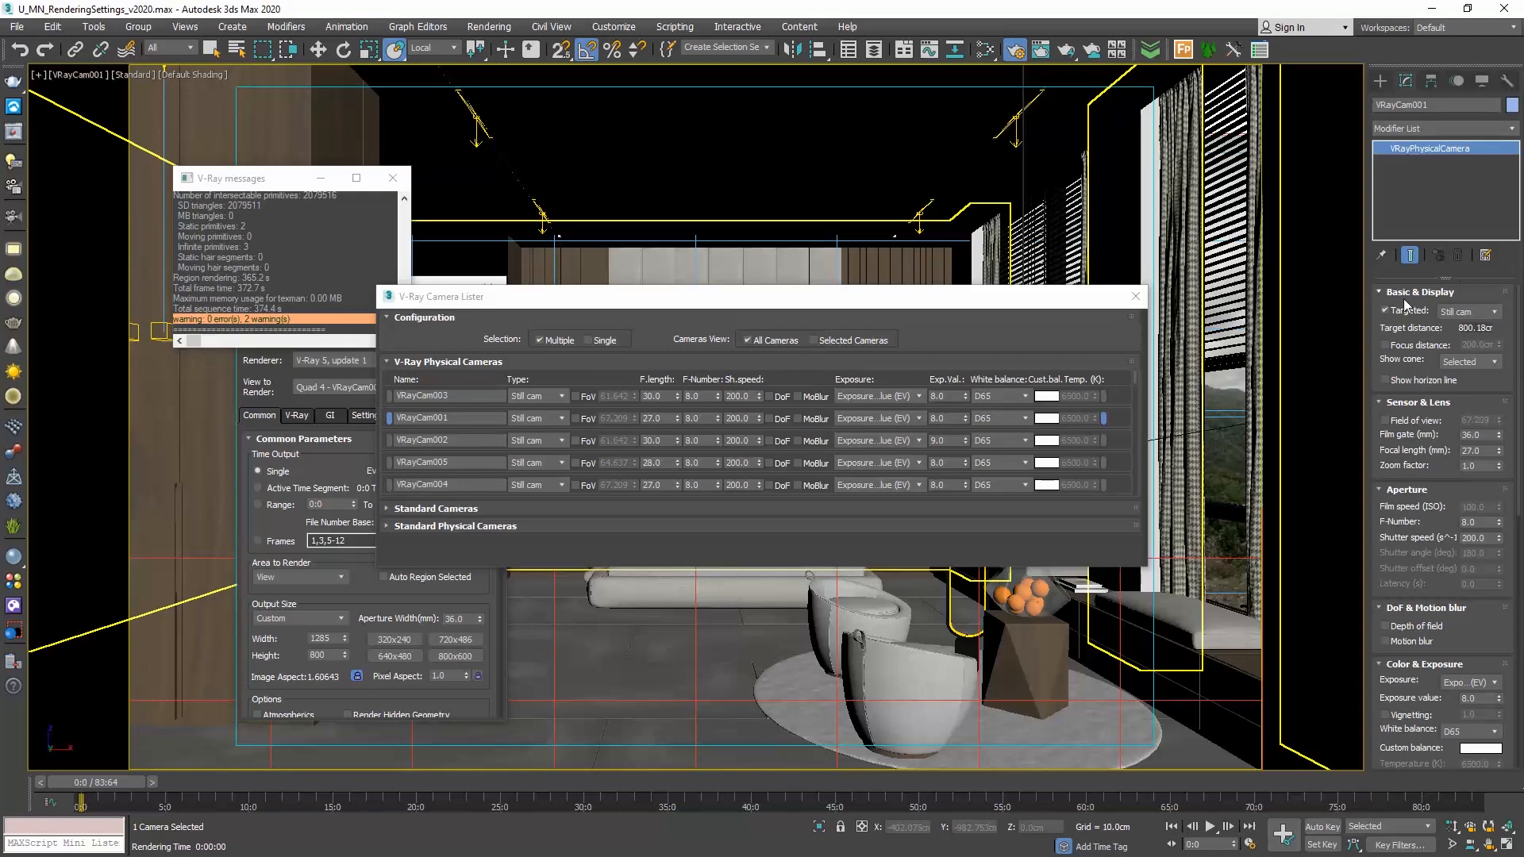
- Scroll the V-Ray Camera Lister to view the five physical bedroom cameras
scroll(down, 3)
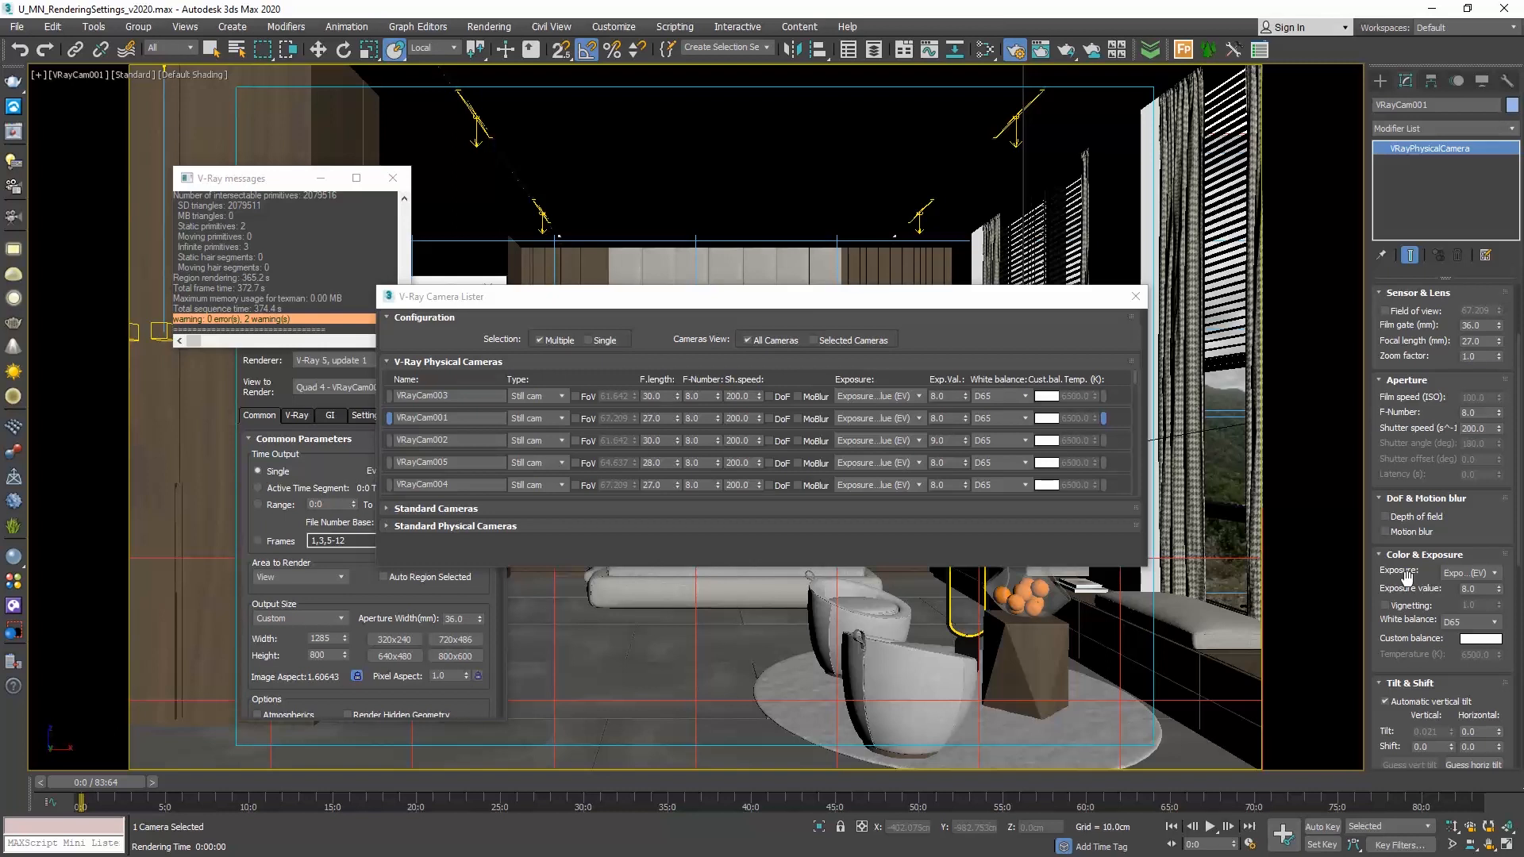
mouse_move(503, 394)
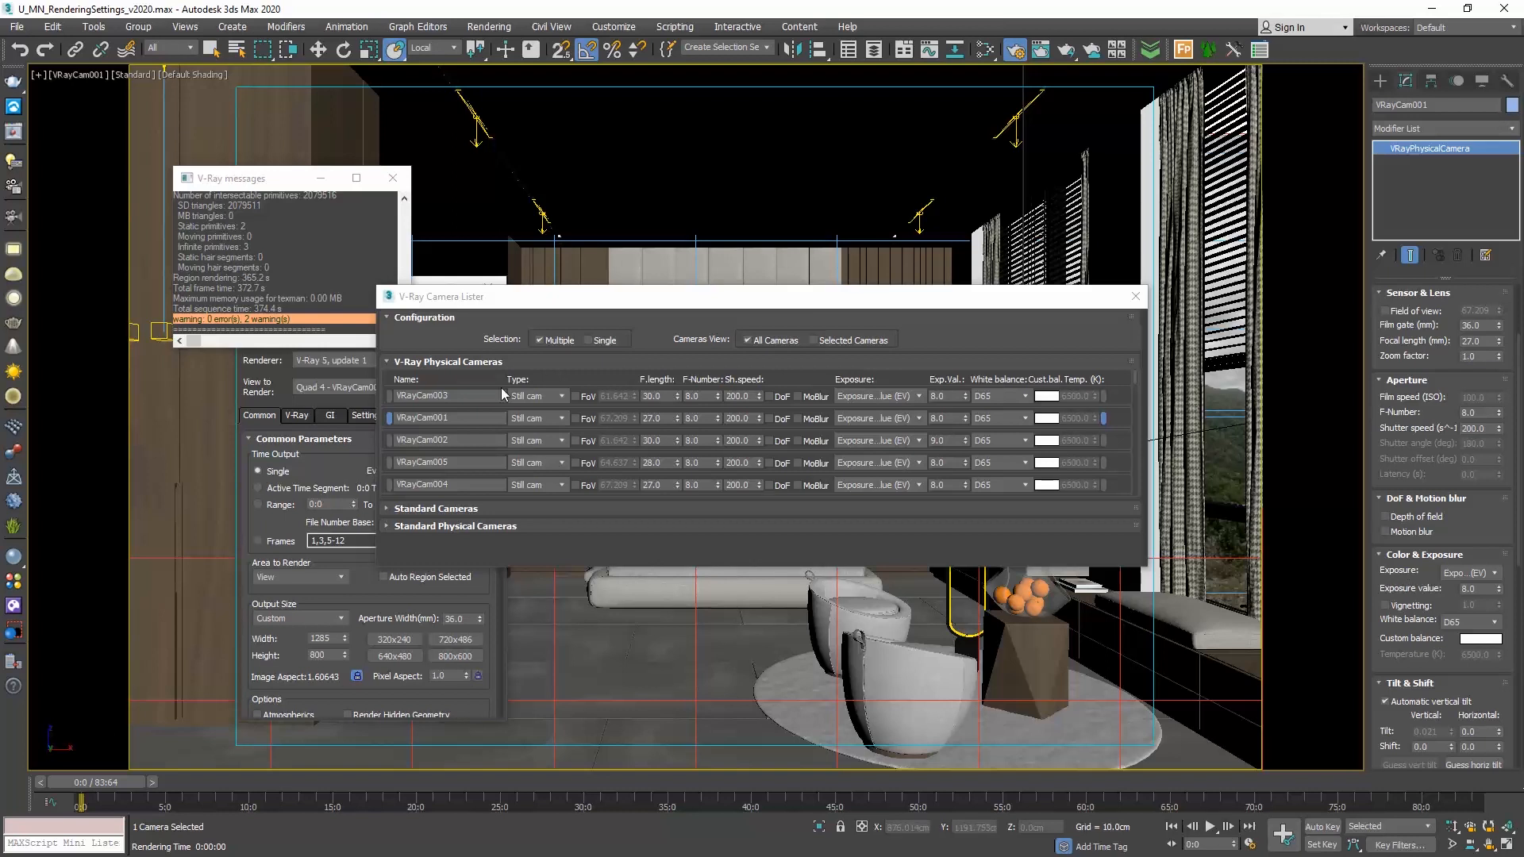